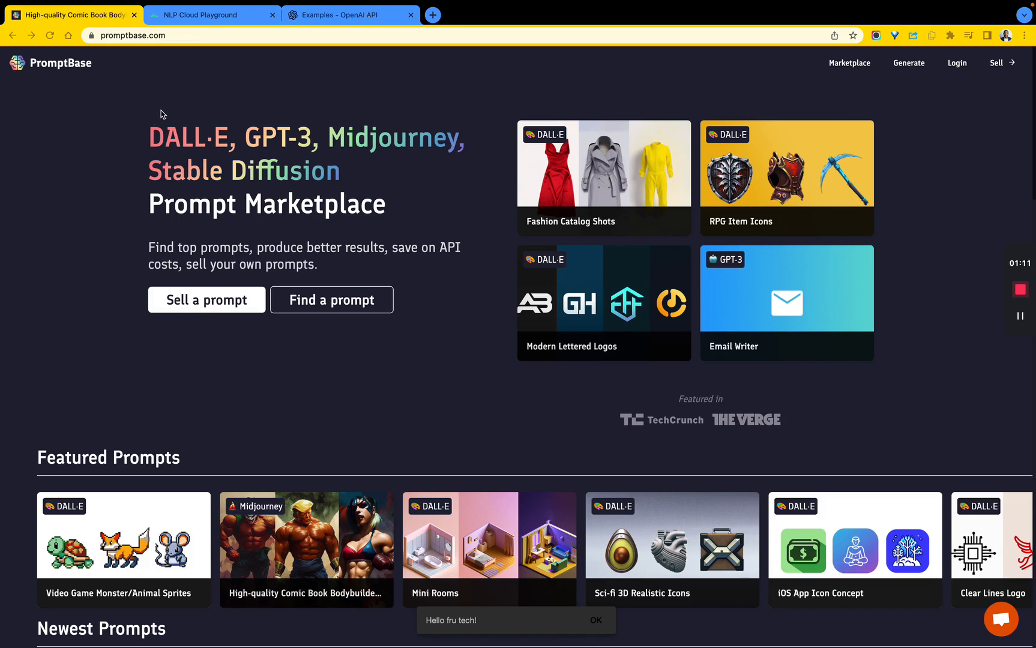
mouse_move(156, 211)
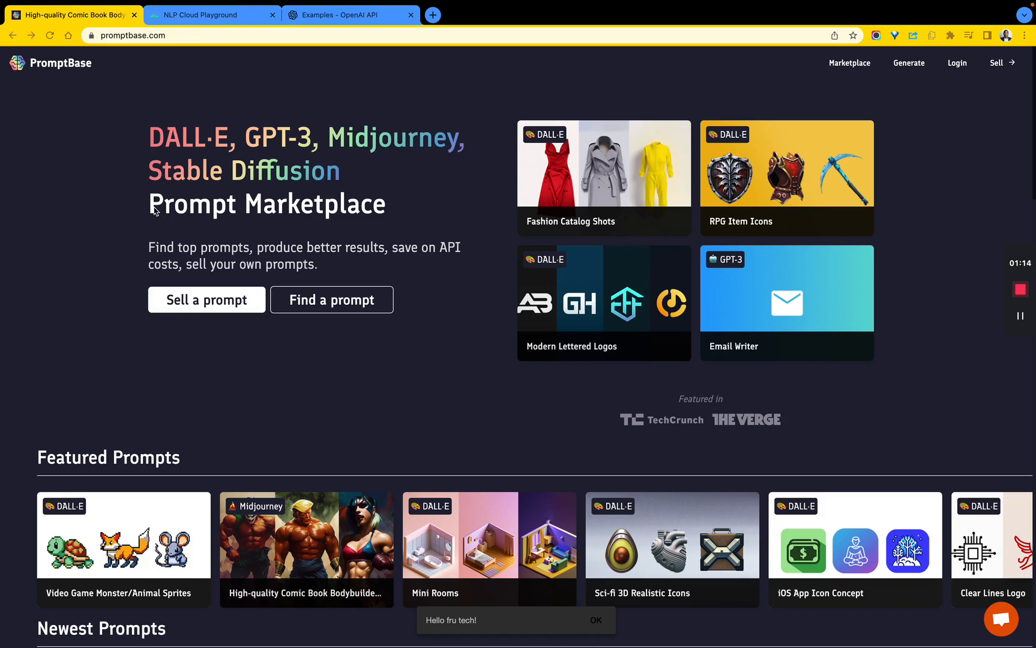
mouse_move(215, 139)
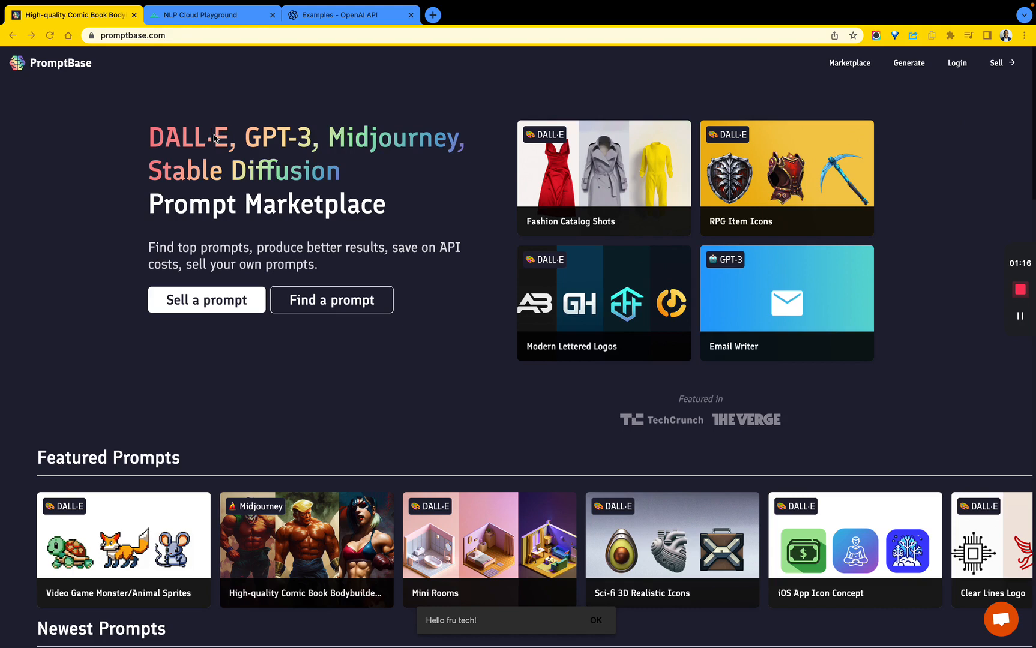
mouse_move(389, 167)
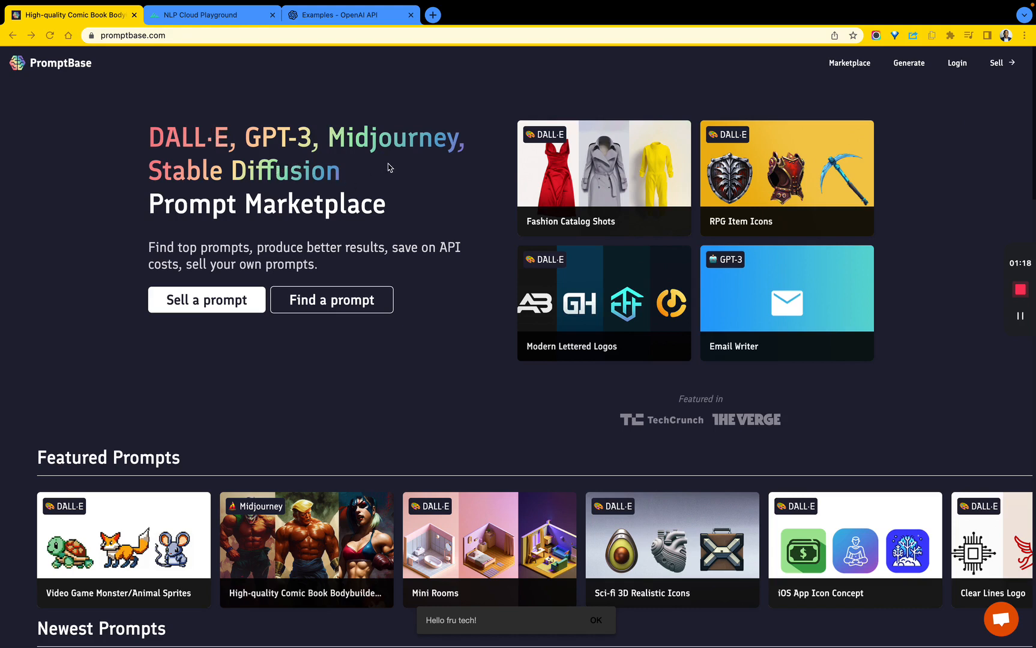
mouse_move(297, 205)
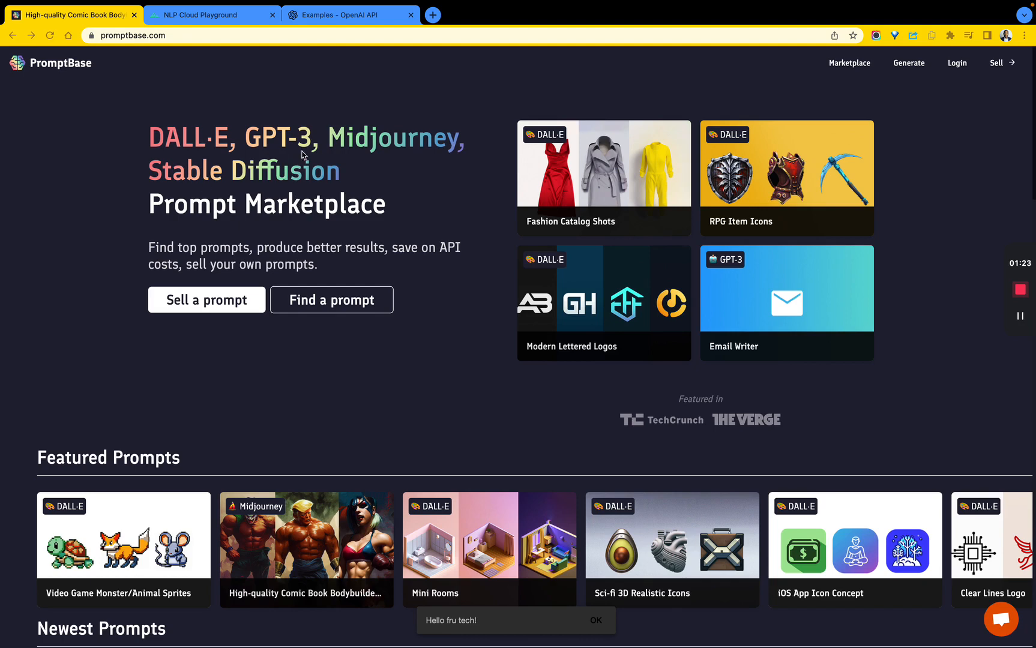
Scroll the PromptBase home page down to the Featured Prompts and Newest Prompts rows.
scroll(down, 3)
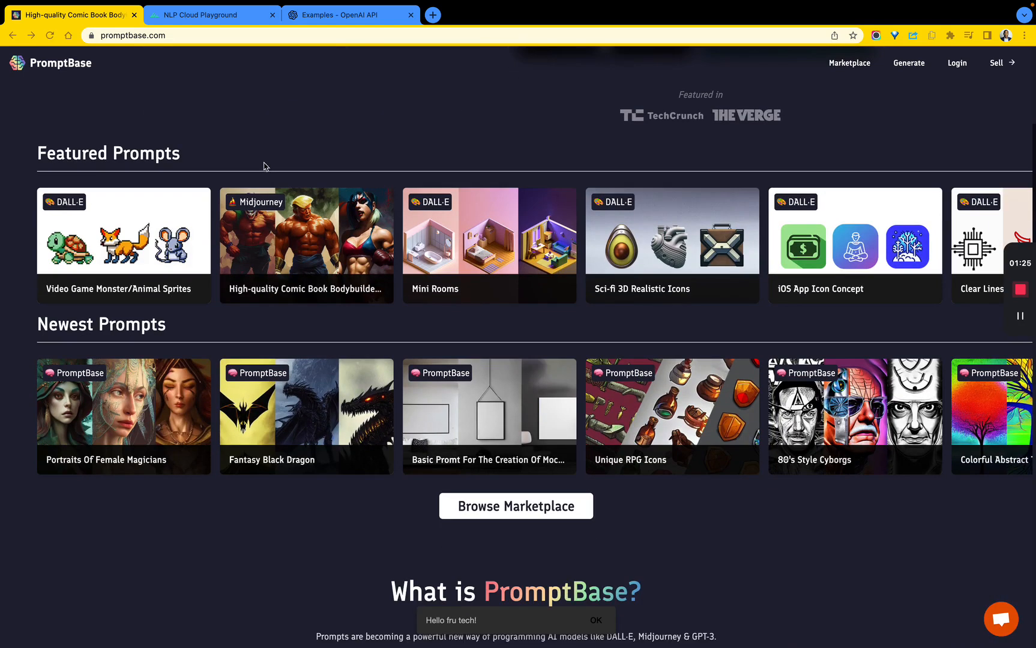
mouse_move(280, 229)
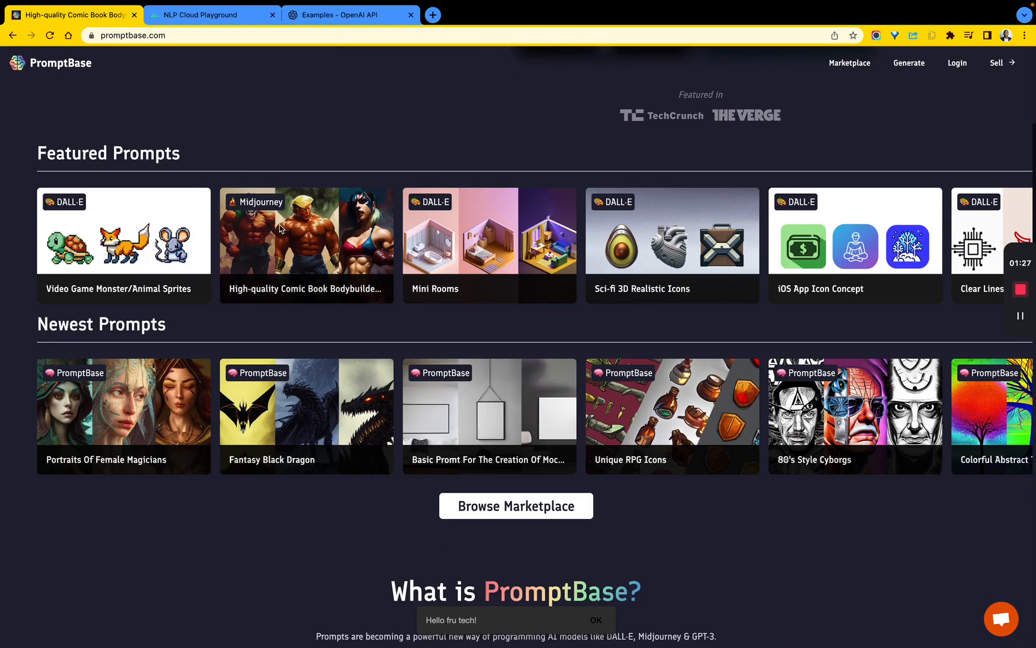
click(305, 244)
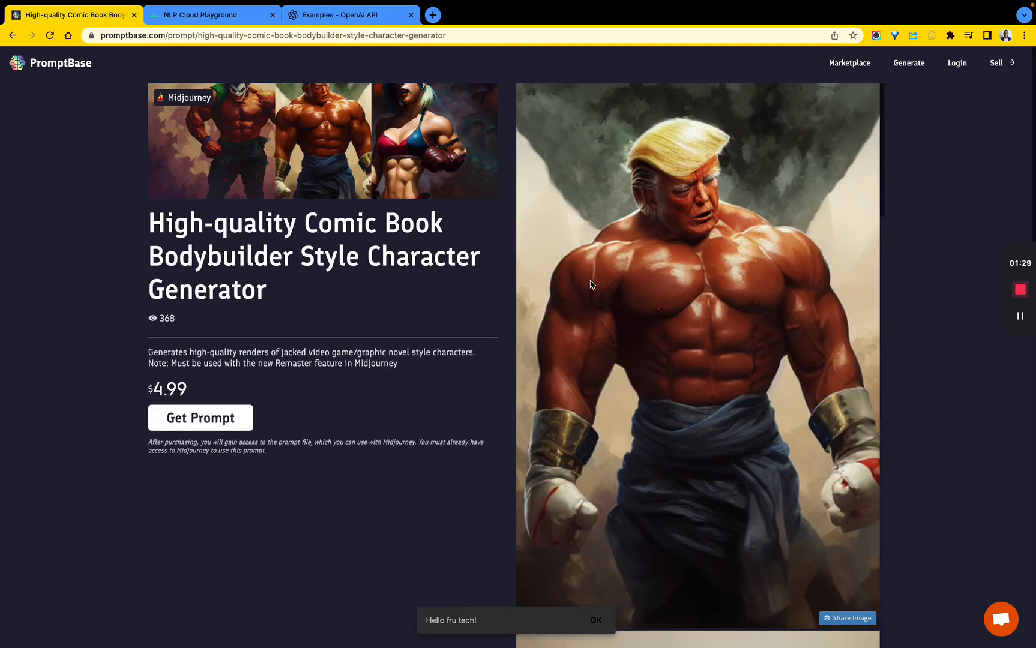
mouse_move(634, 260)
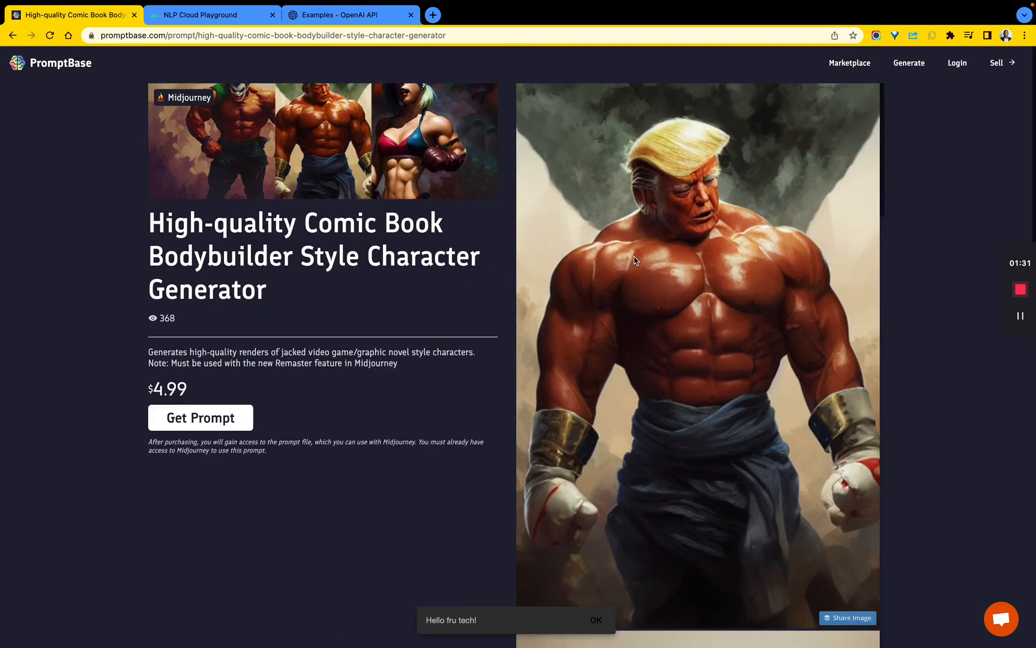
mouse_move(498, 258)
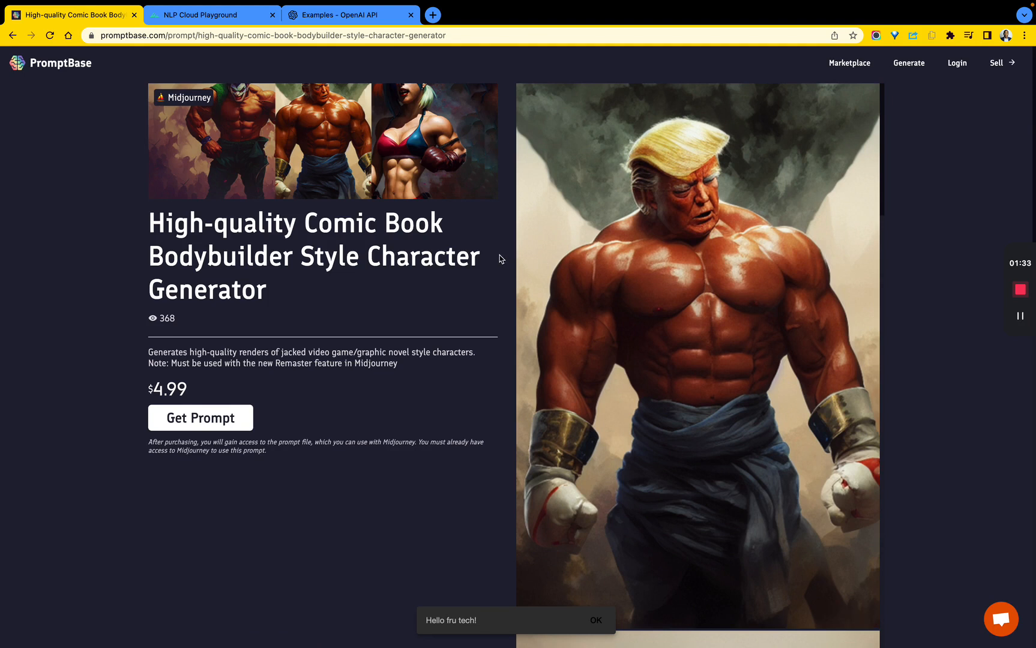
mouse_move(576, 228)
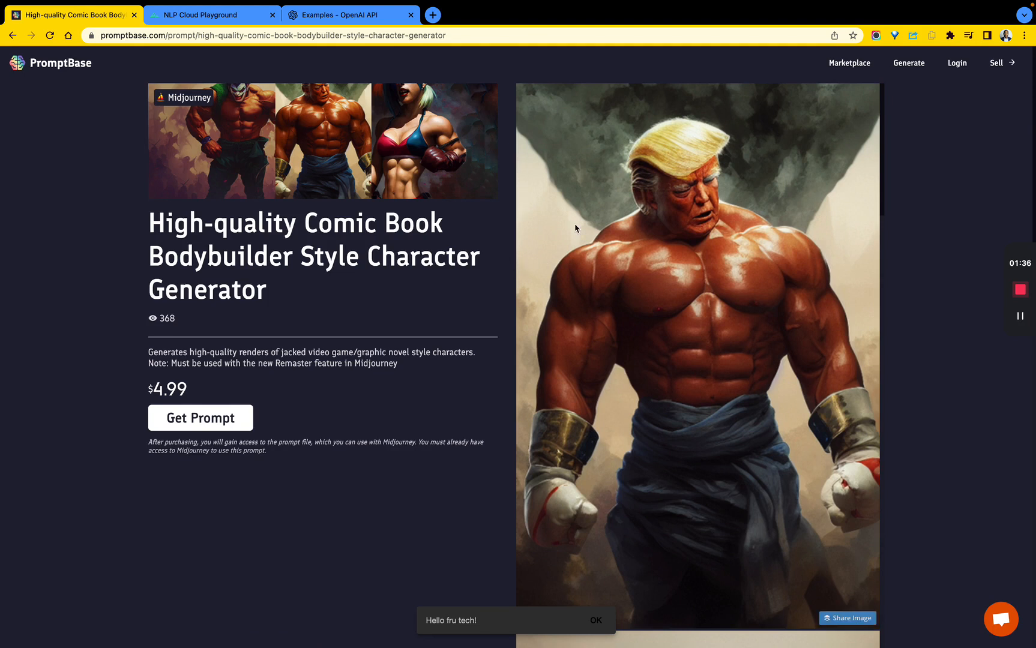
scroll(down, 3)
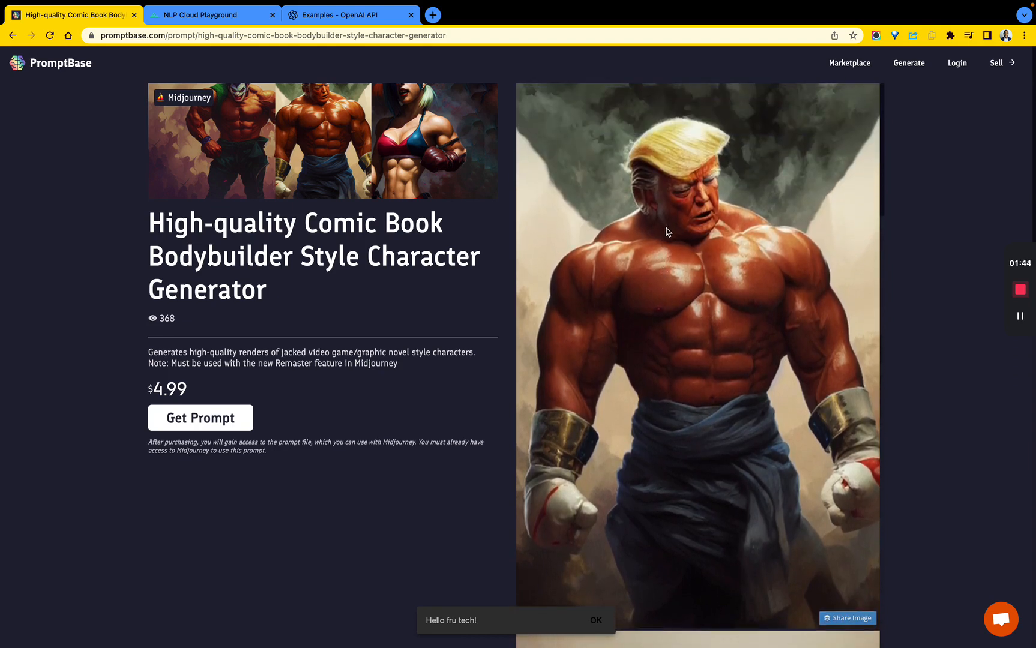
click(50, 63)
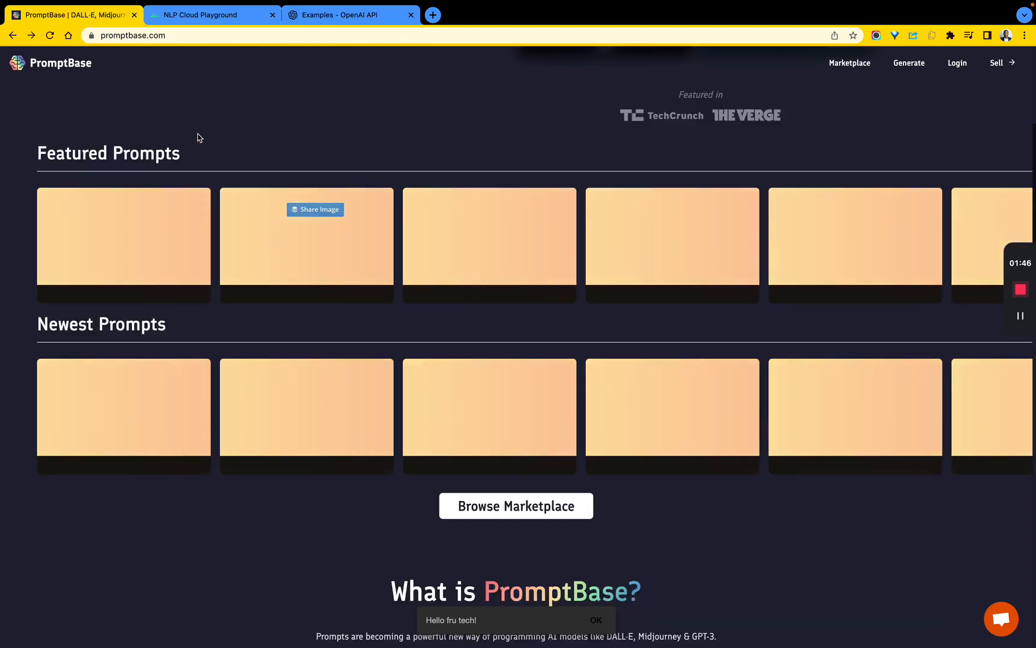
scroll(down, 3)
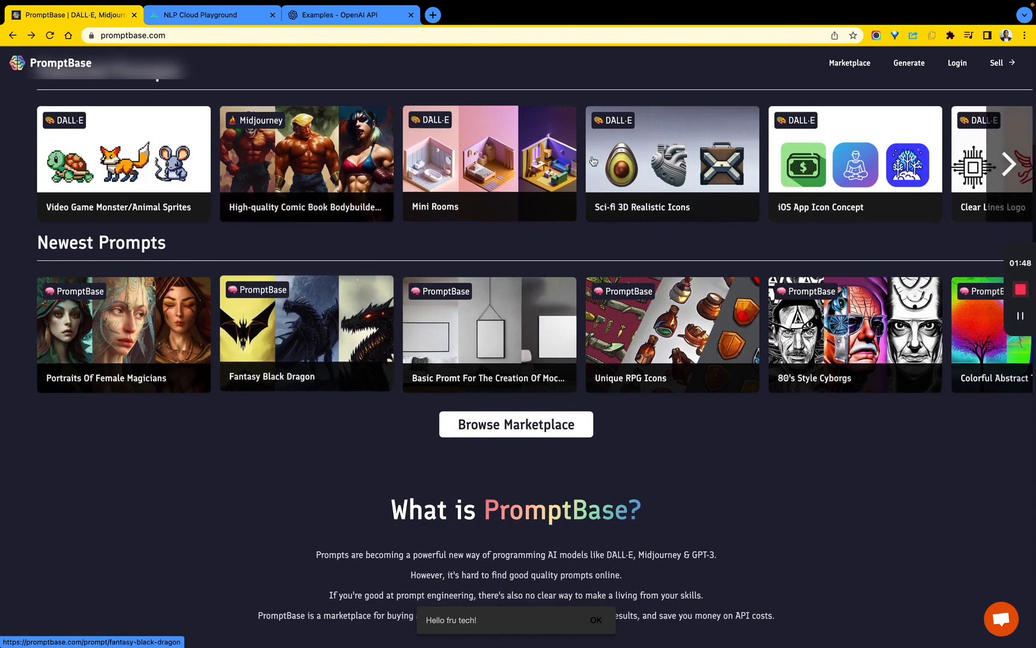
click(671, 162)
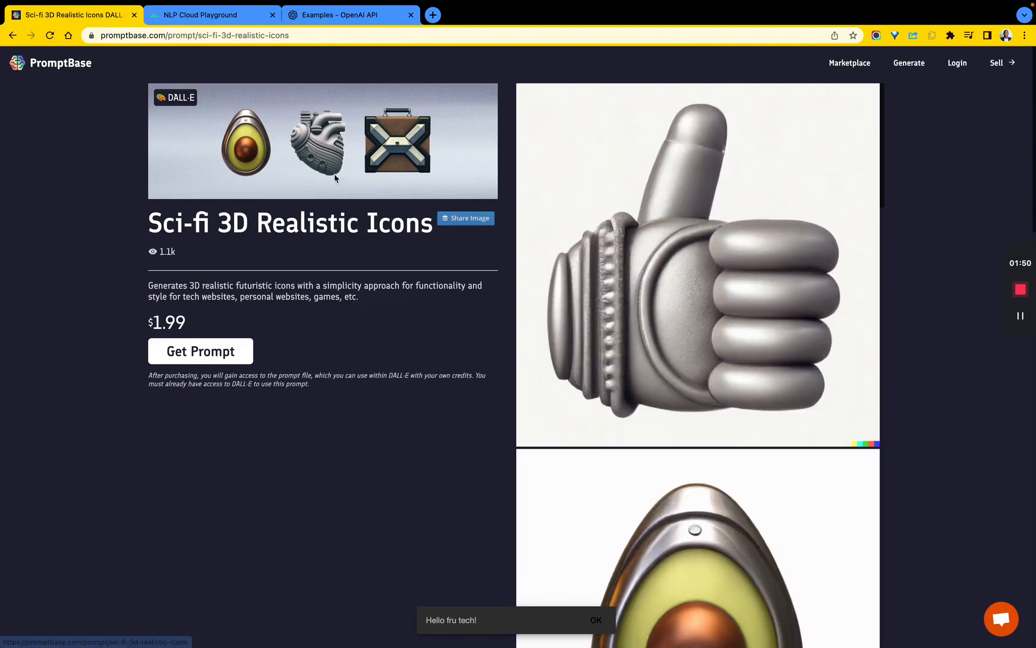
mouse_move(635, 302)
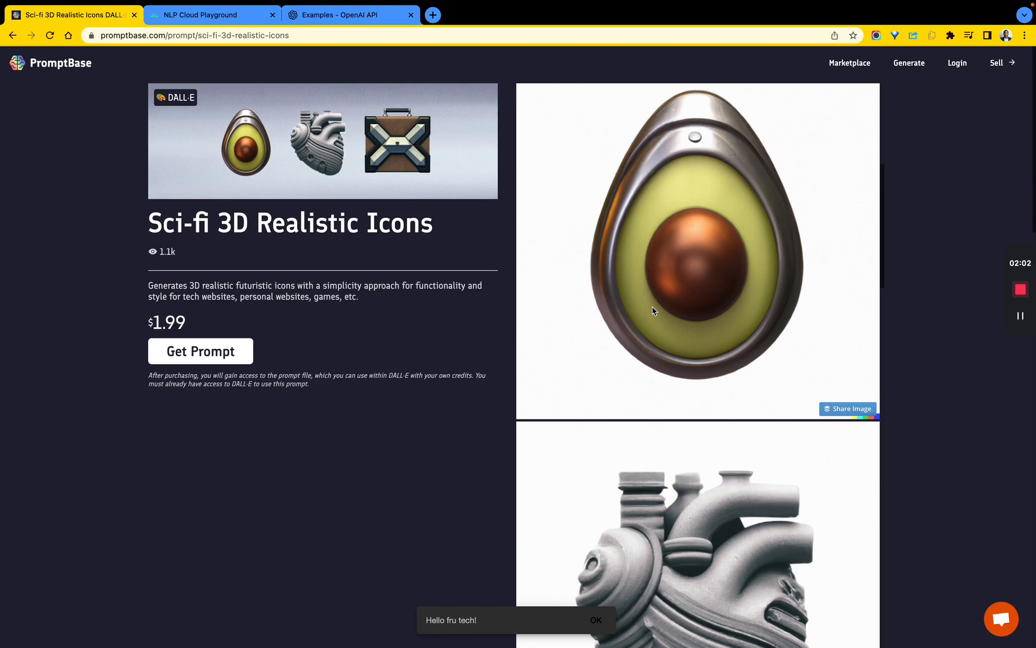
mouse_move(406, 310)
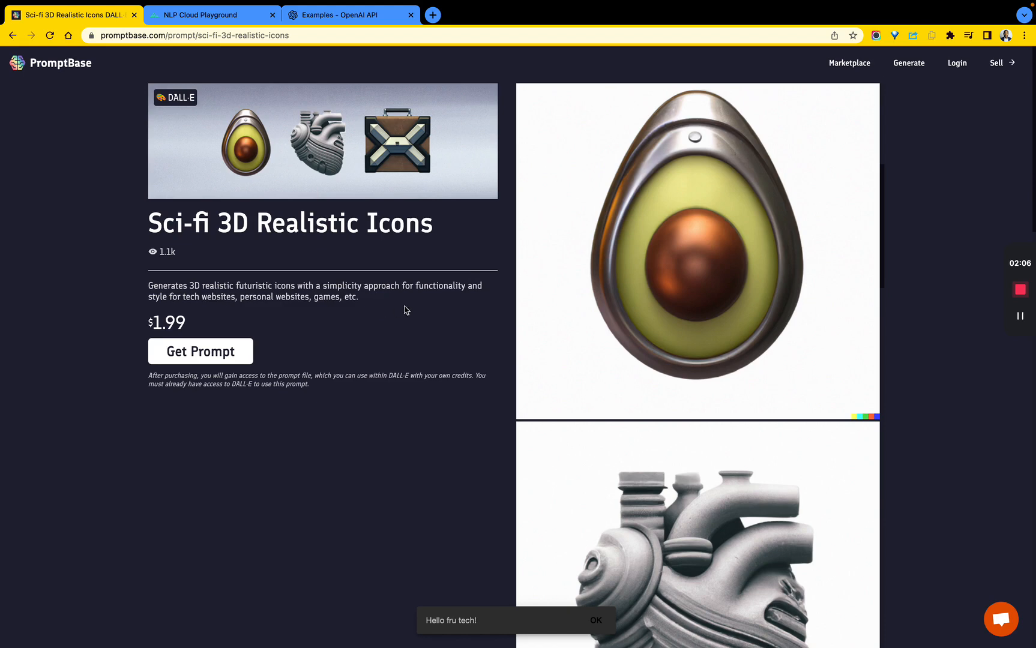
mouse_move(293, 260)
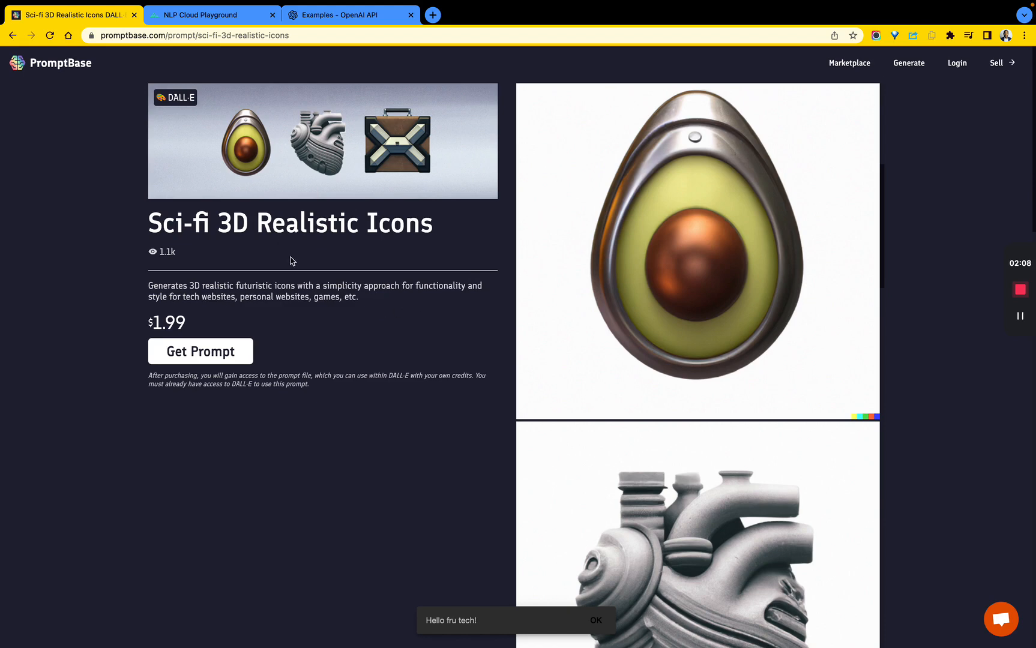
click(58, 63)
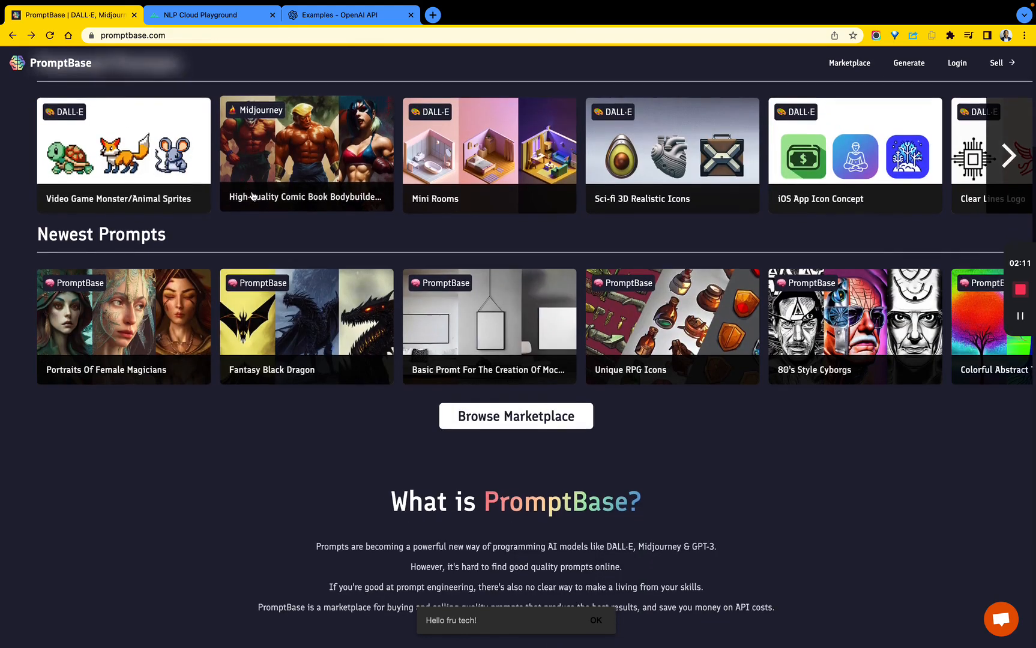
scroll(down, 3)
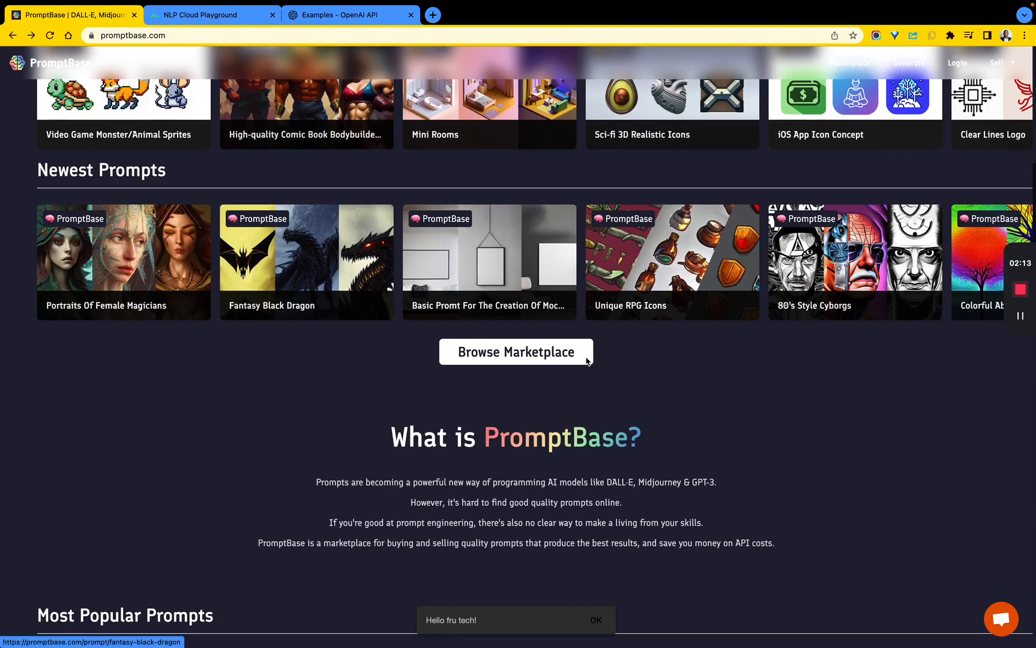
Open the marketplace and look through the Ape Avatars DALL·E prompt page ($1.99).
click(514, 352)
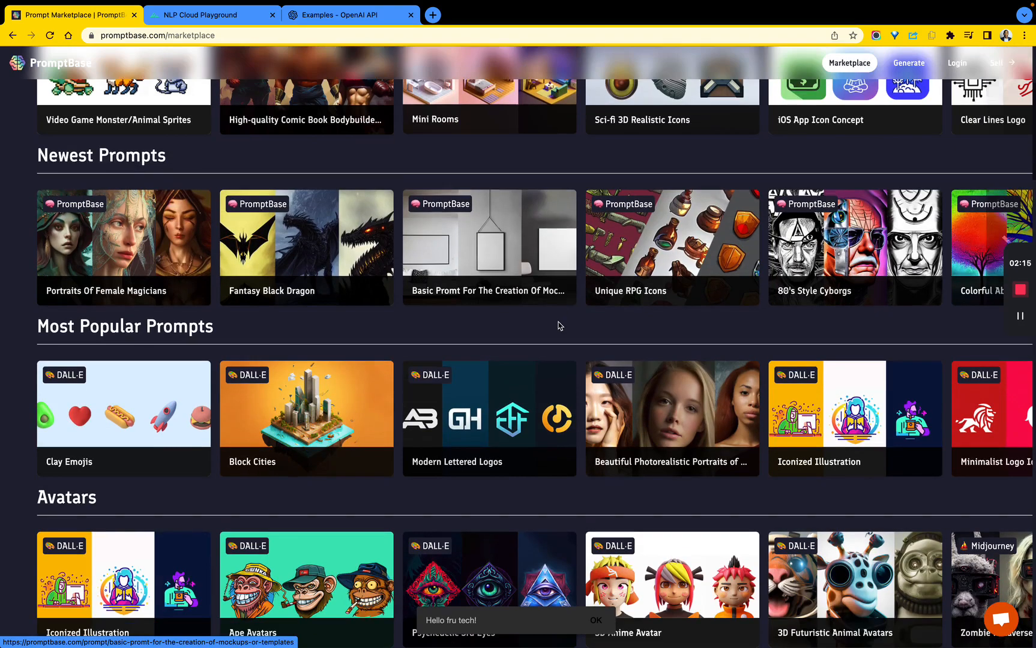
scroll(down, 3)
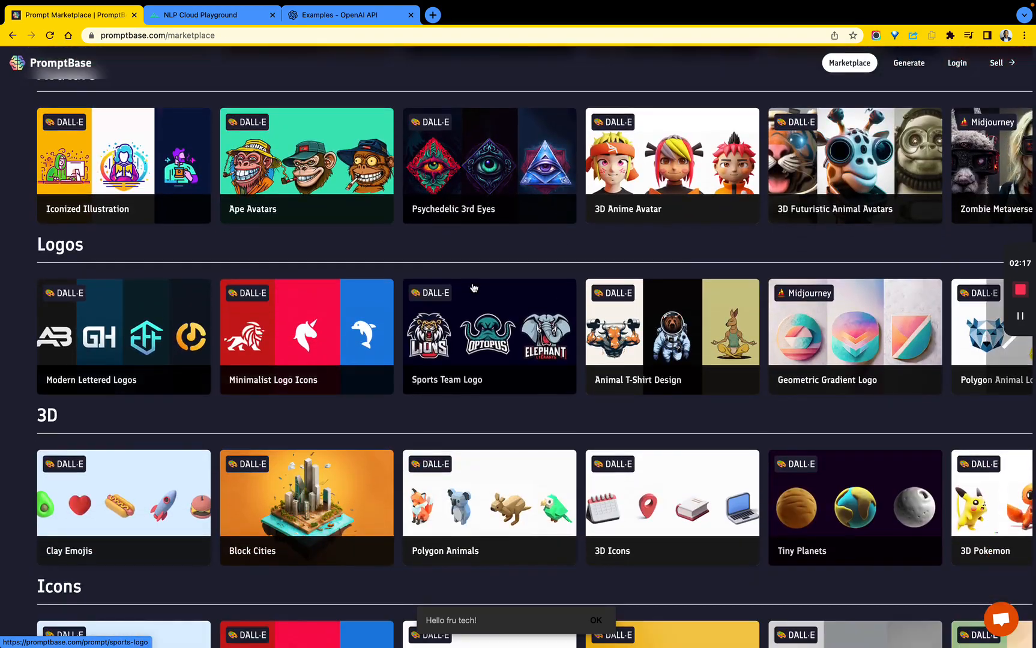
click(306, 165)
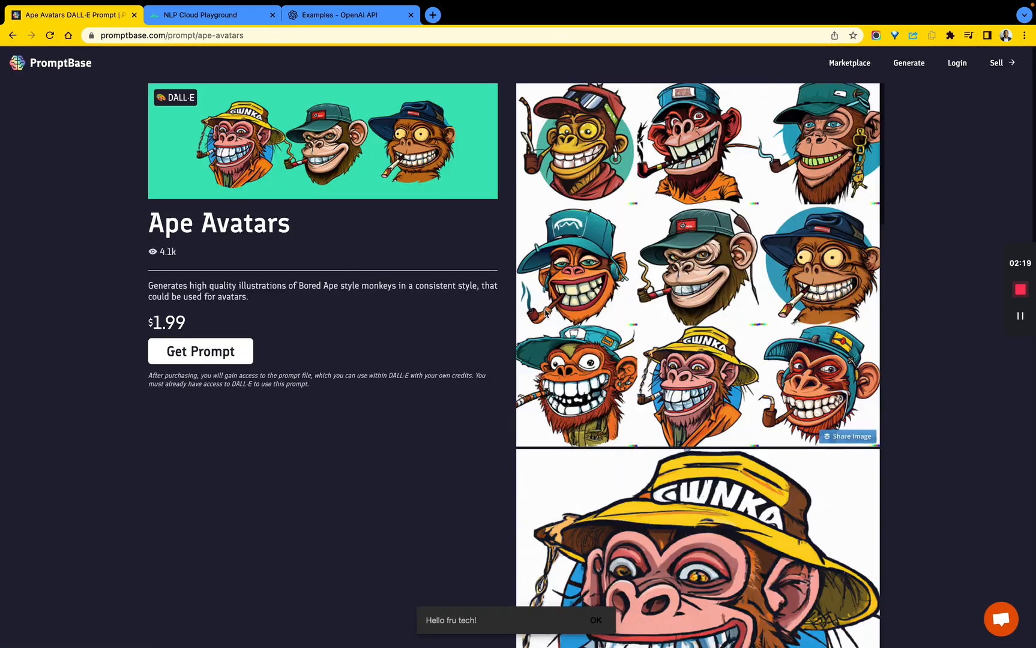
scroll(down, 3)
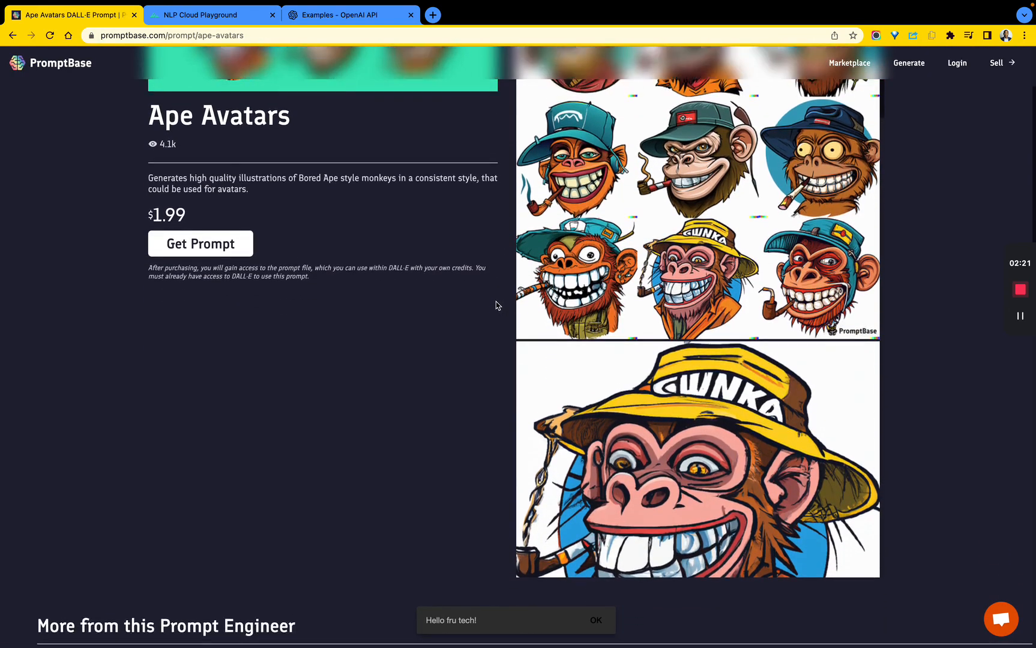
scroll(up, 3)
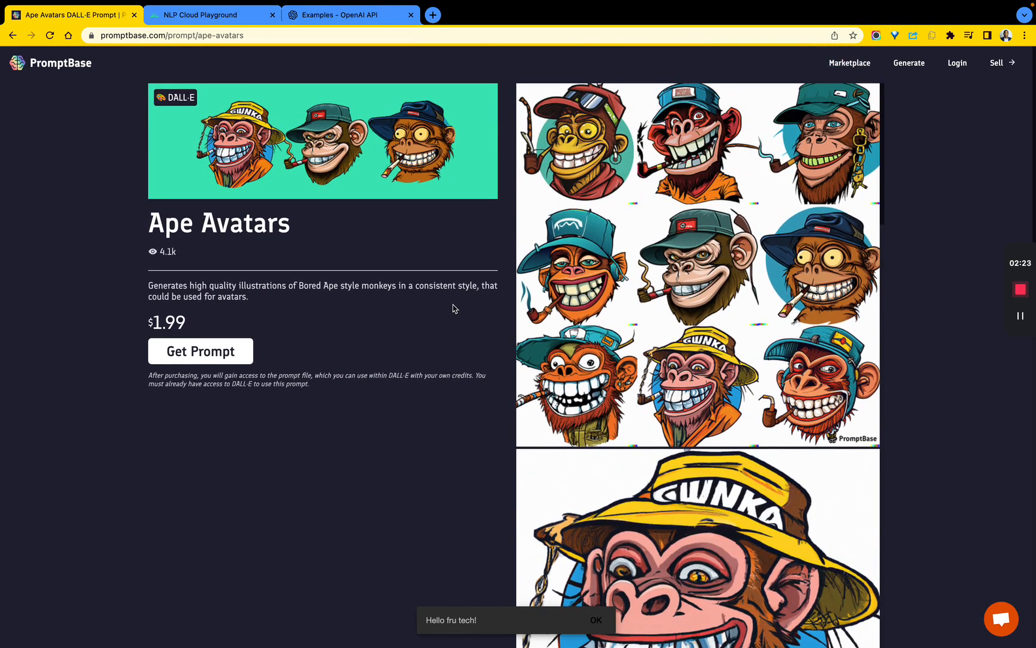
scroll(down, 3)
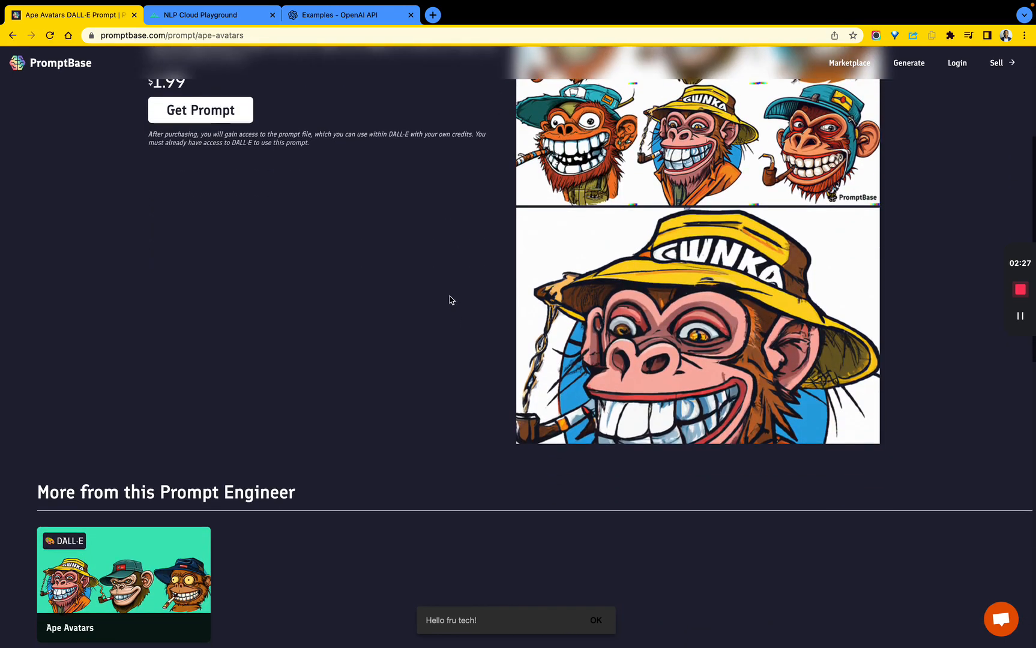
Return to the marketplace categories and scroll to Product Shots and Photography.
click(849, 63)
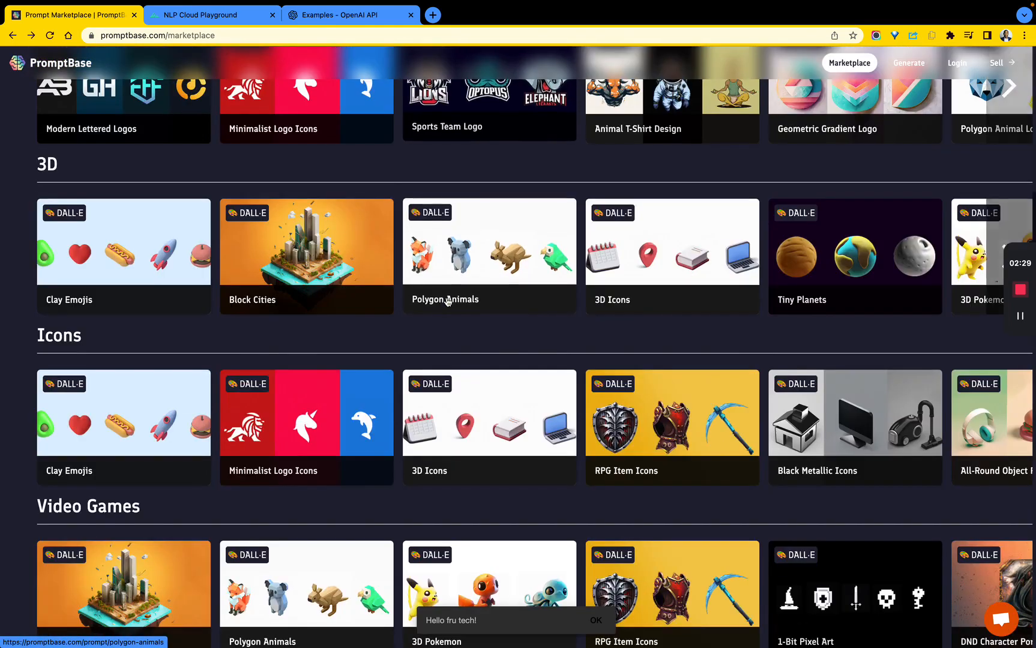
scroll(down, 3)
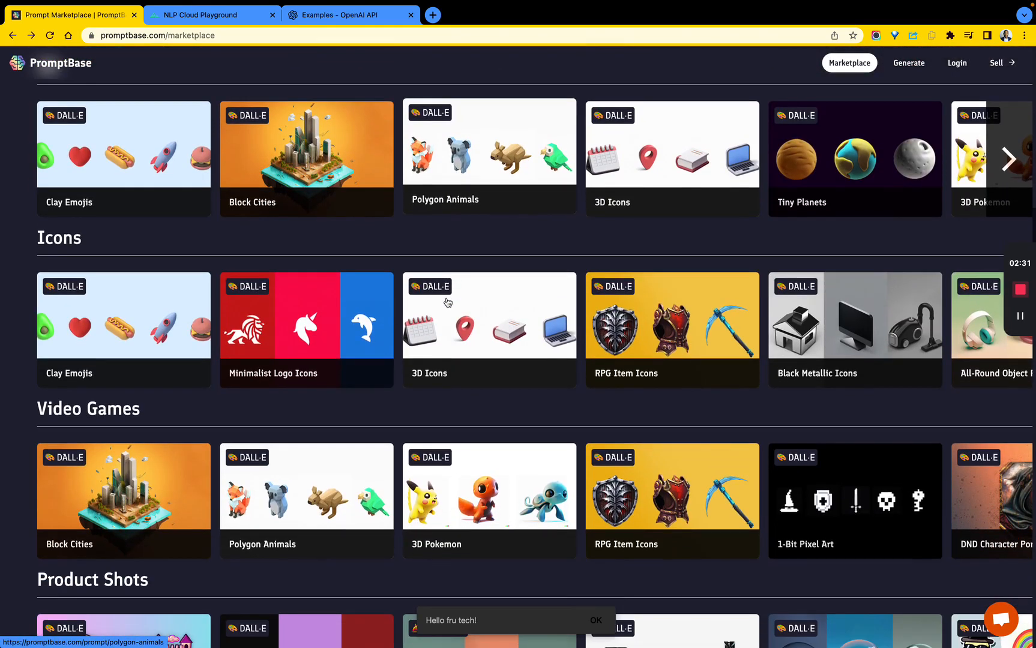
scroll(down, 3)
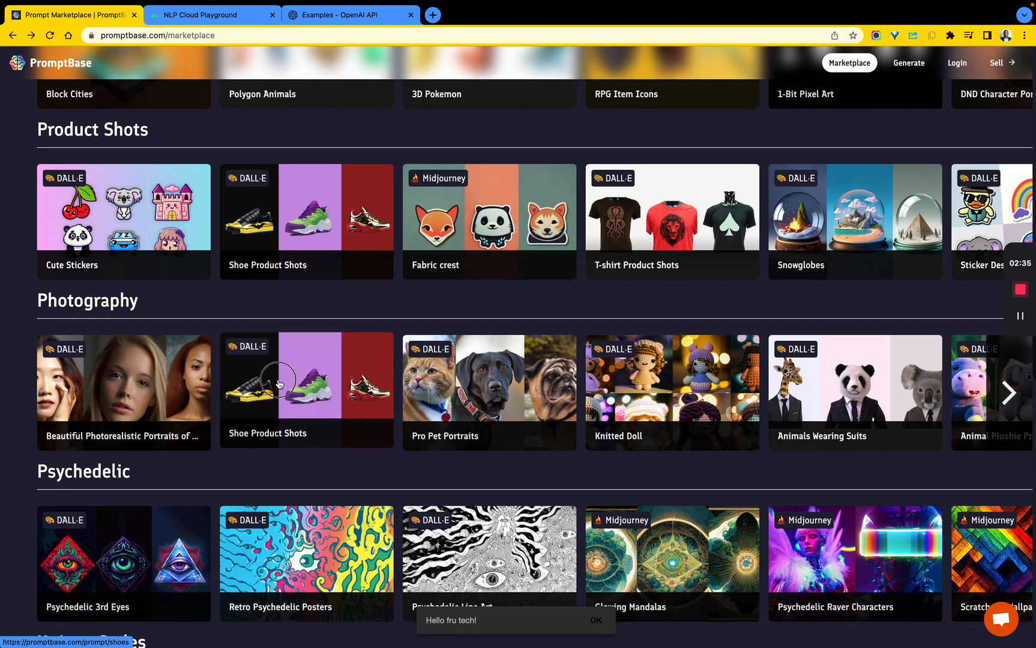
click(306, 384)
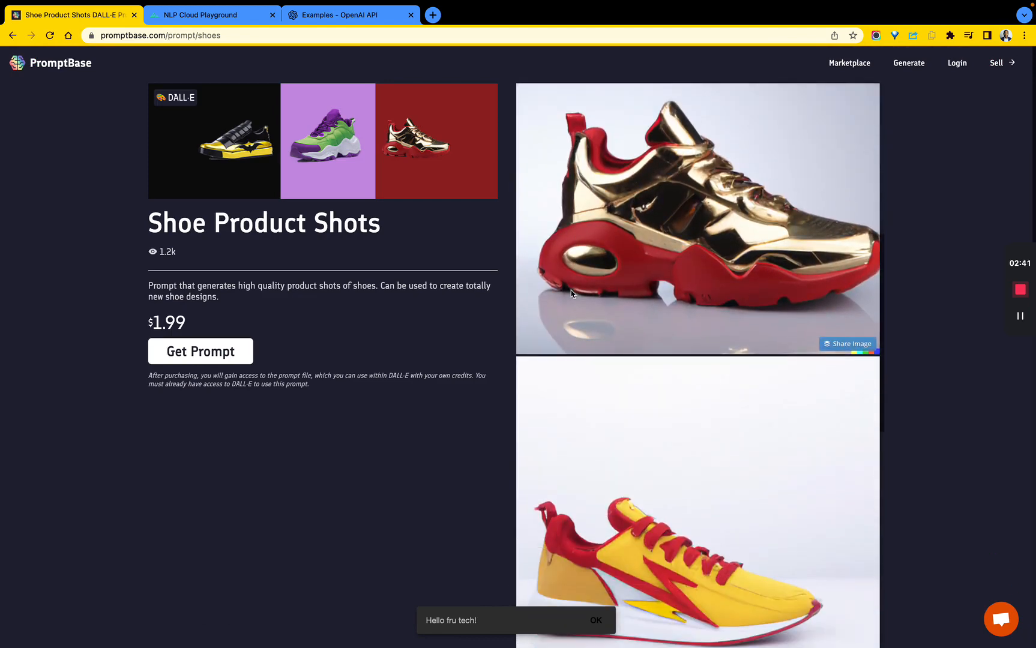
scroll(down, 3)
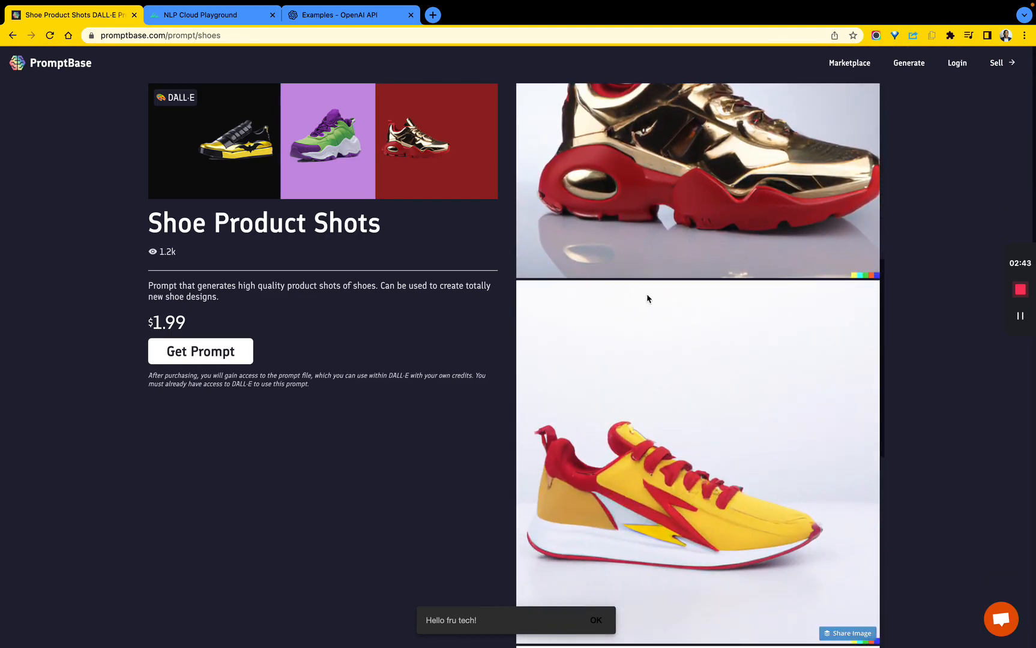
scroll(down, 3)
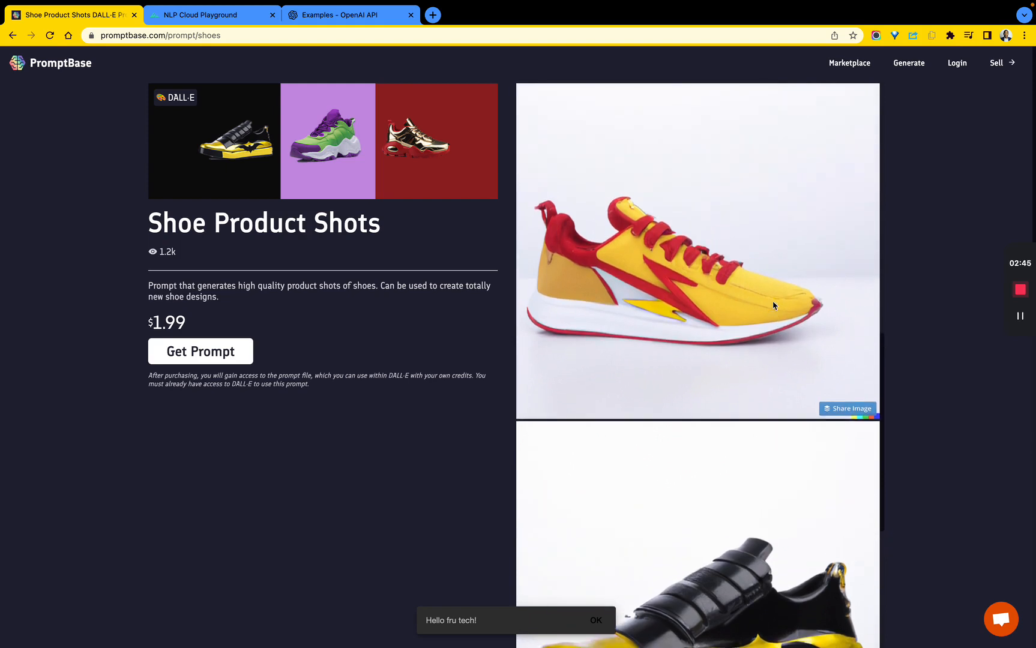
scroll(down, 3)
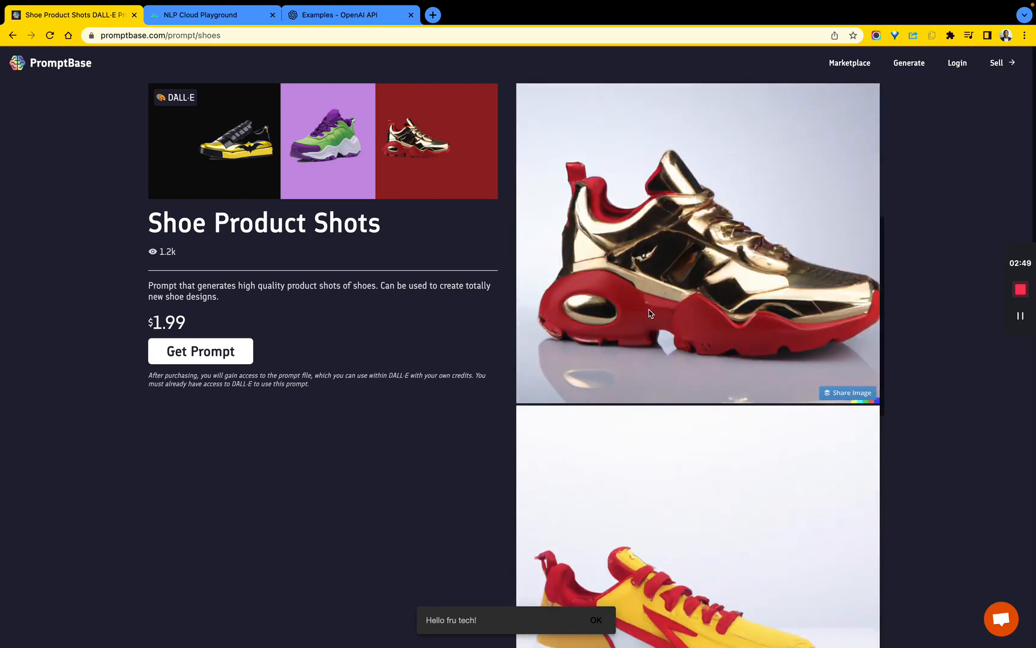
scroll(down, 3)
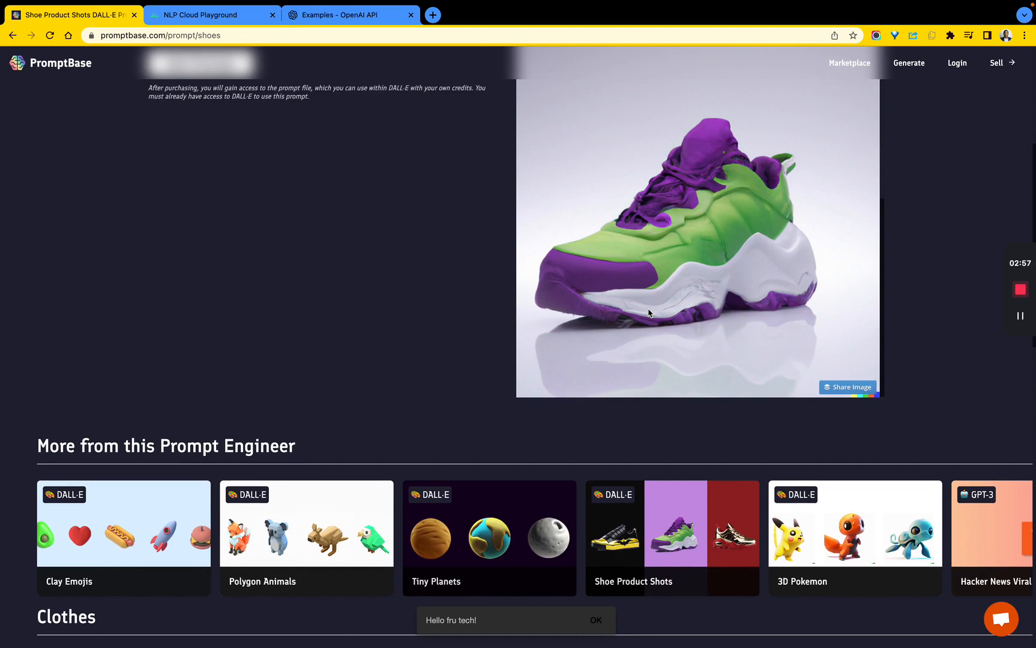
mouse_move(655, 260)
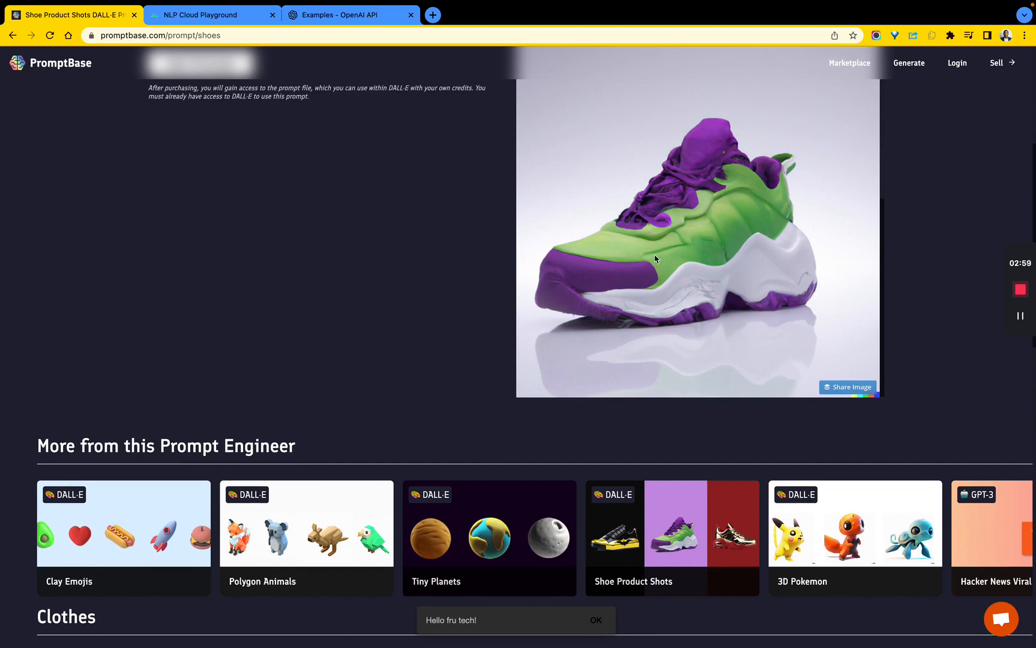
scroll(down, 3)
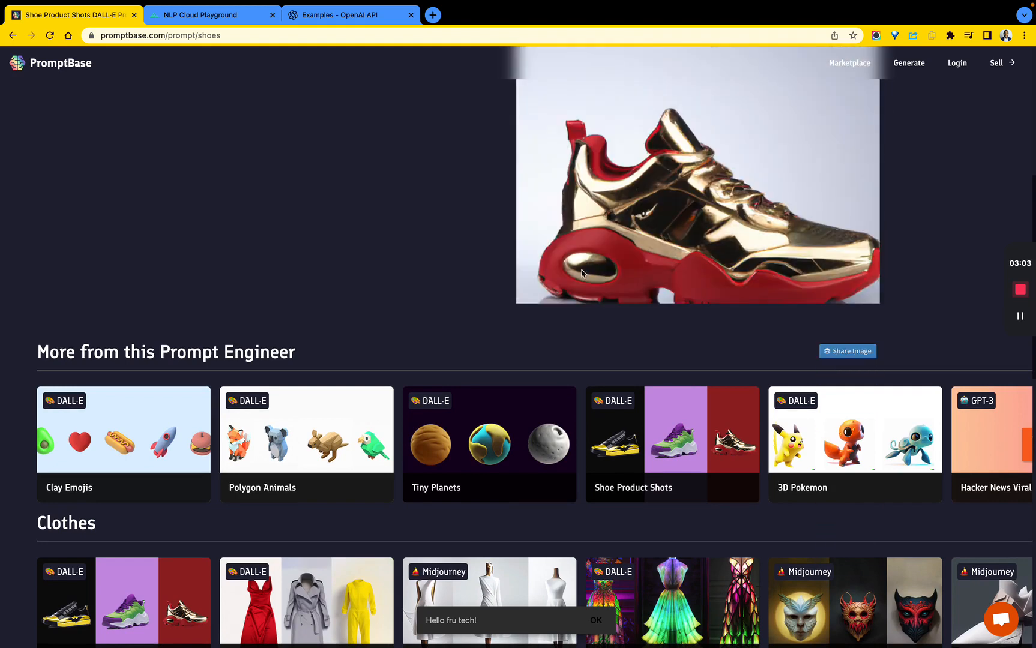
scroll(up, 3)
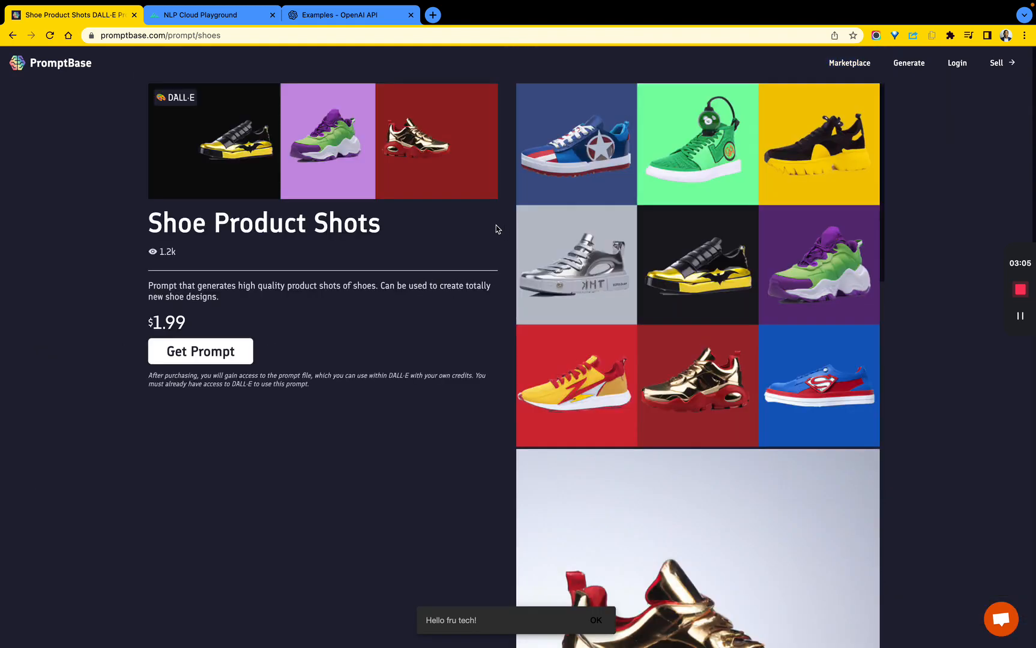
mouse_move(75, 65)
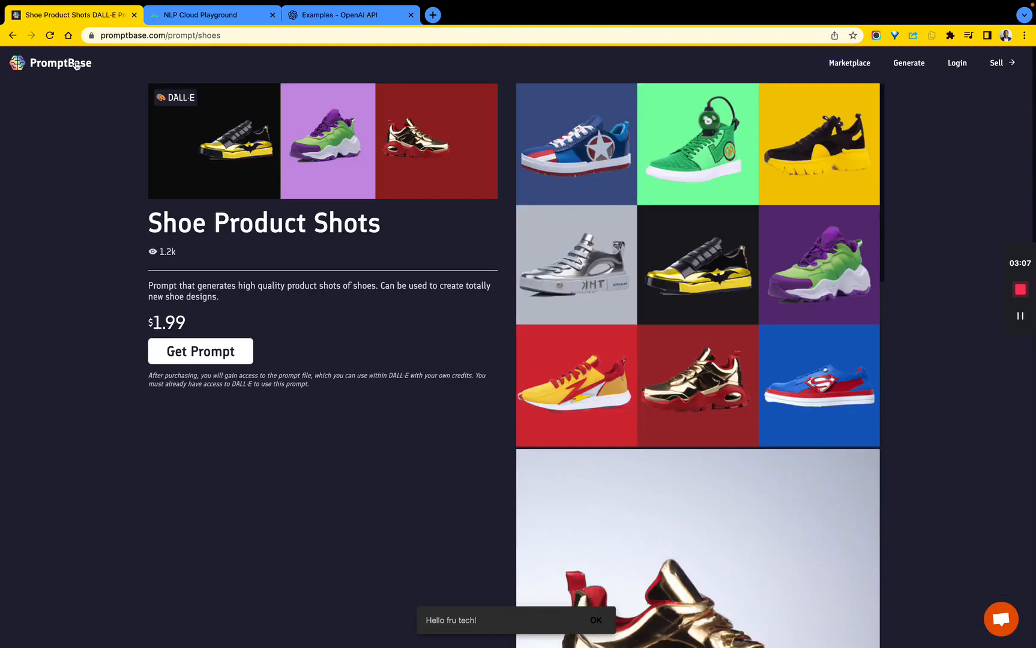
Return to PromptBase home, browse Featured Prompts, then switch to NLP Cloud Image Generation.
click(50, 63)
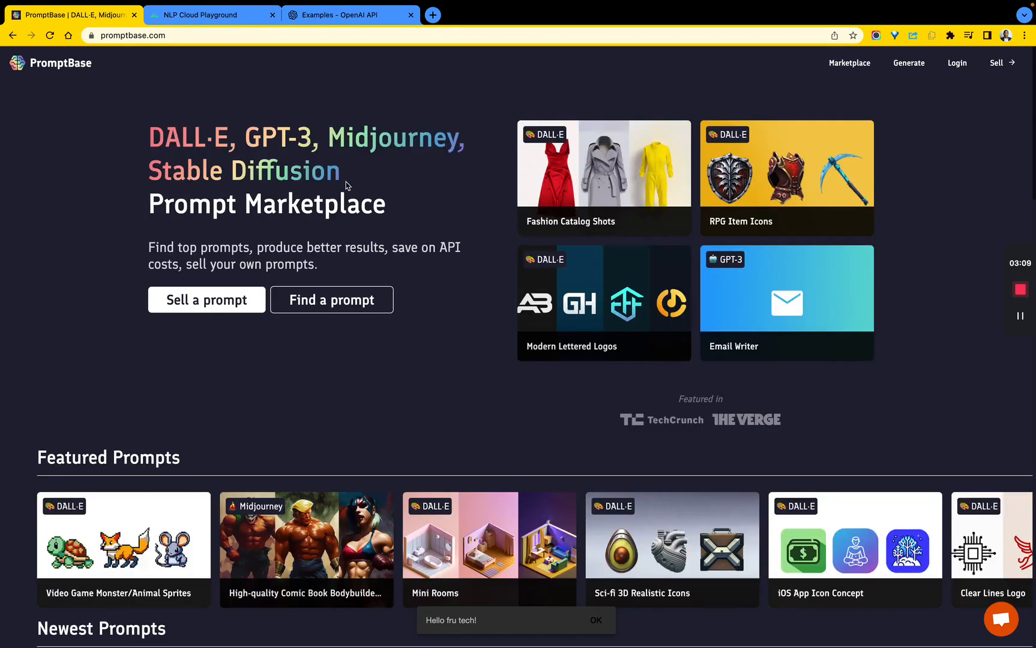
scroll(down, 3)
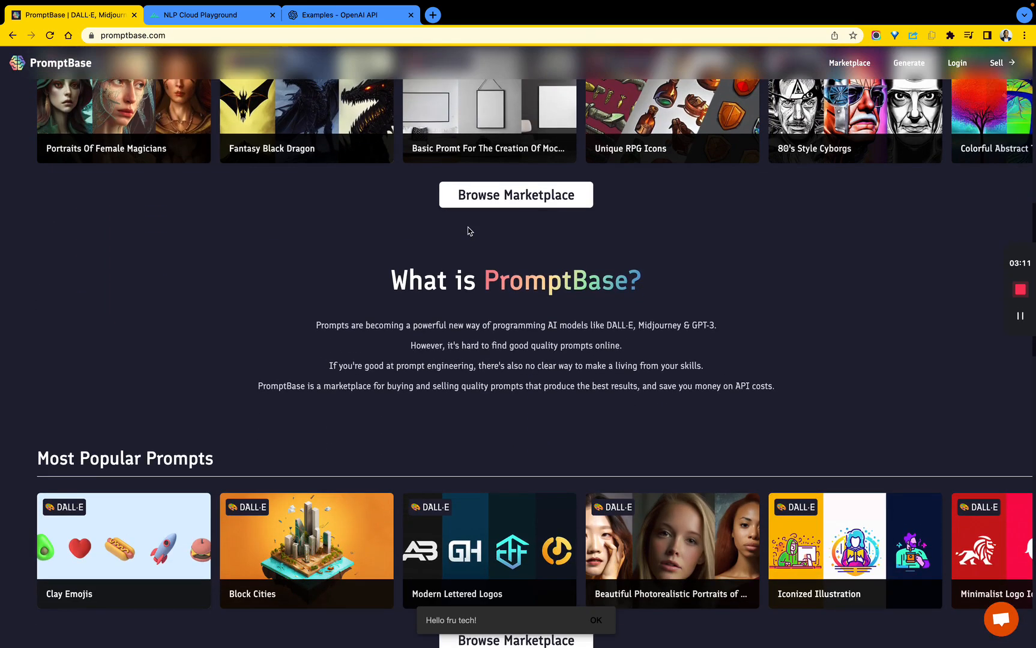
click(853, 112)
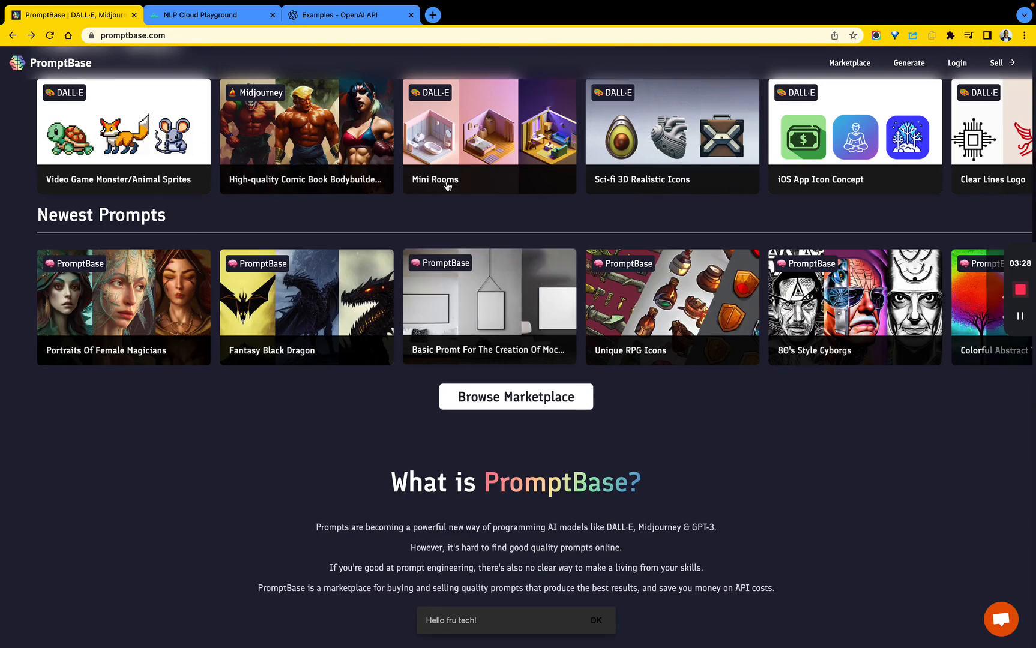
click(211, 14)
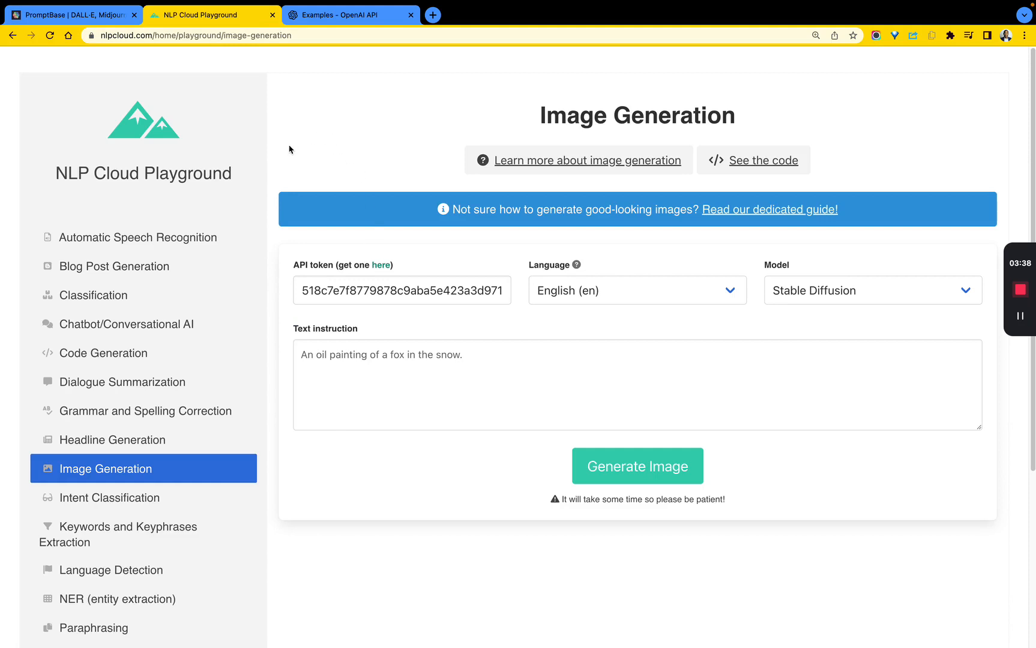
mouse_move(240, 183)
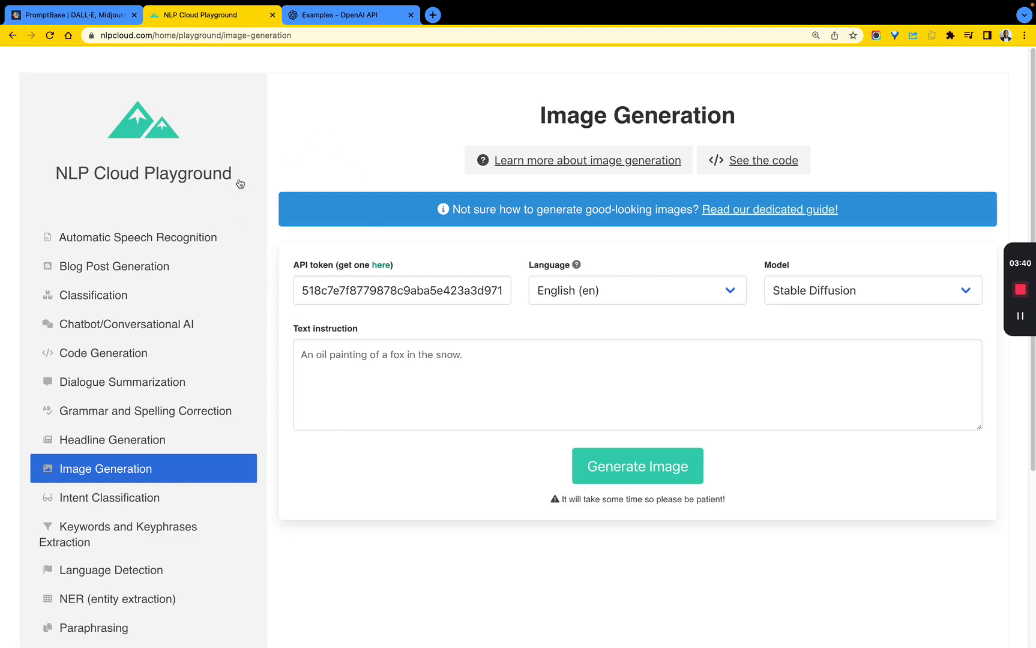
mouse_move(343, 51)
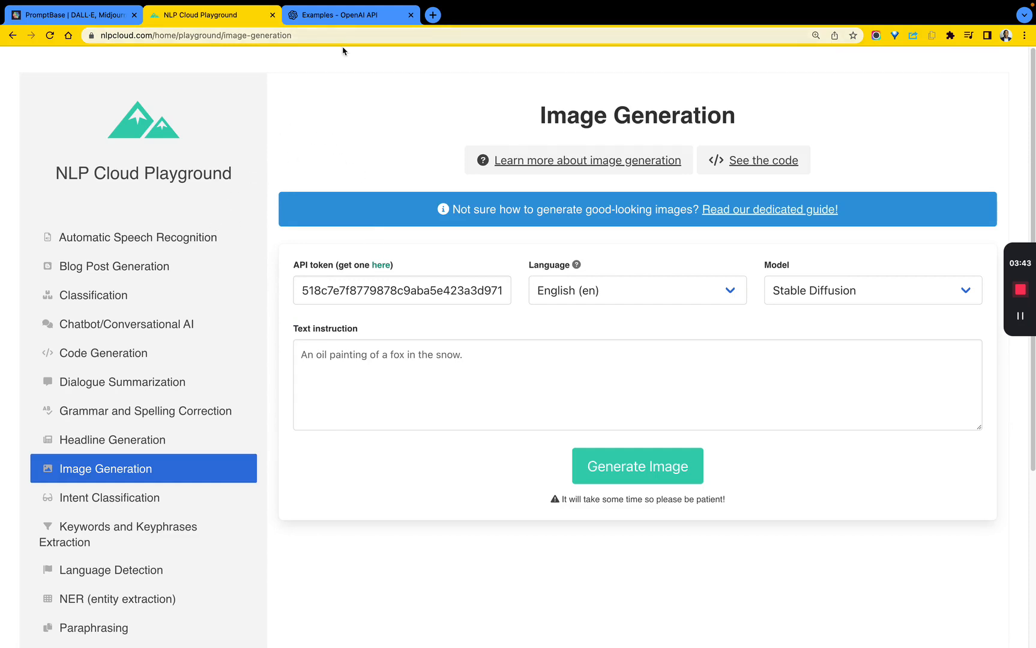
mouse_move(387, 146)
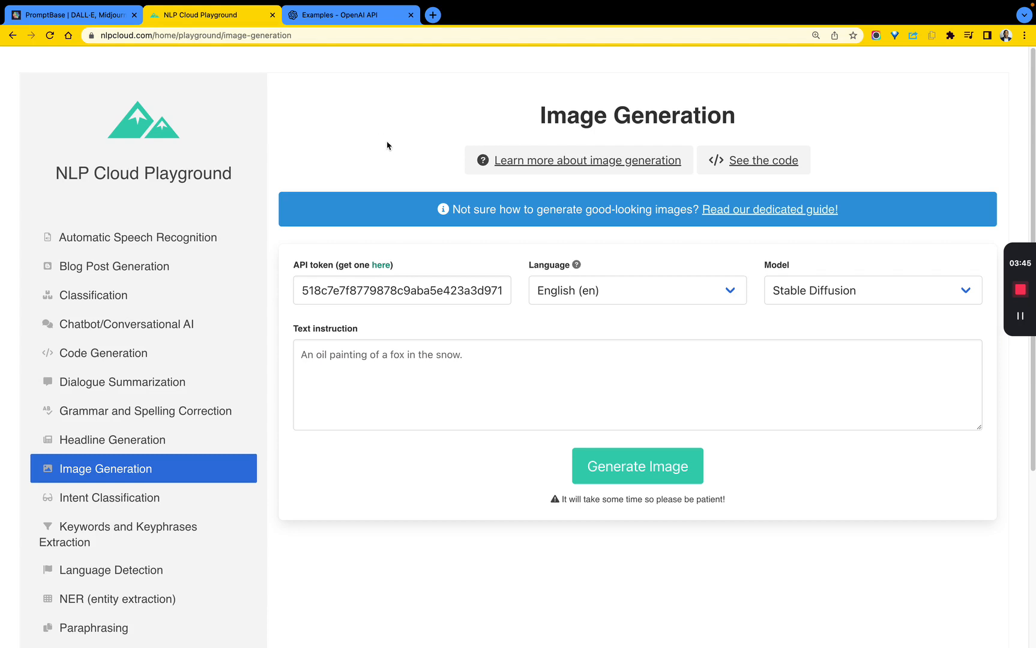
mouse_move(74, 14)
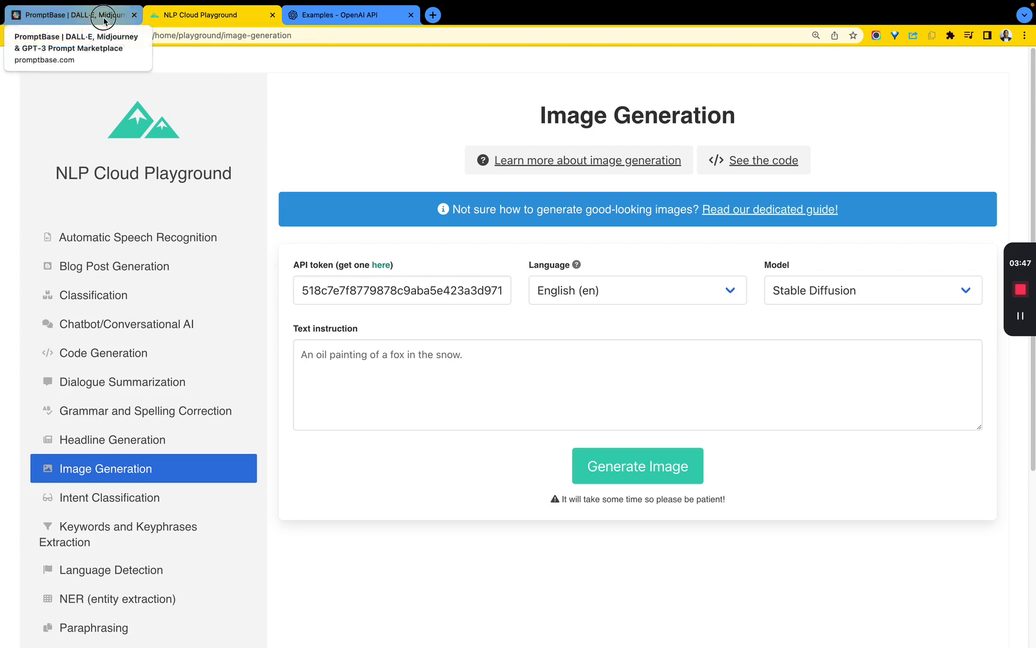
Switch to the PromptBase tab showing the marketplace hero and Featured Prompts row.
click(72, 15)
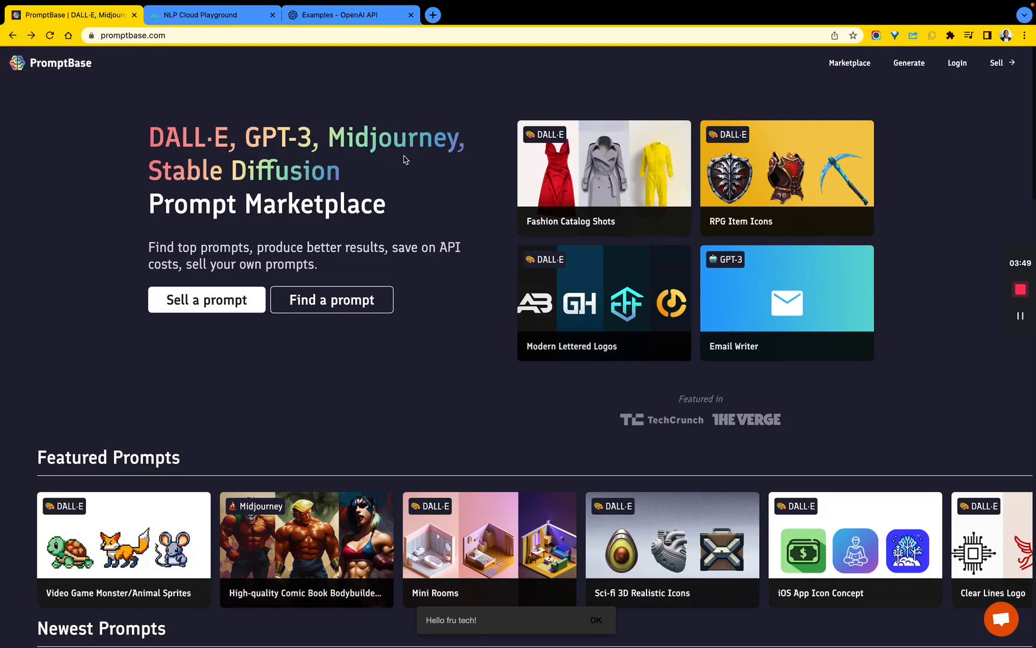
mouse_move(372, 146)
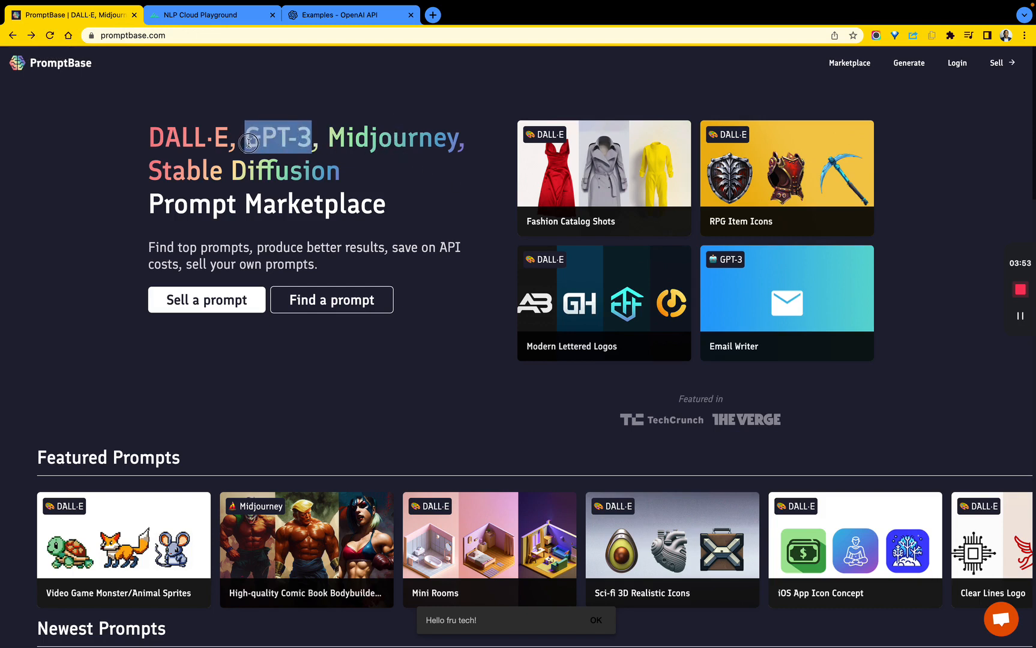
mouse_move(284, 5)
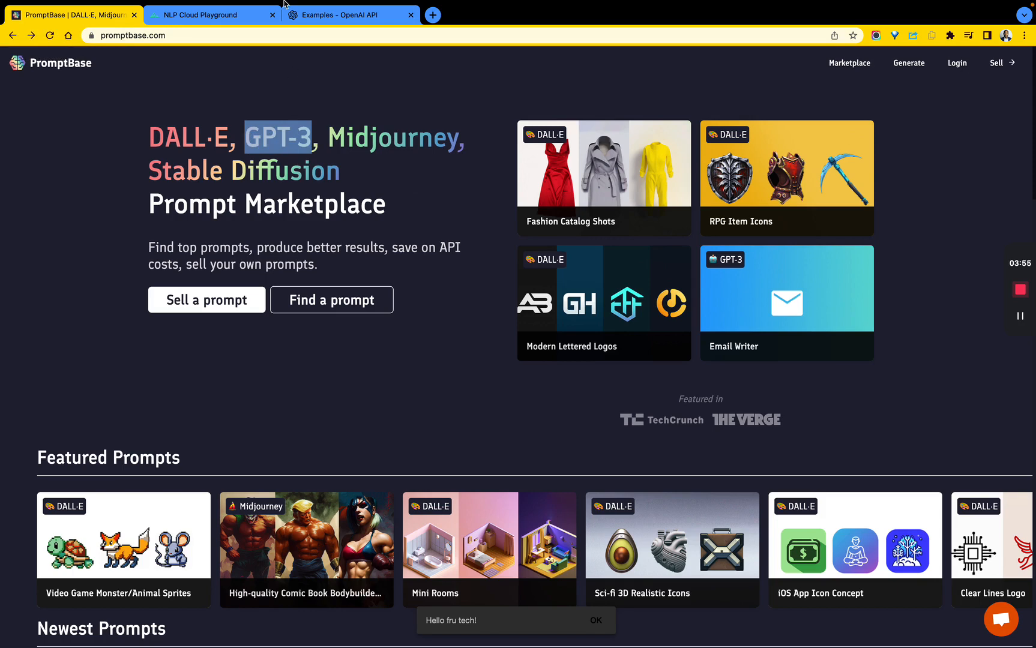
Review NLP Cloud's Stable Diffusion form, then open PromptBase's Clear Lines Logo prompt ($2.99).
click(211, 14)
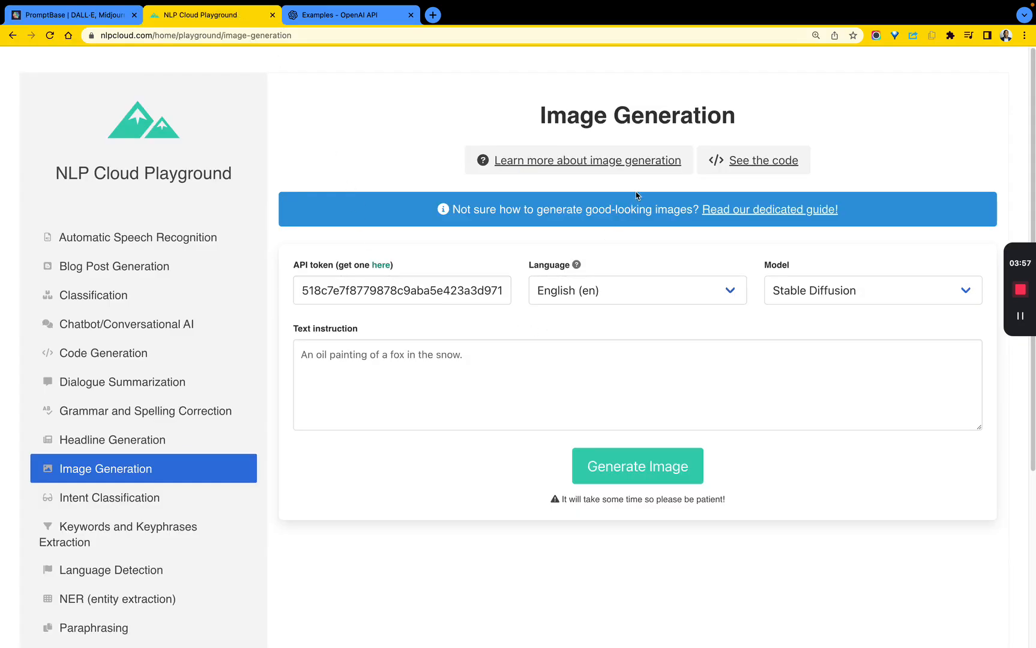
mouse_move(152, 266)
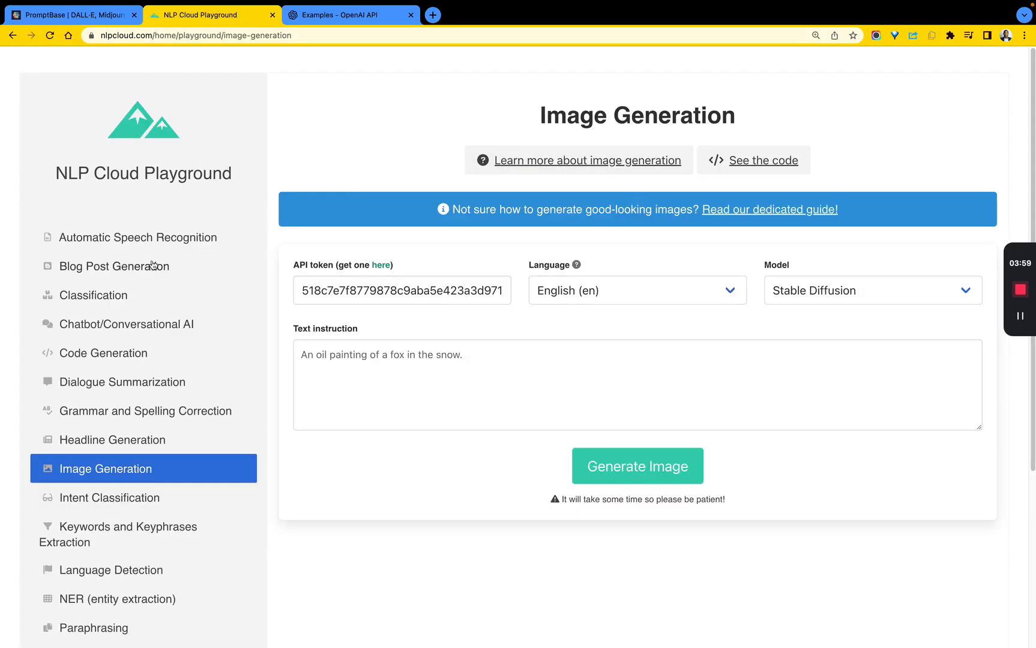
mouse_move(550, 201)
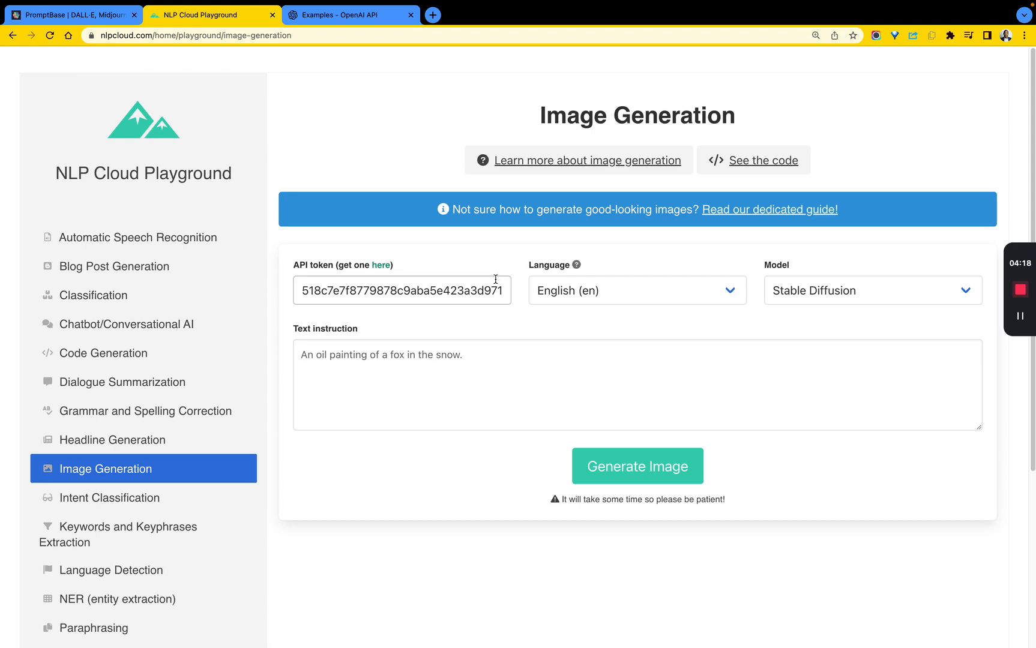
click(73, 15)
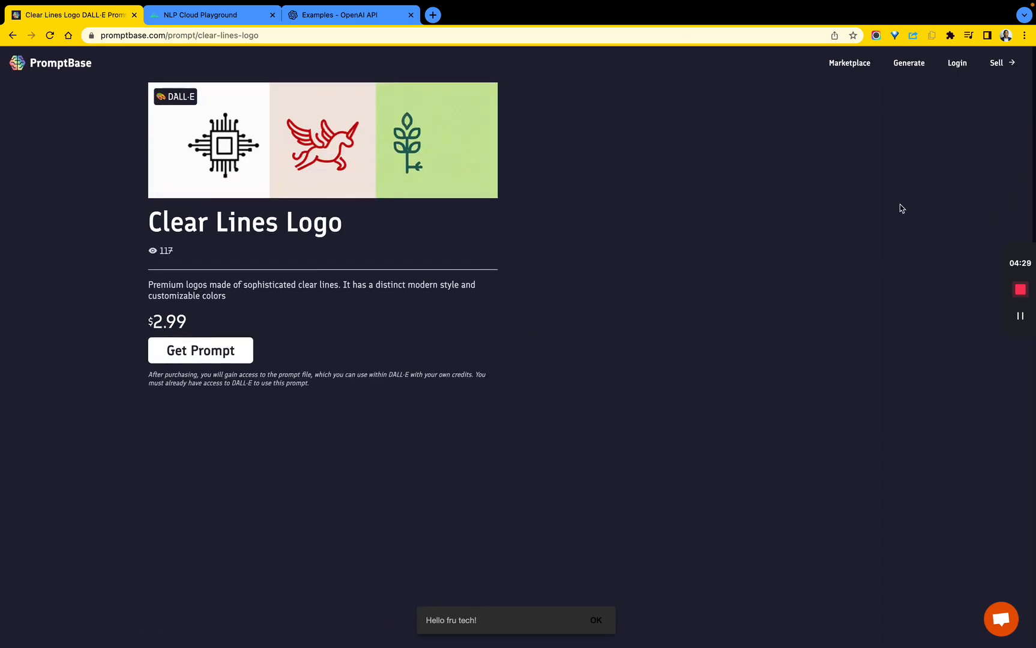
Scroll the Clear Lines Logo example gallery down to the chip-circuit logo sample.
scroll(down, 3)
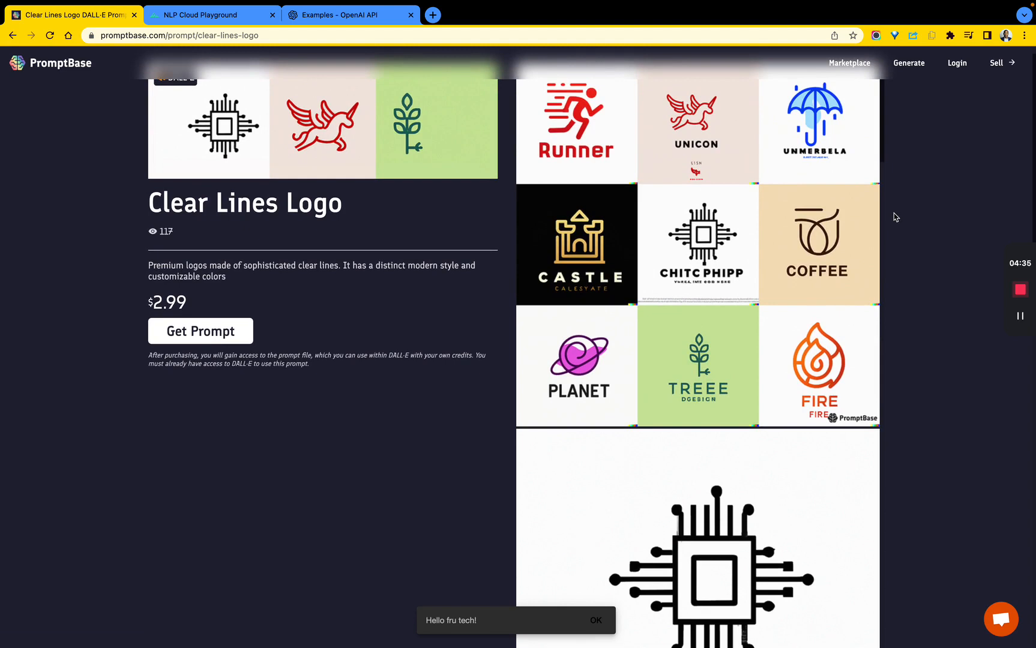
scroll(down, 3)
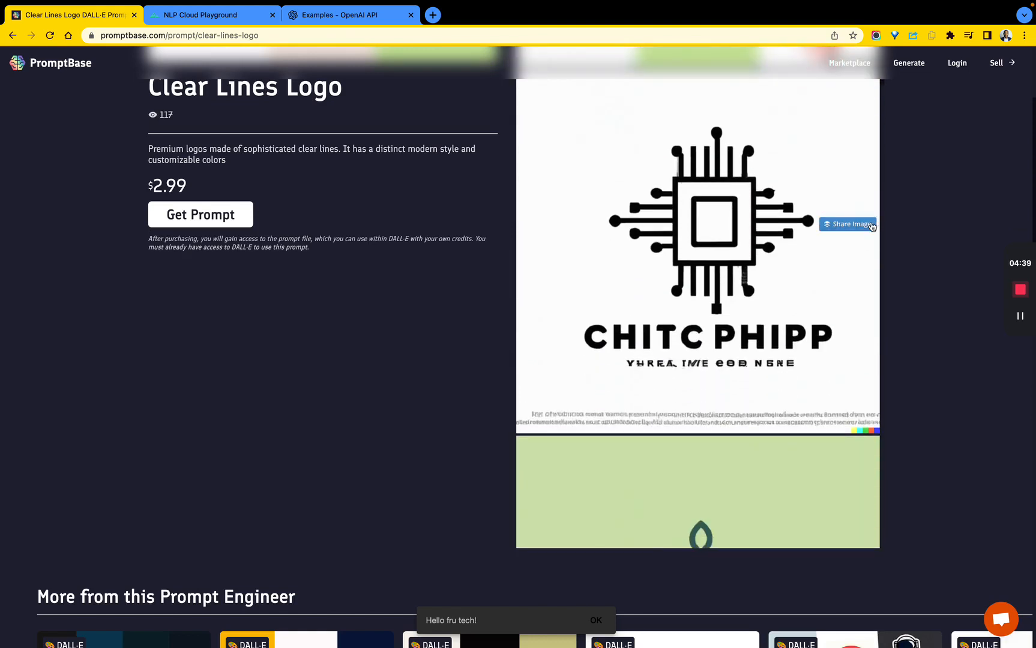
mouse_move(709, 240)
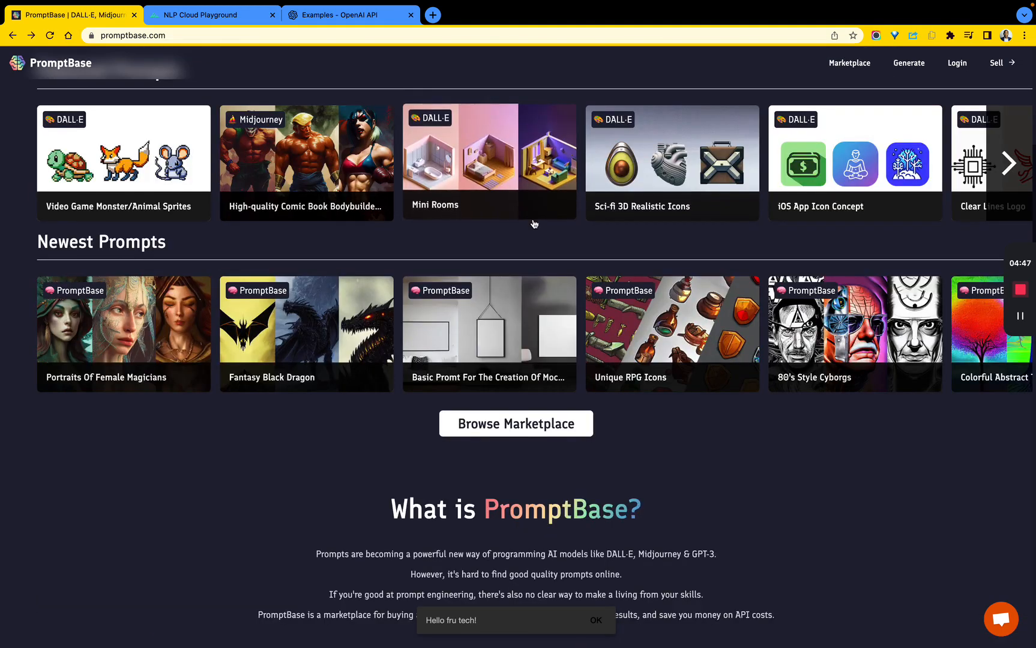
Open the full marketplace and the Psychedelic 3rd Eyes prompt listing.
click(848, 63)
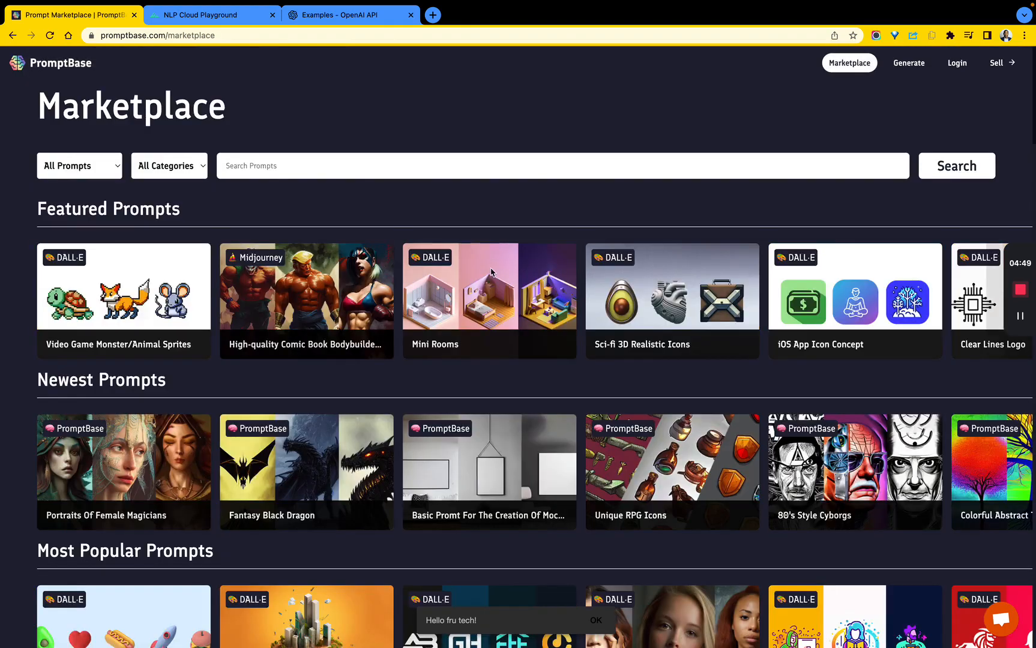
scroll(down, 3)
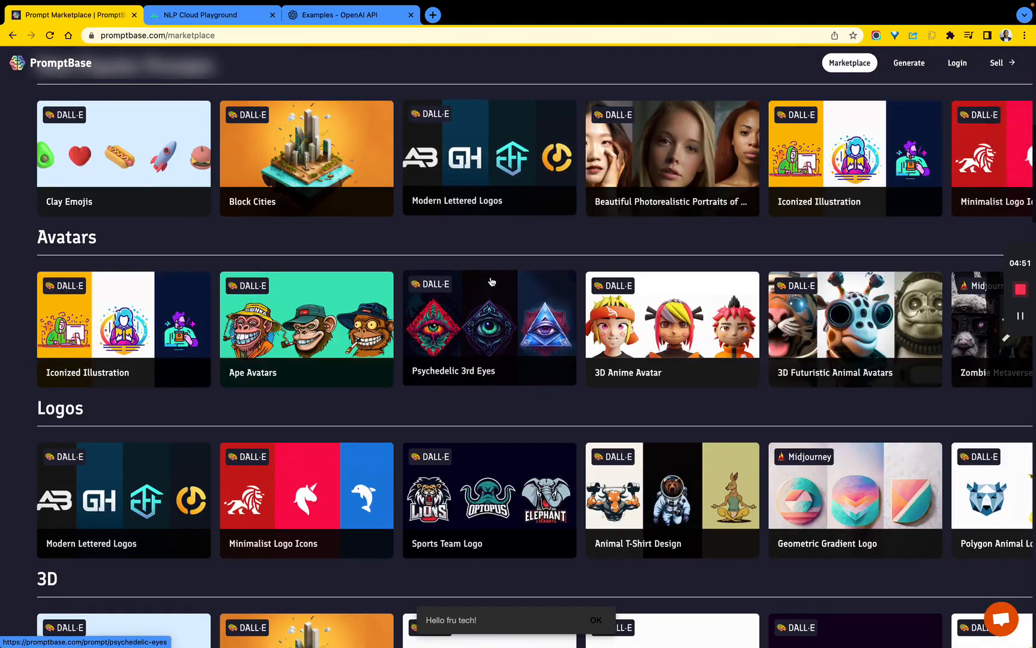
scroll(down, 3)
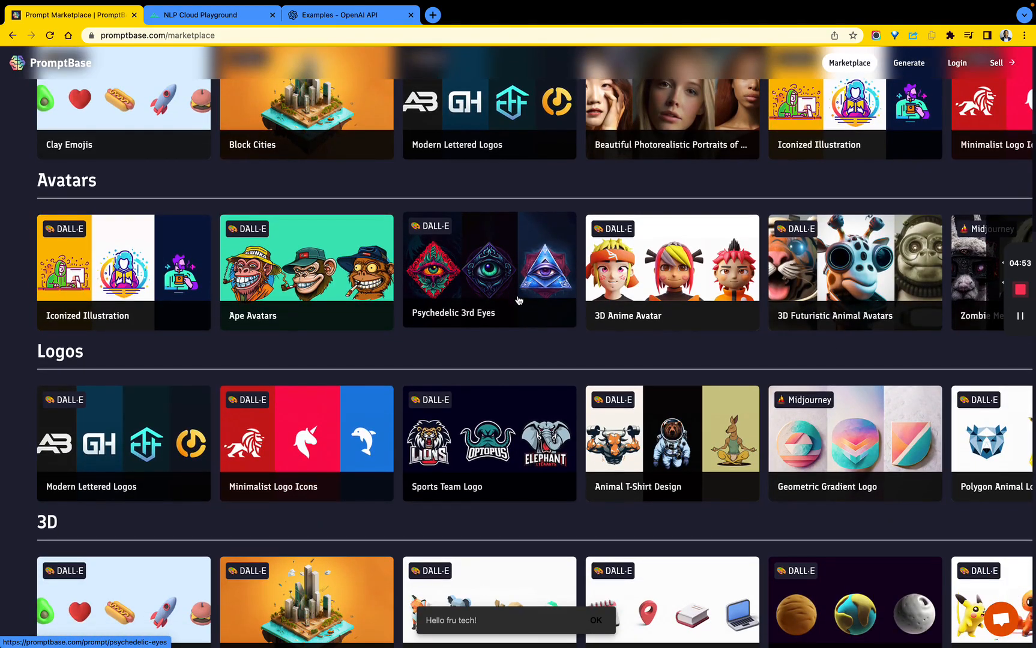
click(489, 271)
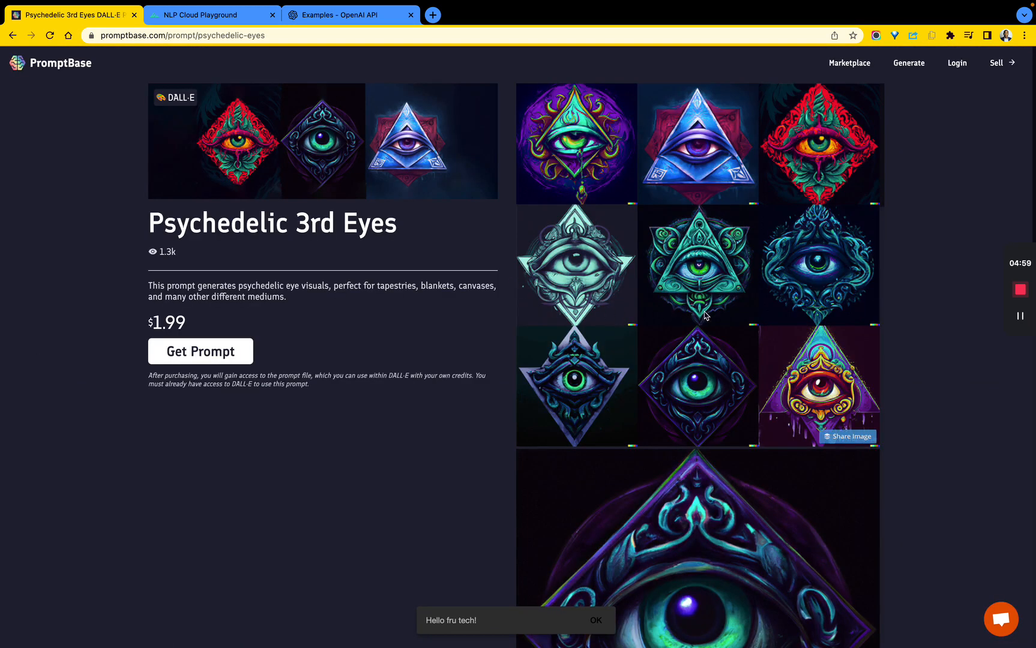
Browse on to Animal T-Shirt Design, then open Golden Ratio Logos ($2.99).
scroll(down, 3)
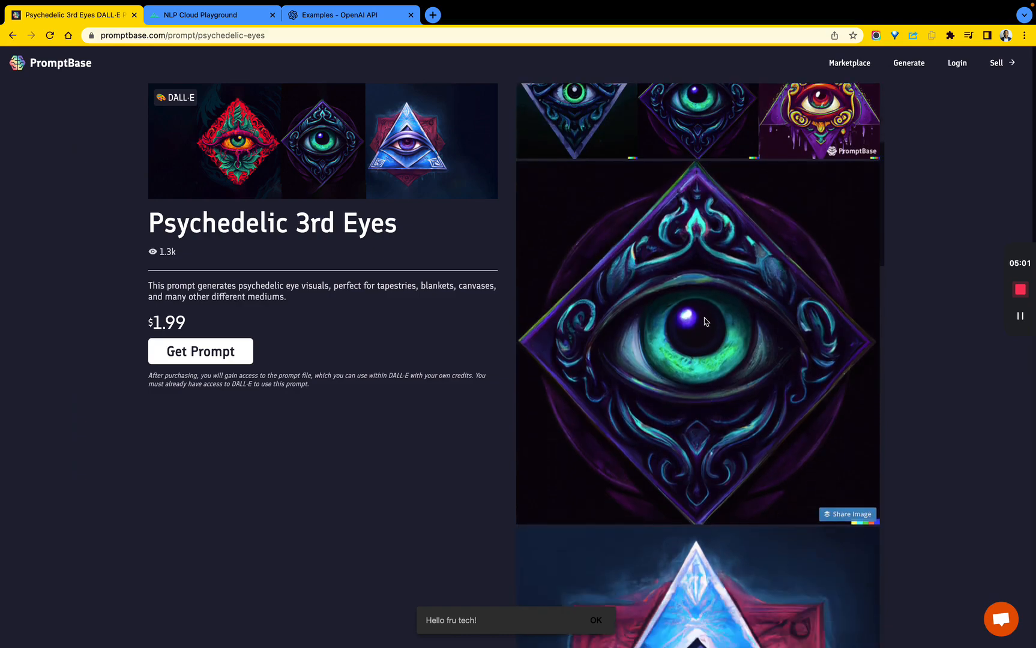
scroll(down, 3)
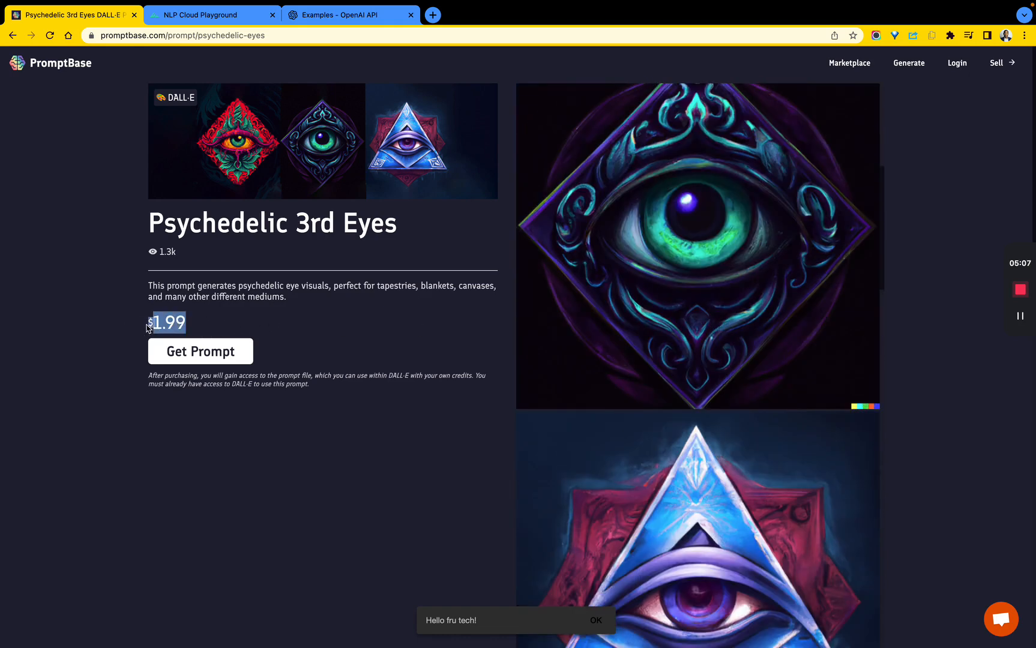
scroll(down, 3)
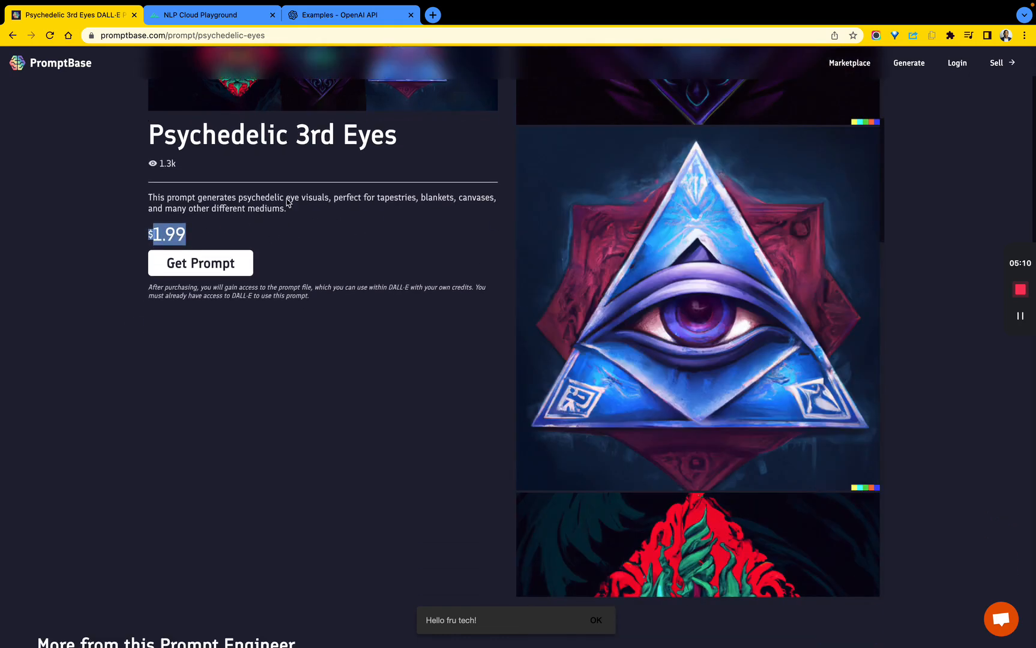
scroll(down, 3)
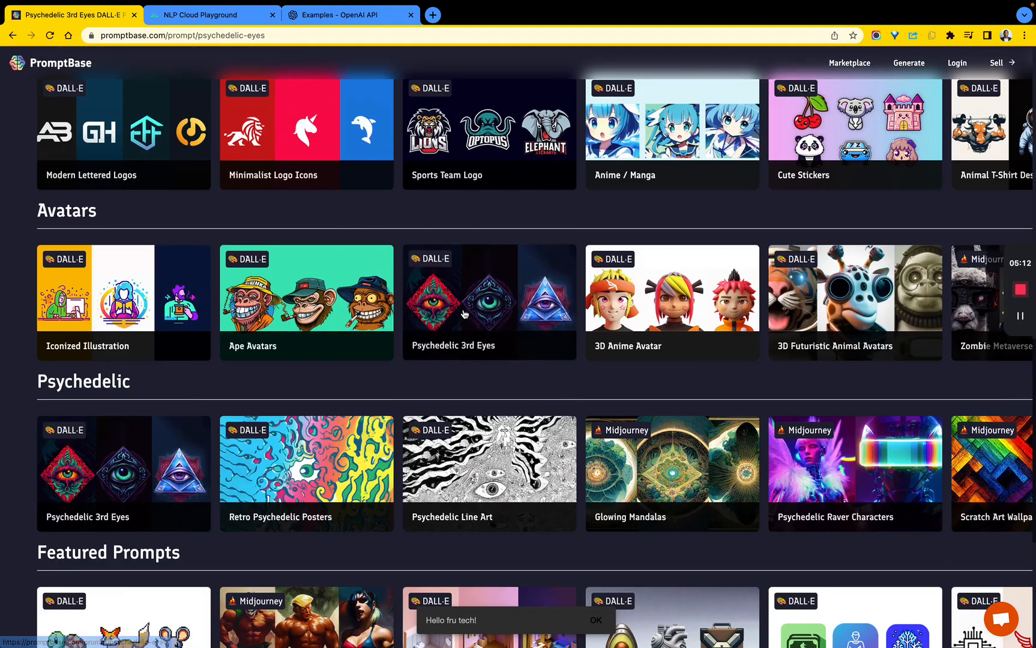
click(992, 132)
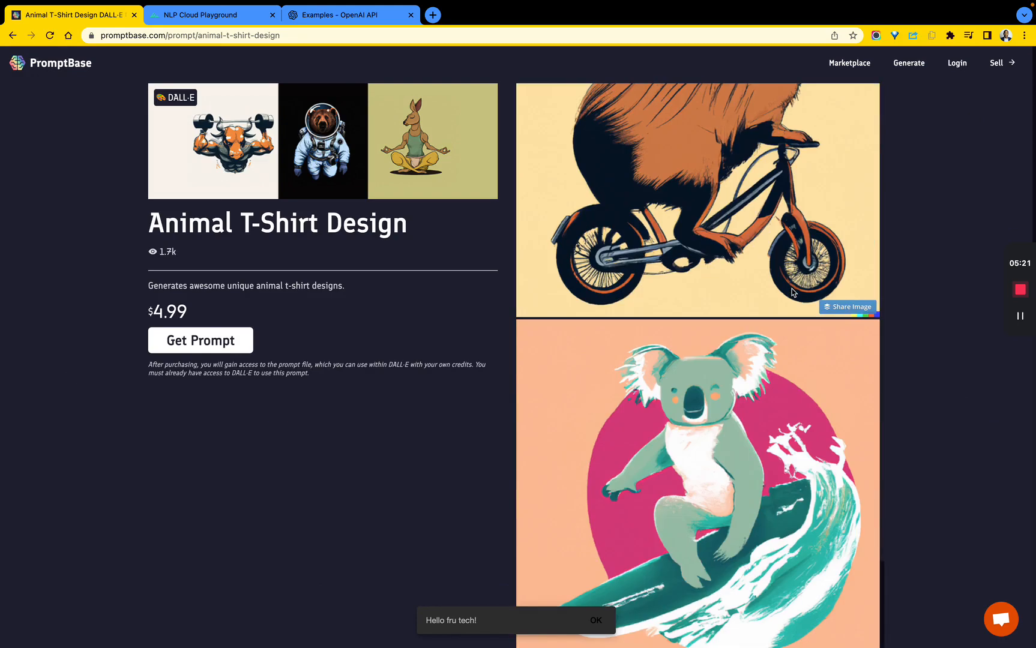
scroll(down, 3)
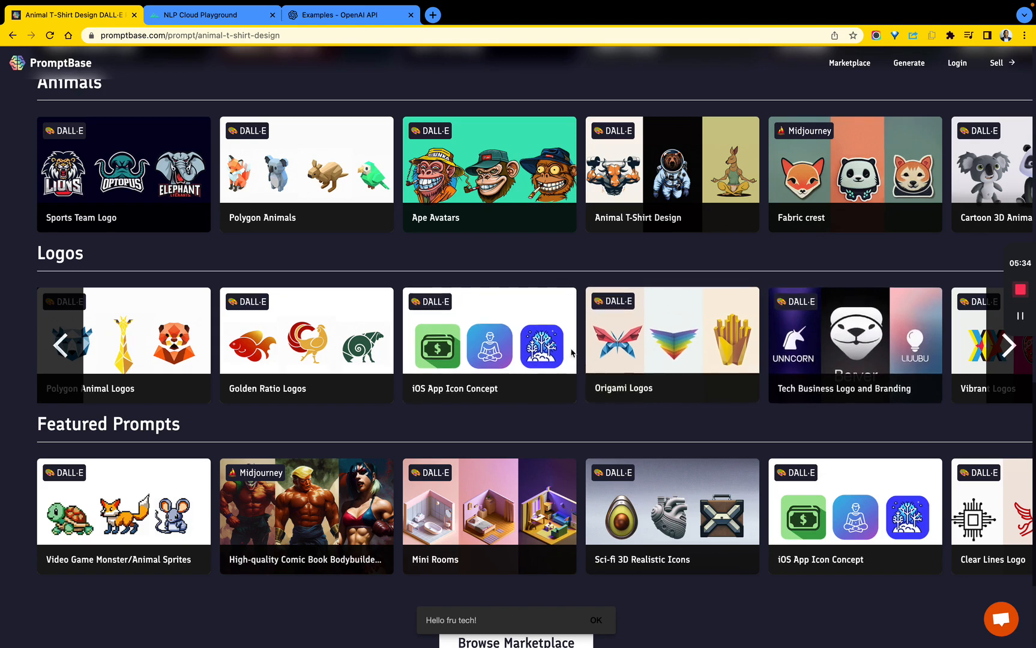
click(306, 330)
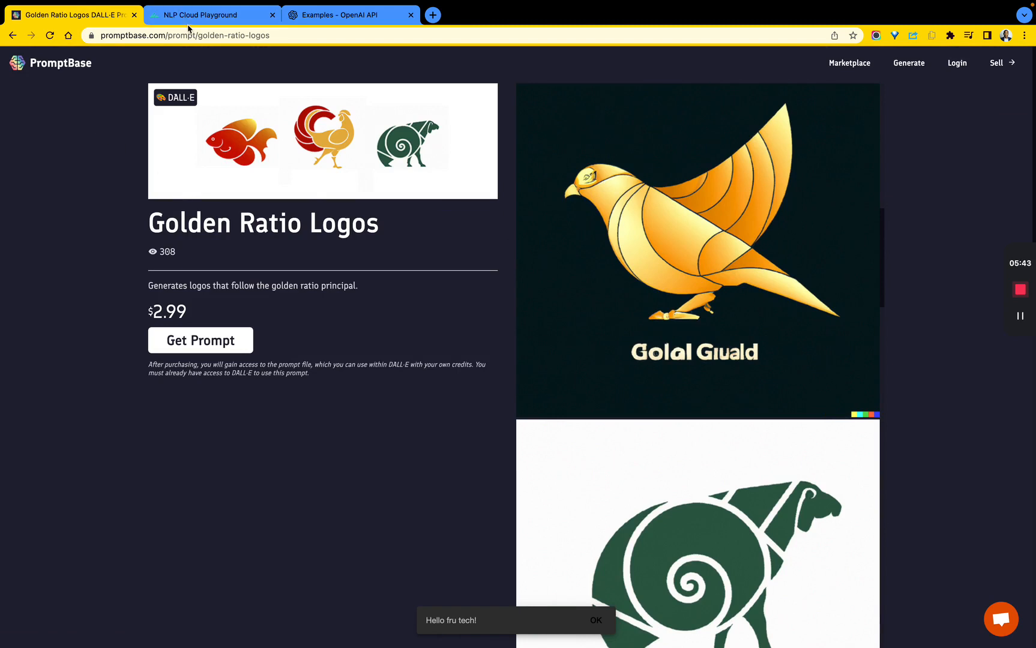
Check the fox-in-the-snow prompt in NLP Cloud's image form, then return to PromptBase.
click(211, 14)
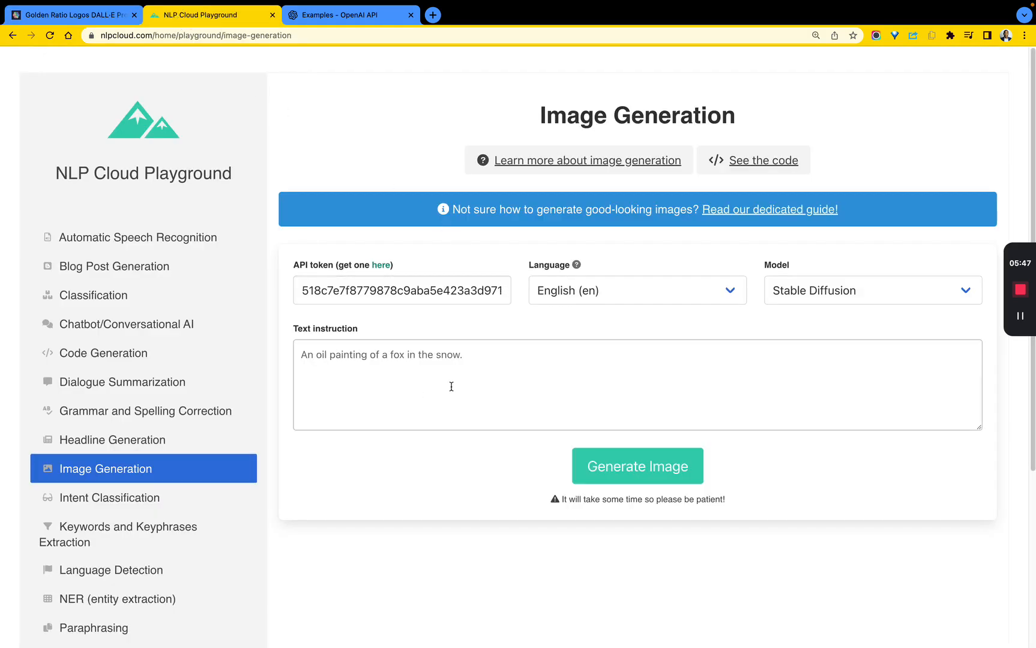
mouse_move(398, 342)
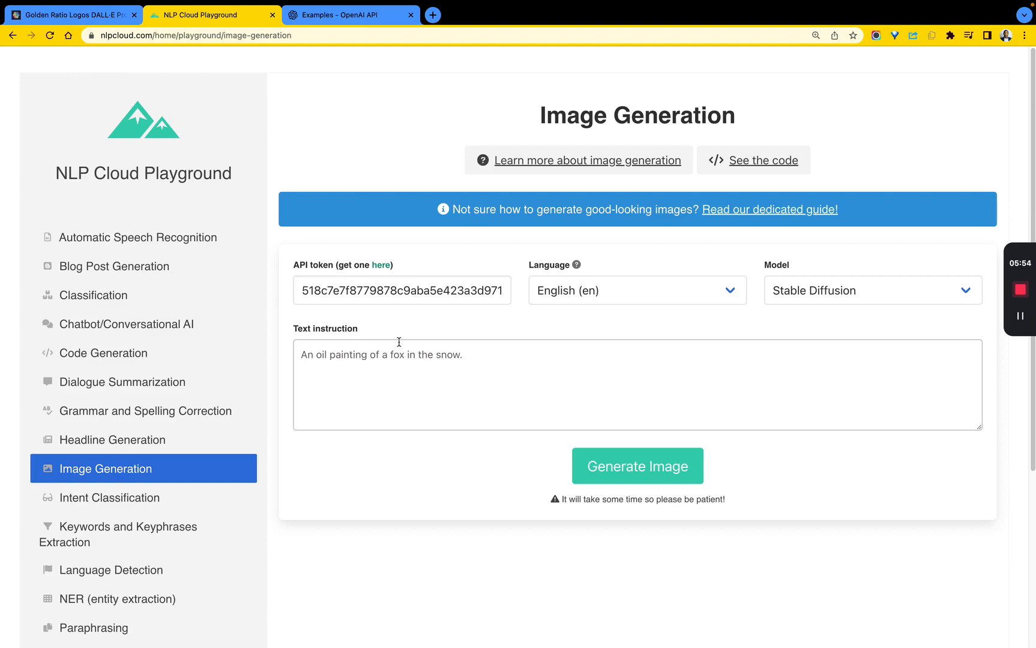
click(73, 14)
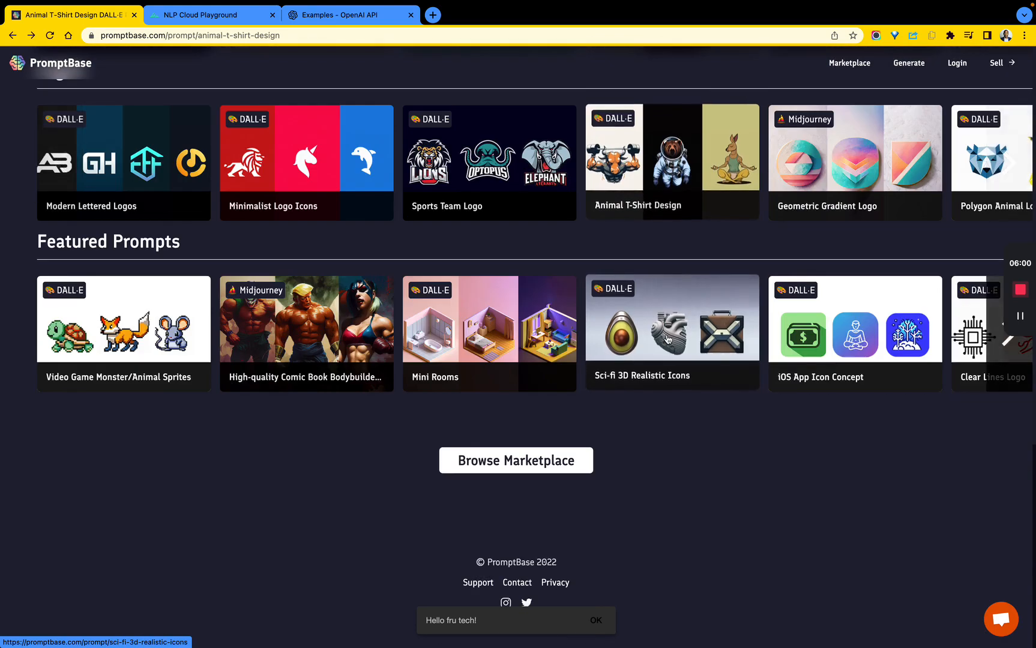
Open Animal T-Shirt Design ($4.99) and browse past the DJ lion to the astronaut bear.
click(671, 162)
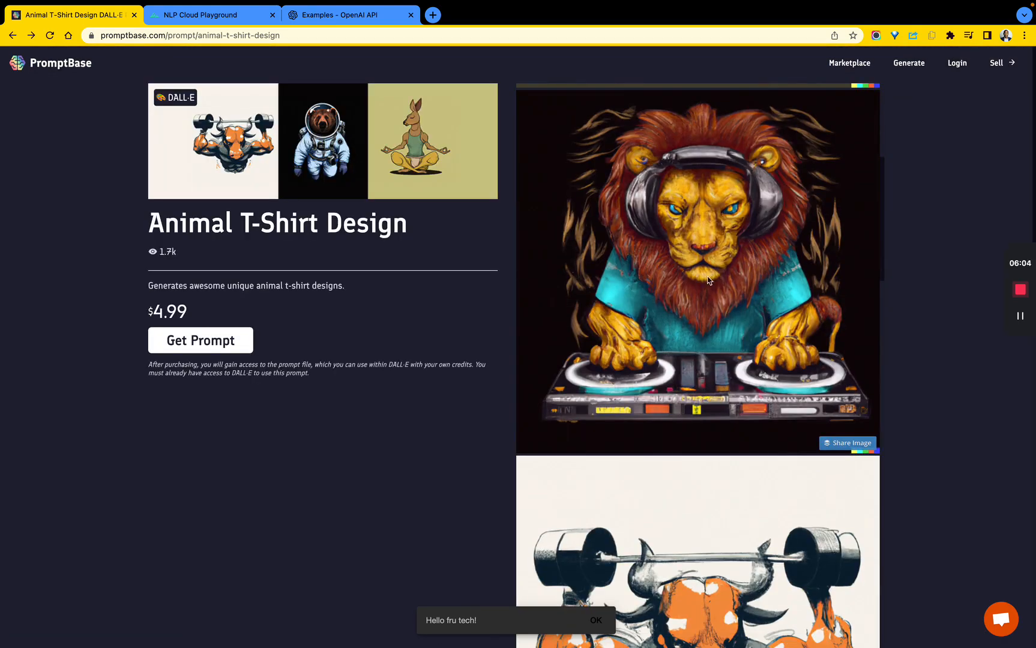
mouse_move(693, 348)
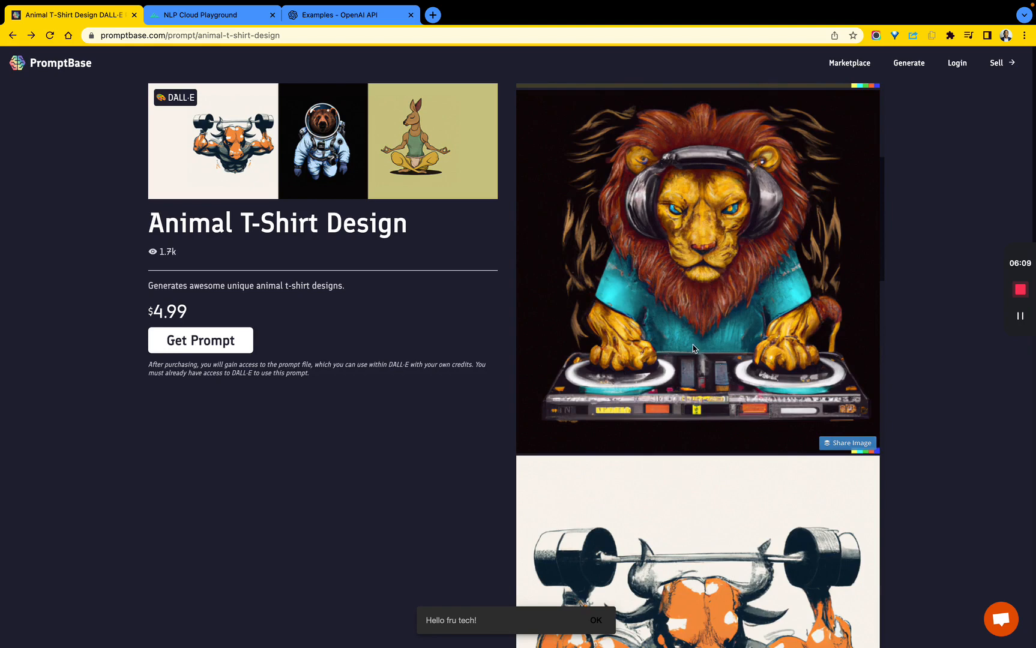
scroll(down, 3)
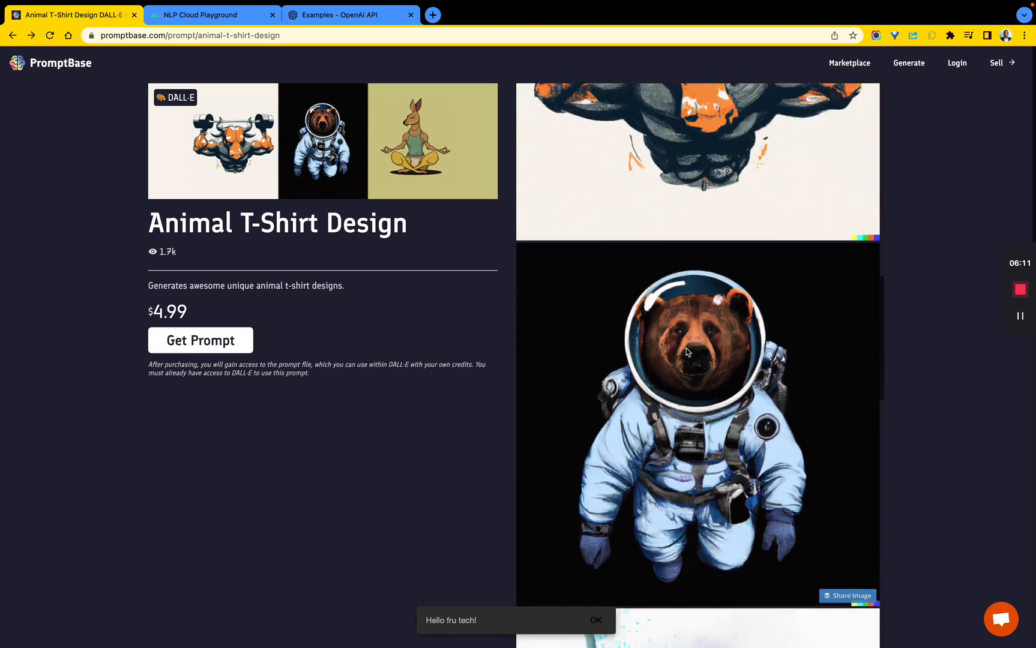
scroll(down, 3)
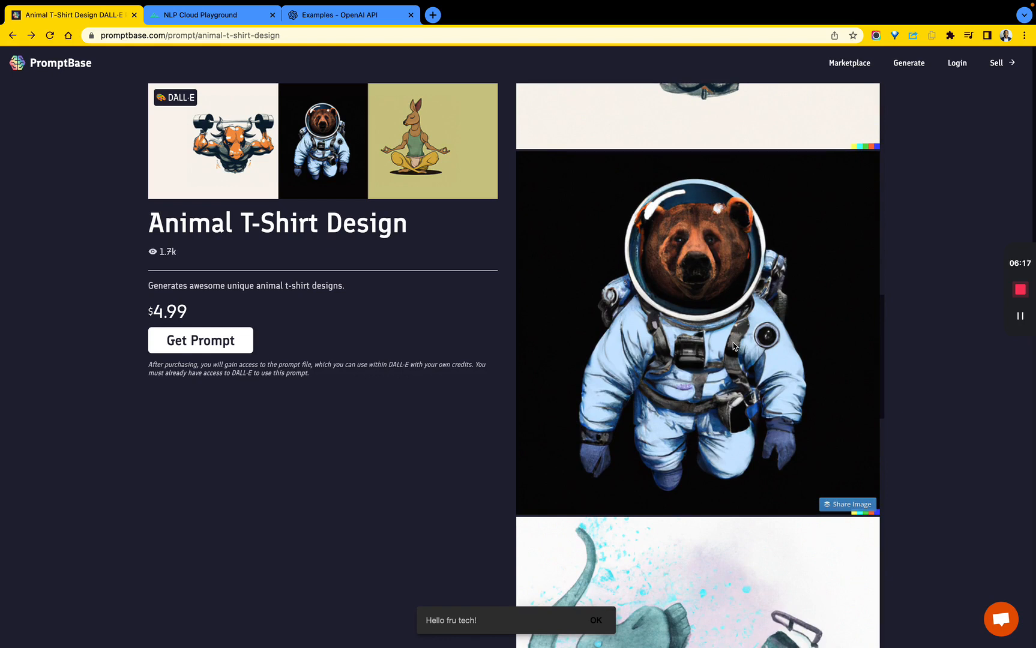
mouse_move(745, 301)
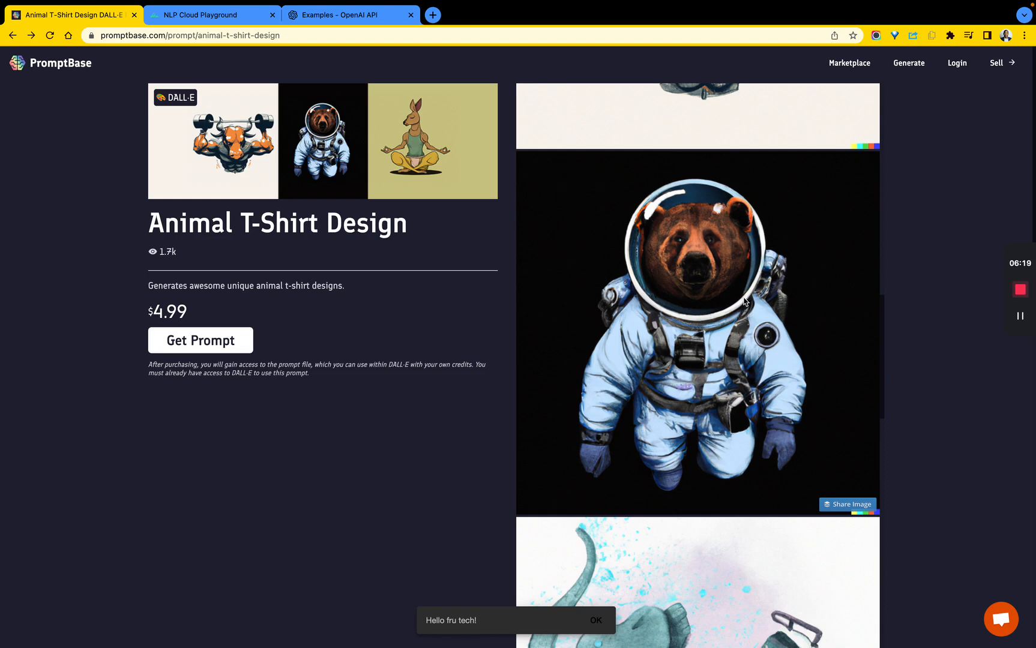
mouse_move(378, 15)
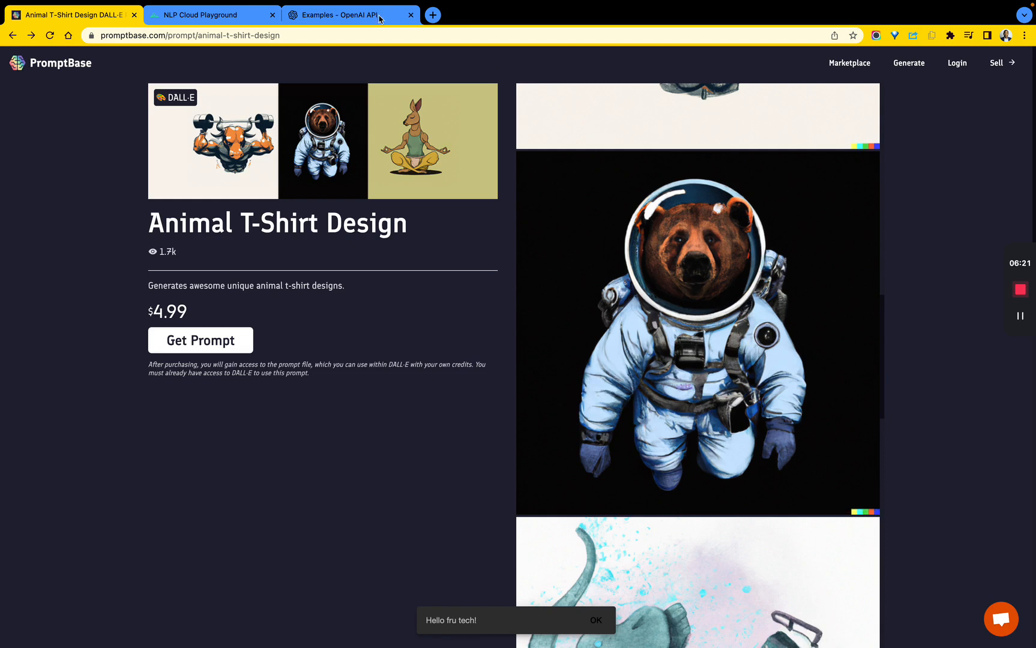
Generate the oil-painting fox-in-the-snow image with Stable Diffusion and clear the prompt box.
click(211, 14)
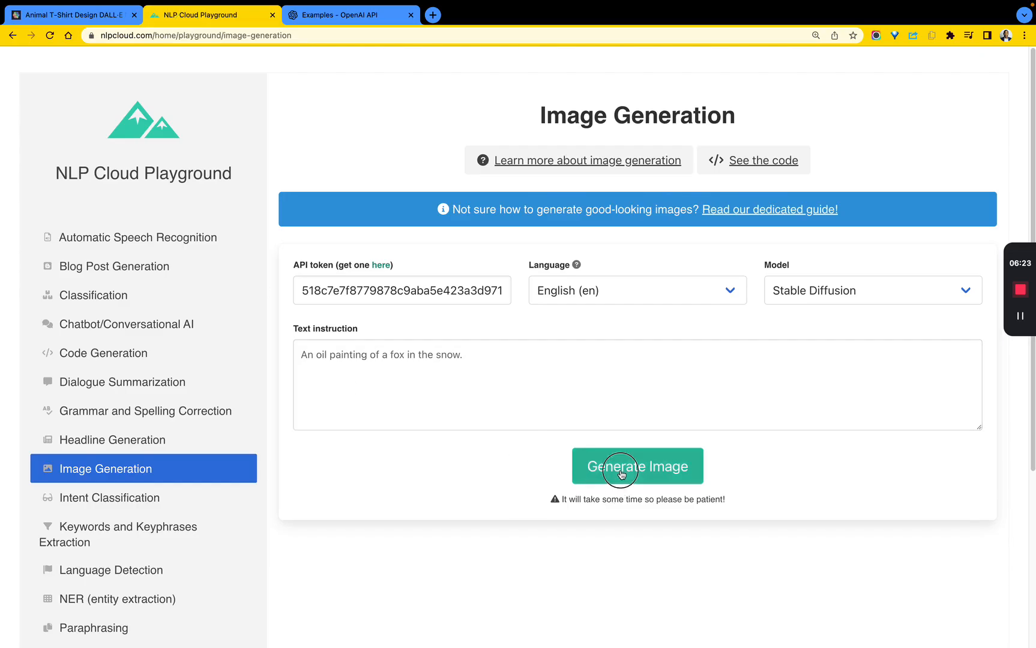
click(636, 465)
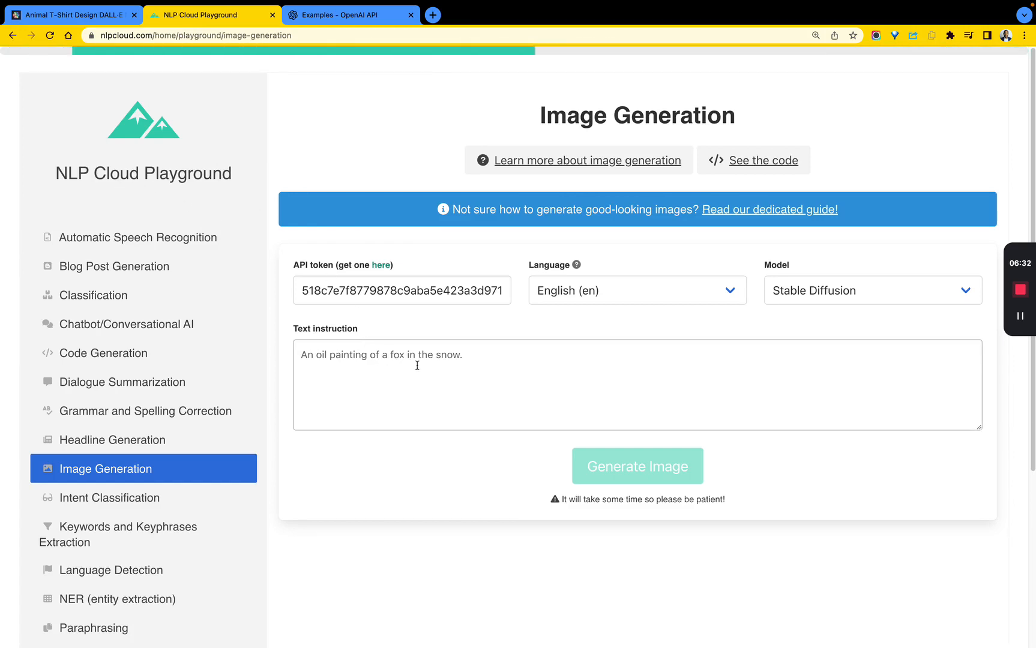
mouse_move(595, 408)
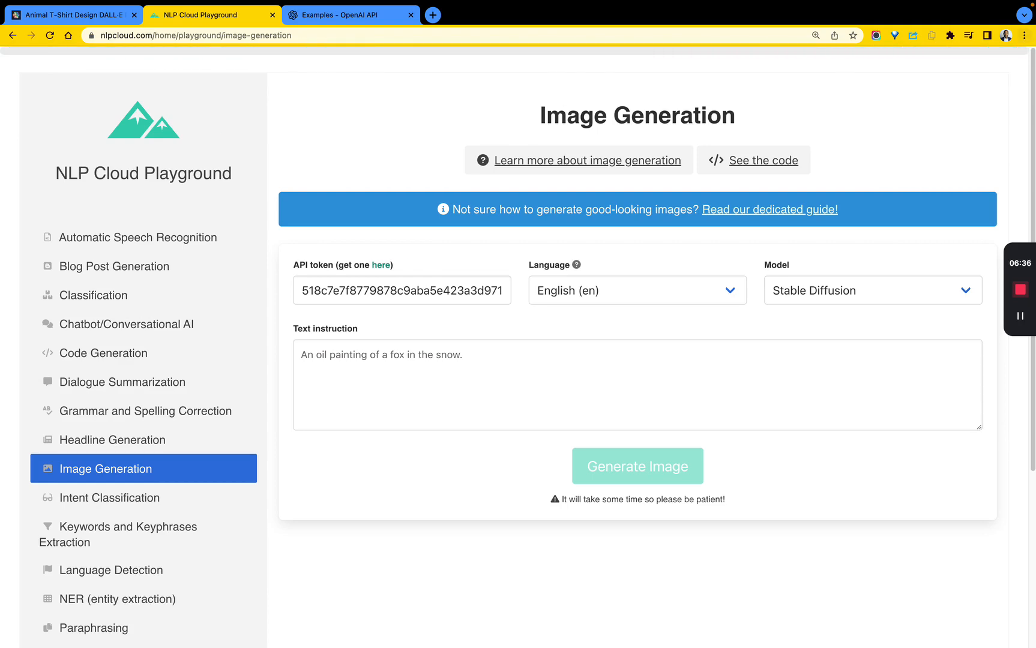
click(637, 465)
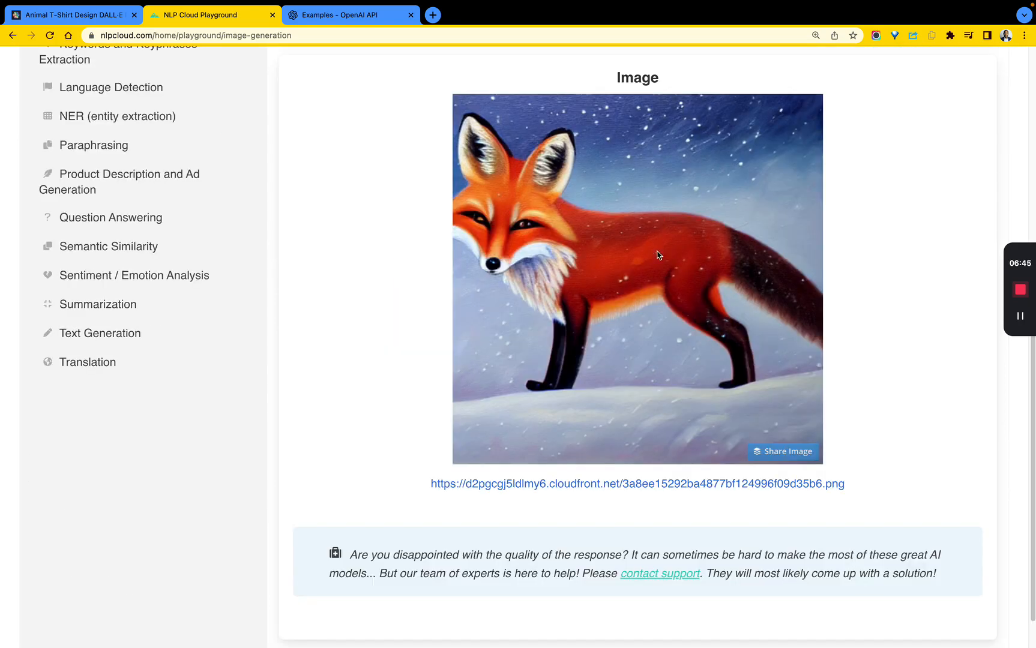
scroll(up, 3)
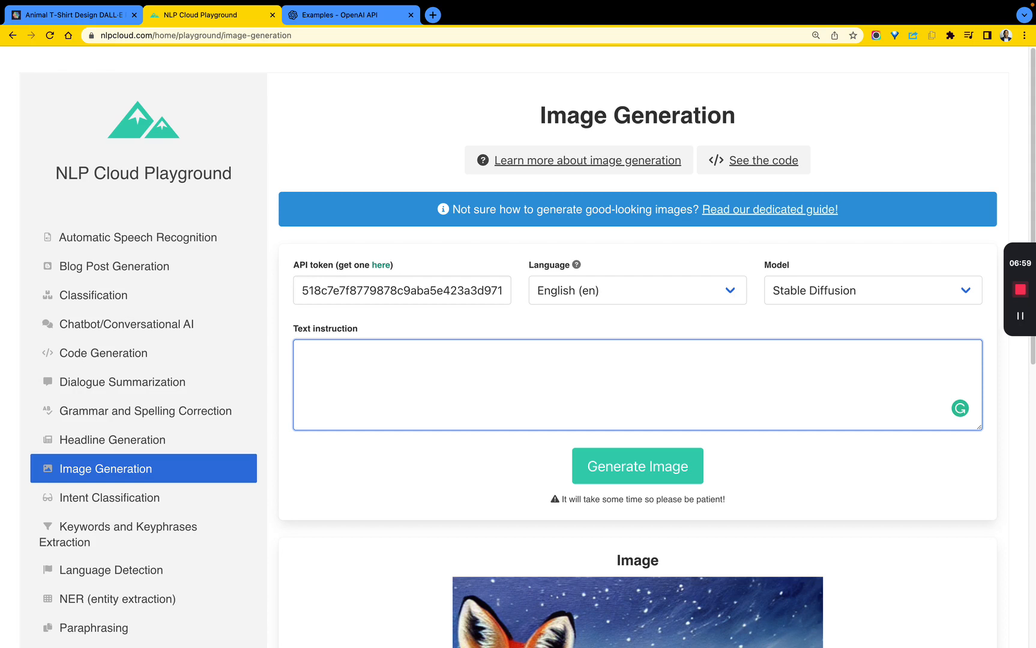
mouse_move(133, 71)
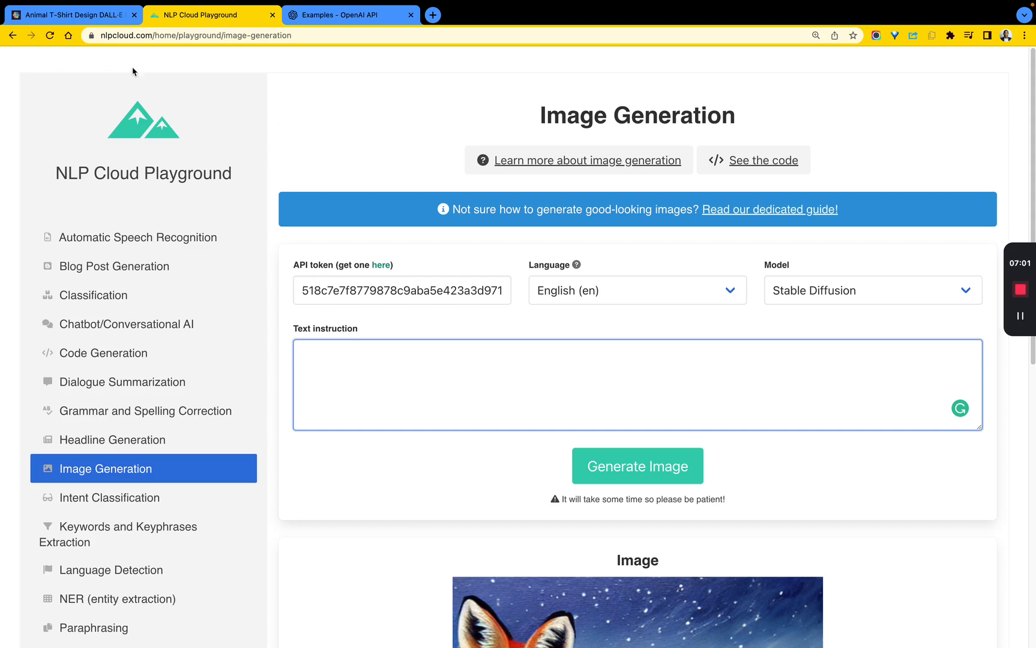
click(72, 15)
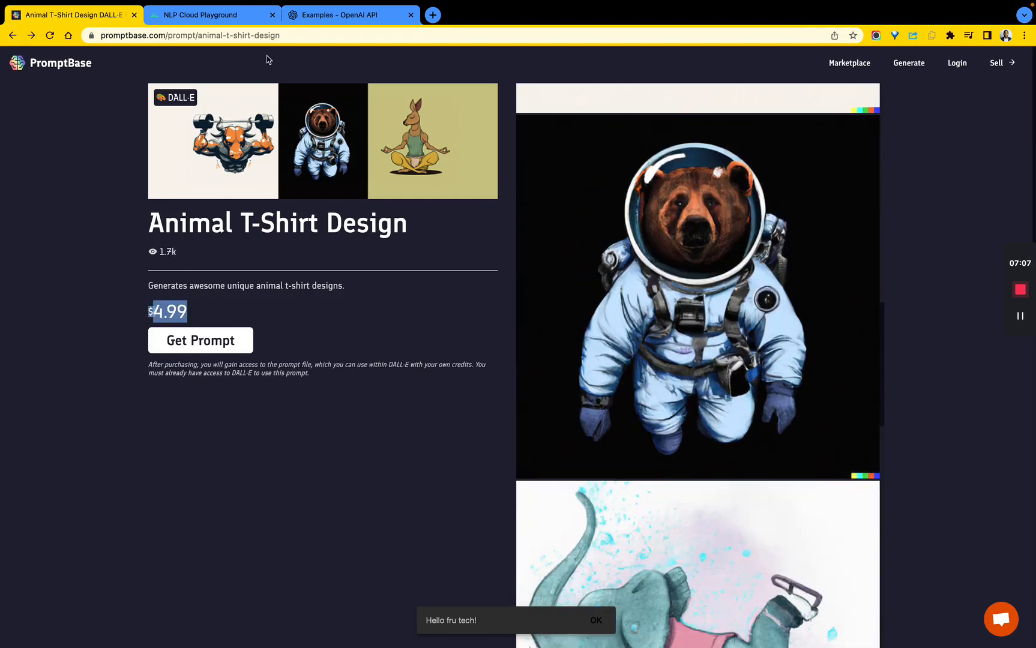
click(211, 14)
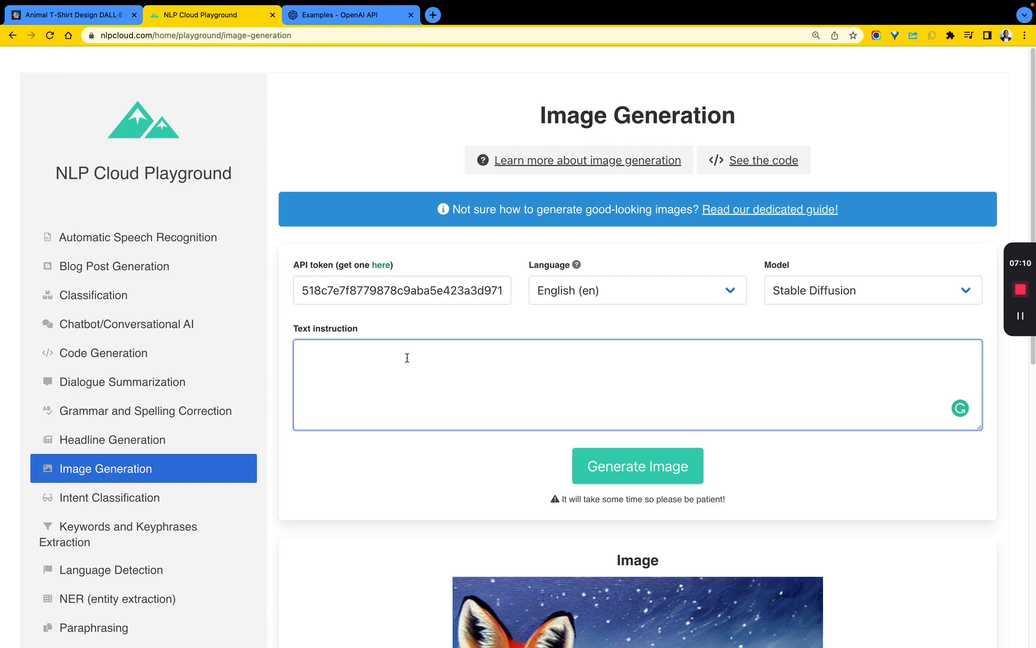
mouse_move(398, 339)
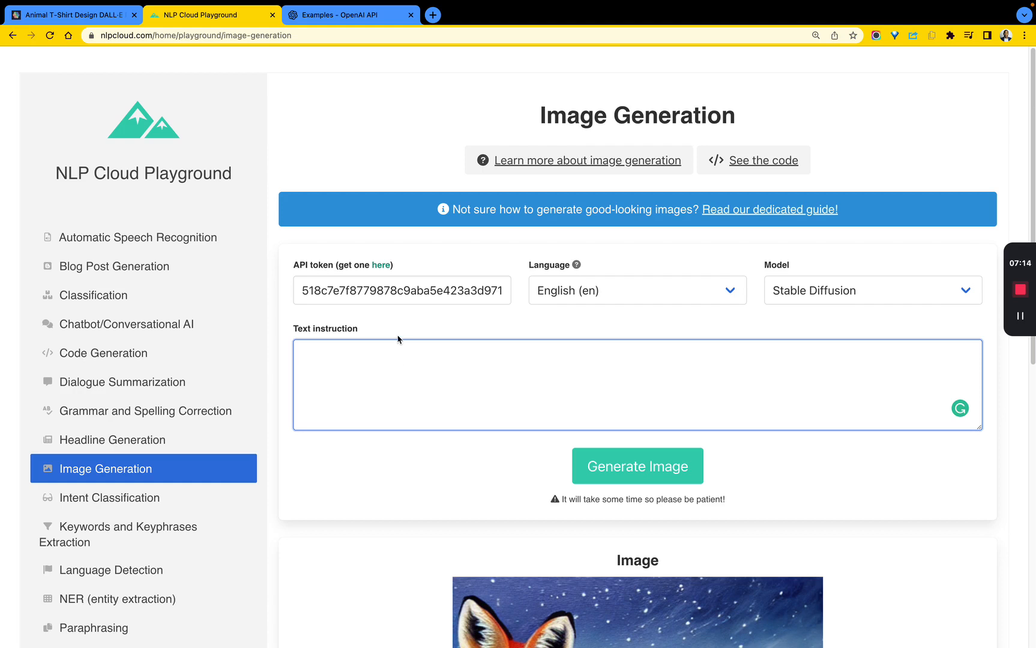
scroll(down, 3)
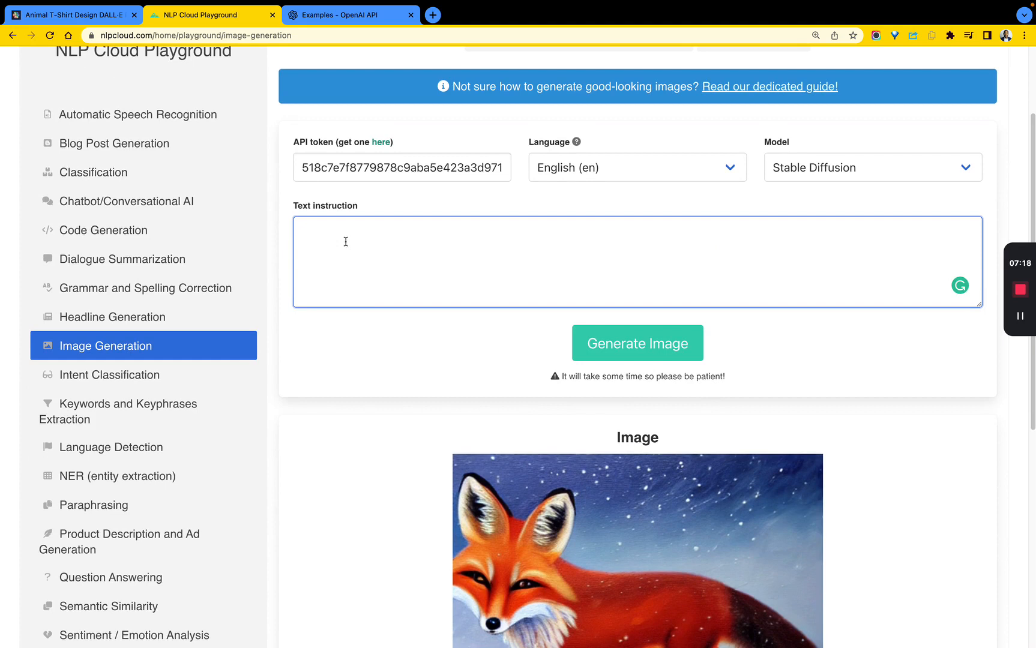
Generate an image from the prompt 'US President'.
text(US Pre)
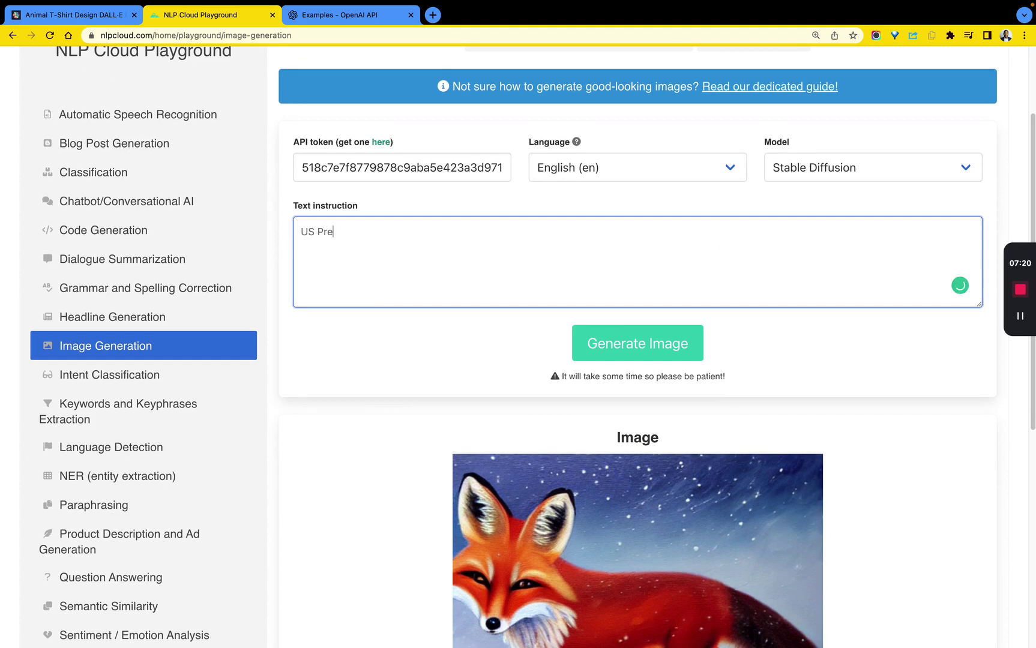
text(sident)
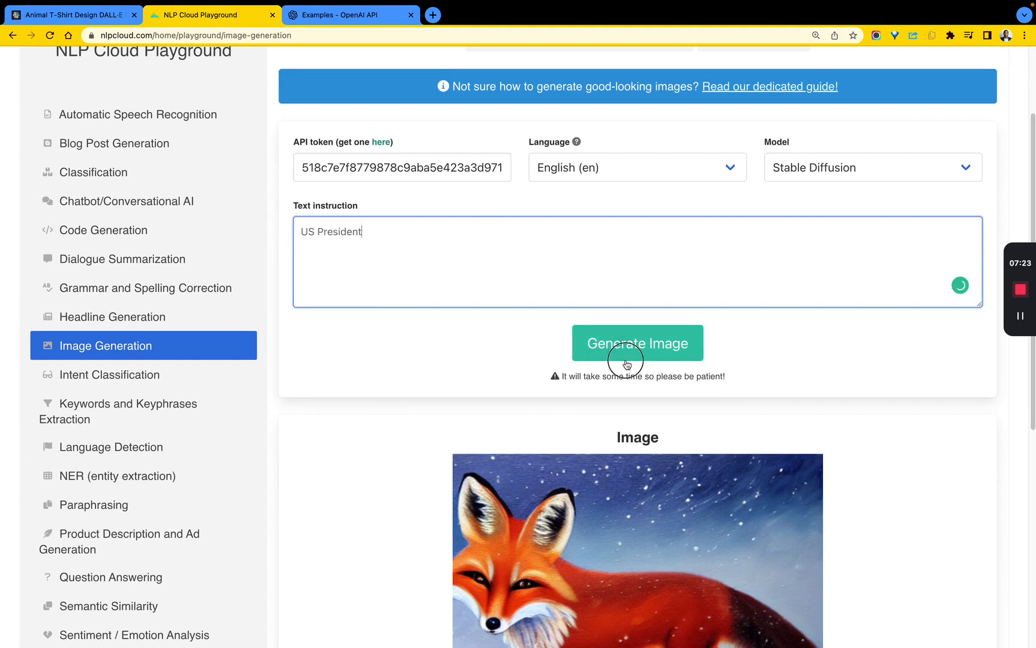
click(636, 342)
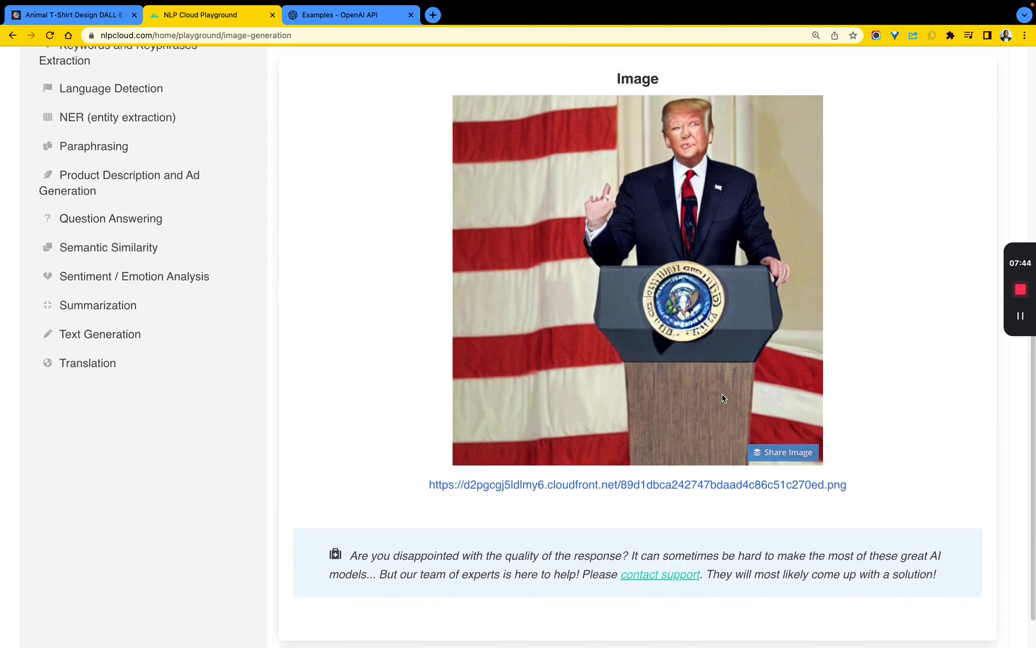
Extend the prompt to 'US President riding a white horse'.
scroll(up, 3)
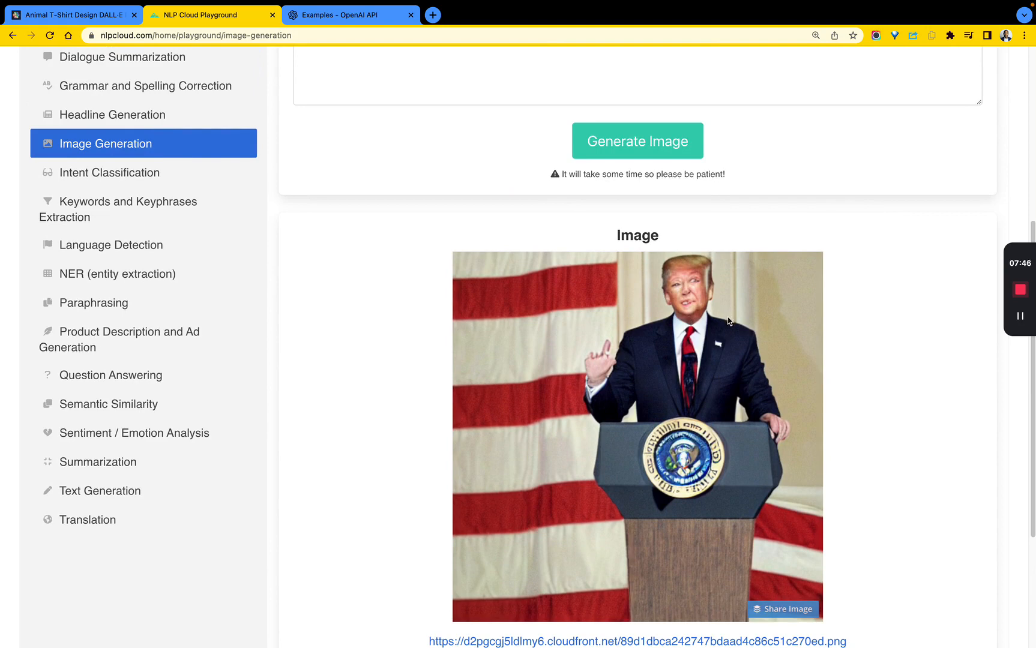
mouse_move(747, 373)
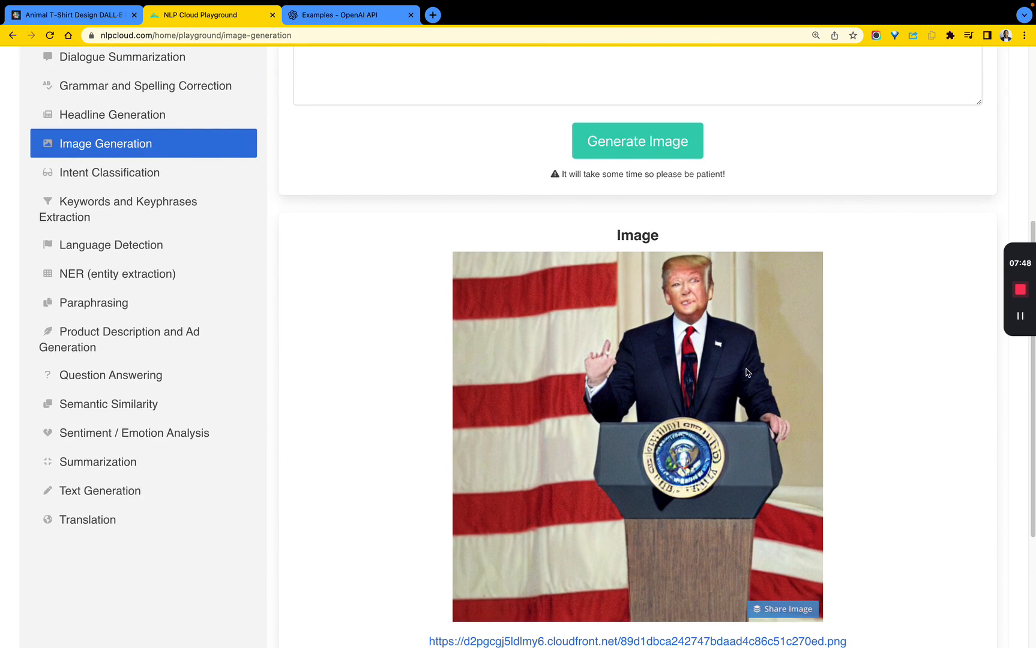
scroll(up, 3)
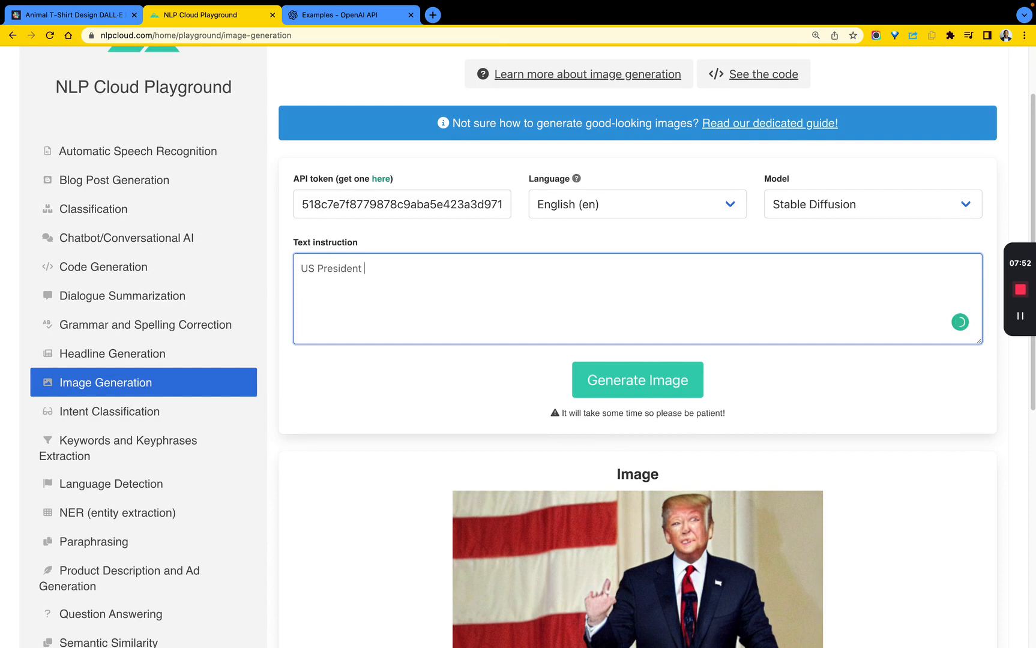
text(riding a)
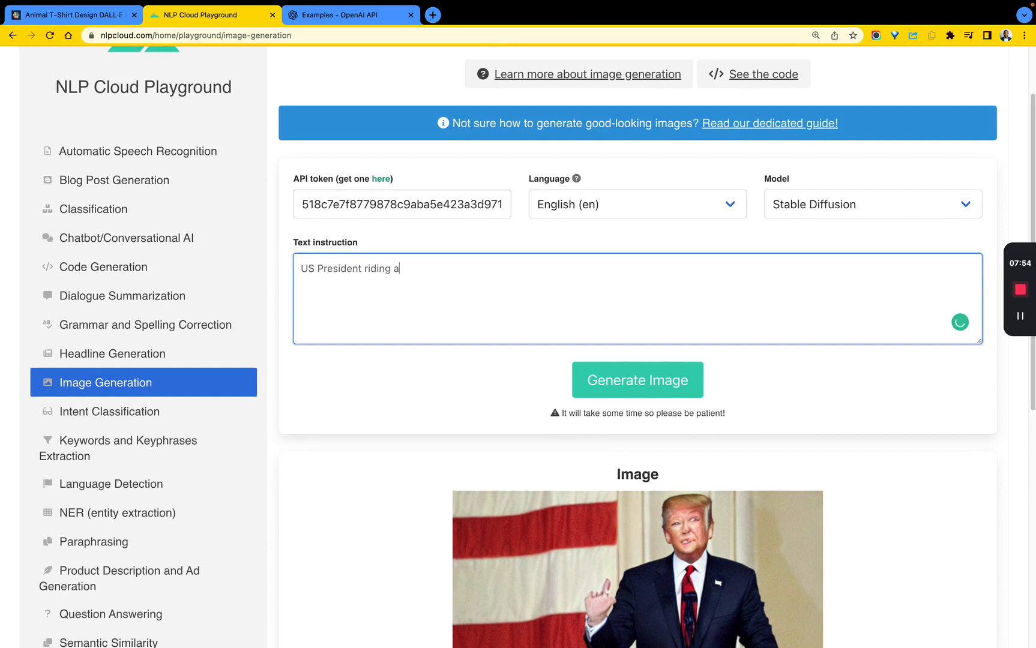
text(white horse)
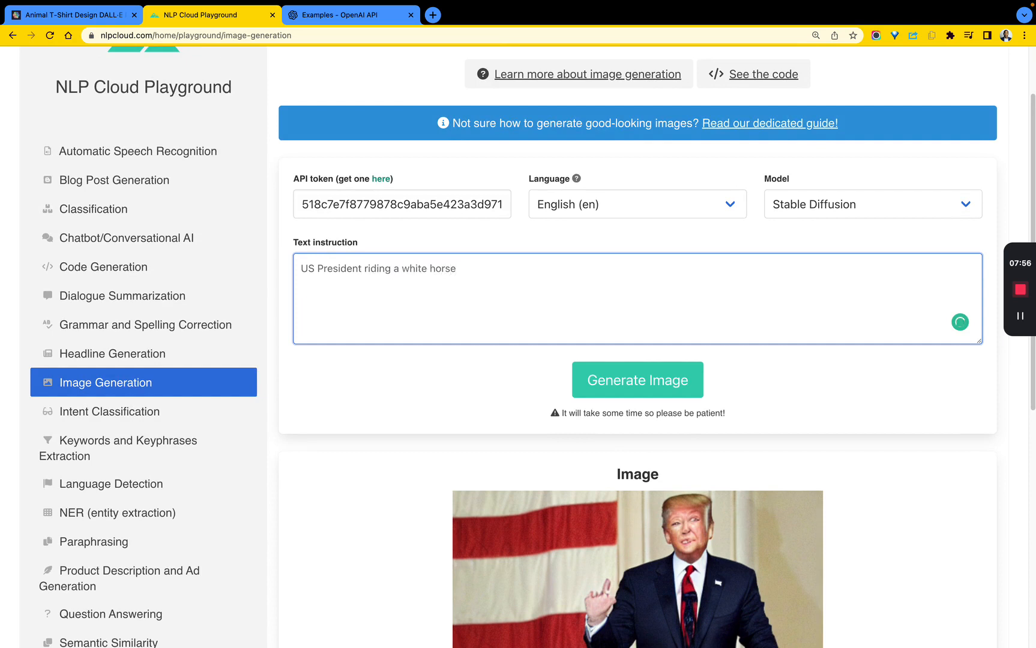
Append 'across the' to the white-horse prompt.
scroll(down, 3)
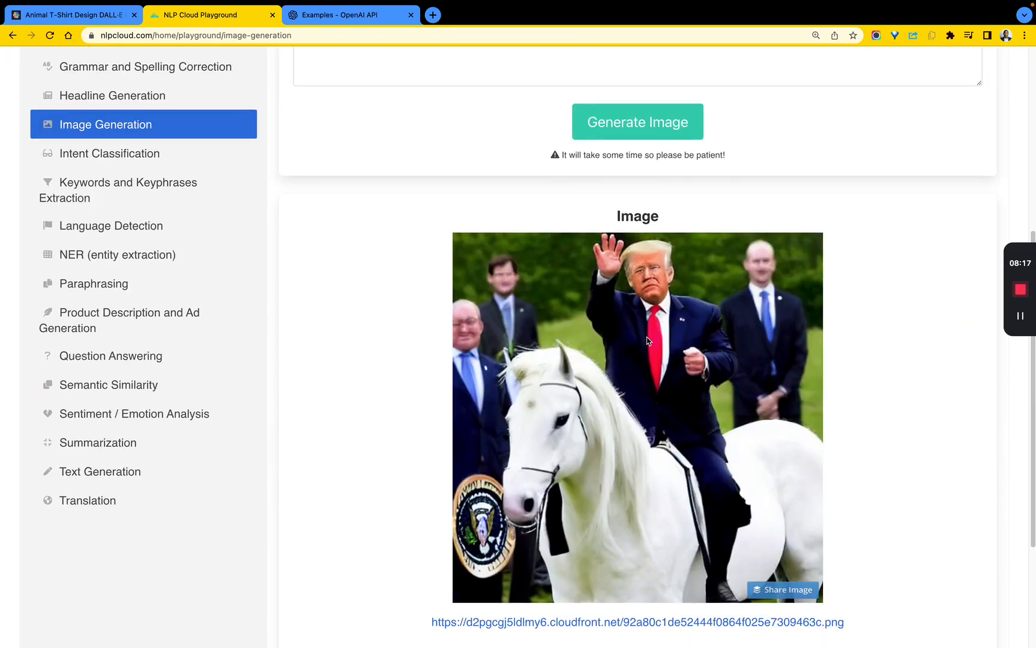
scroll(up, 3)
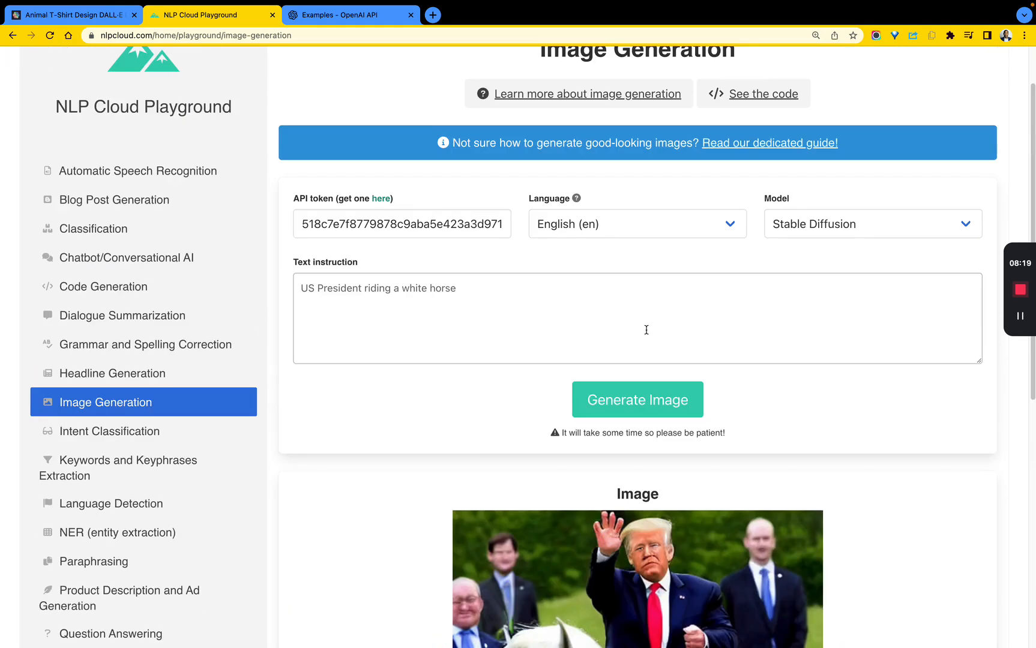
scroll(down, 3)
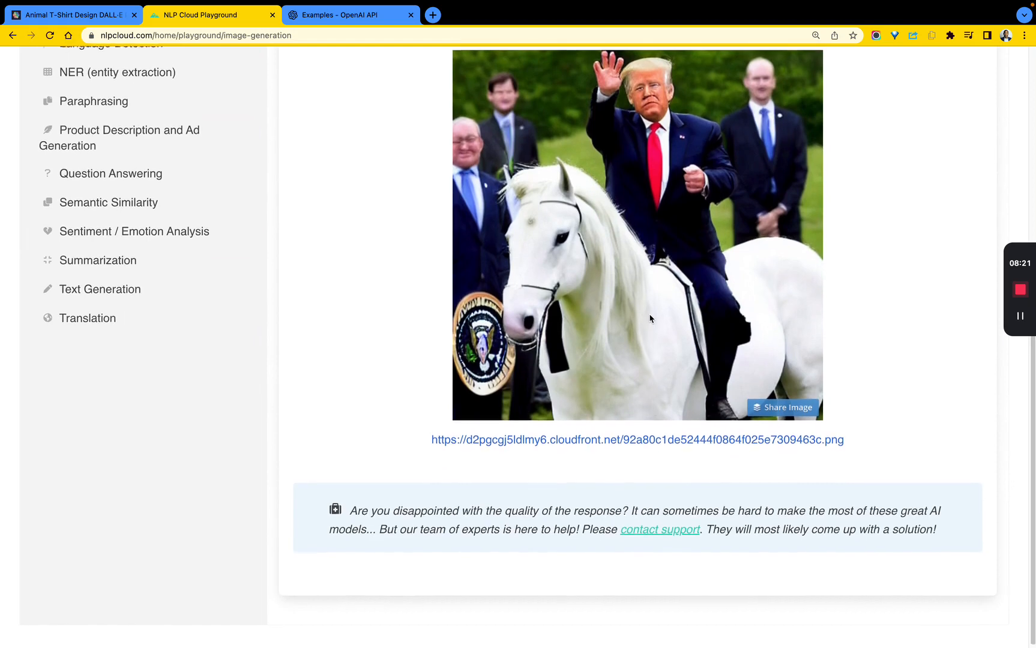
scroll(up, 3)
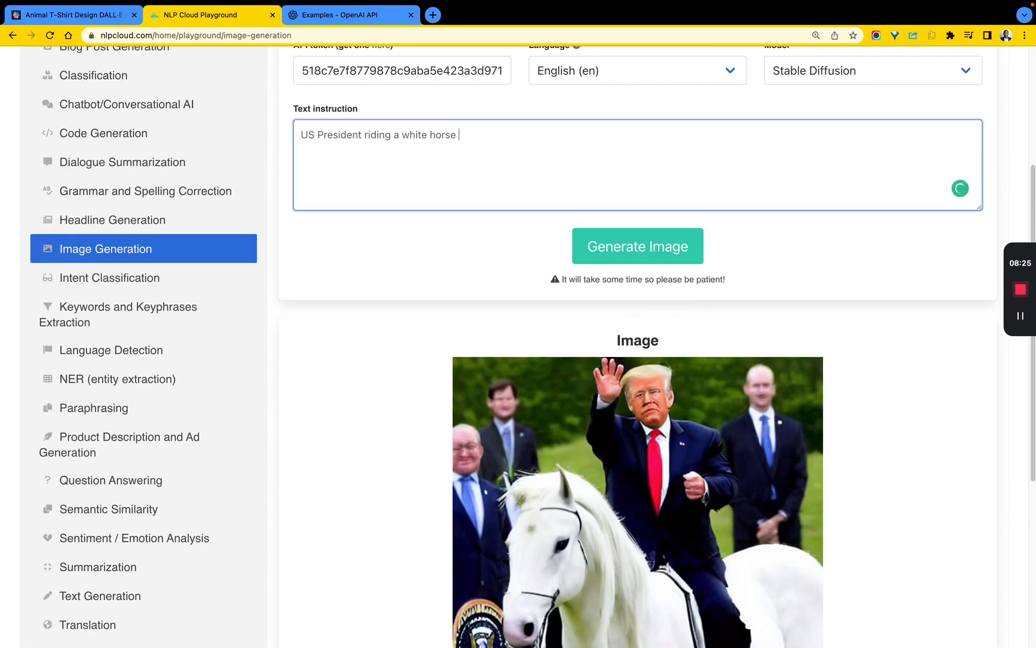
text(accross)
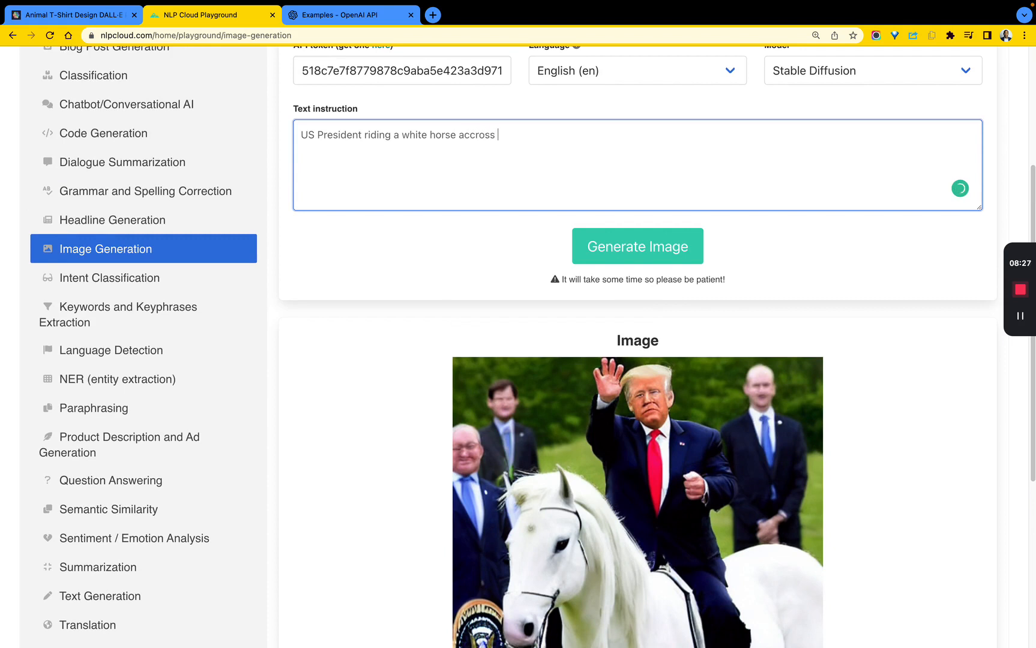
text(the Potomac)
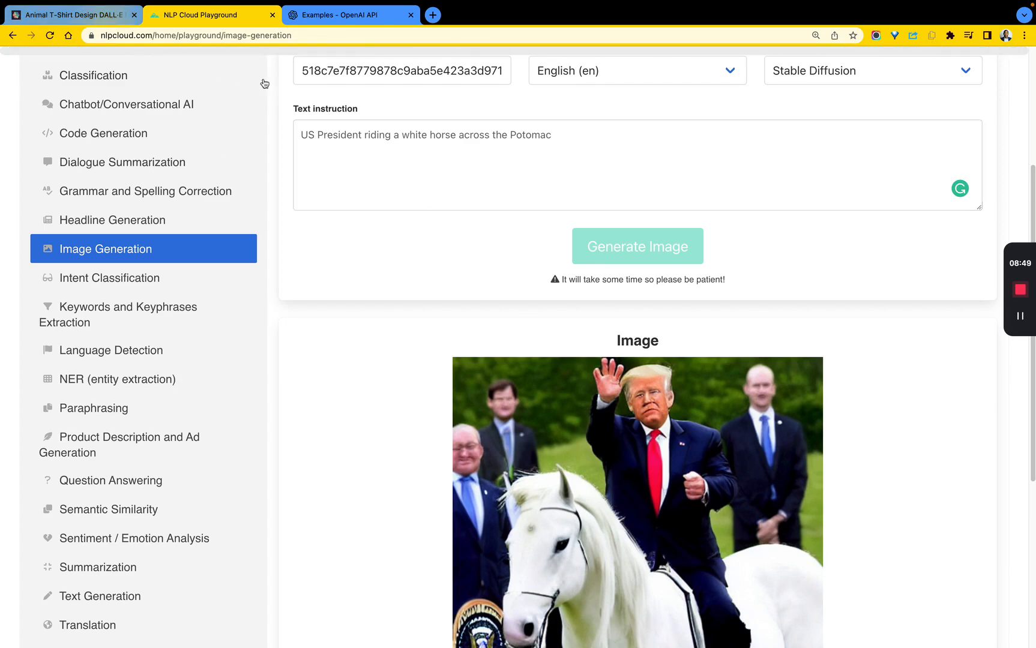
Switch to PromptBase and scroll the Animal T-Shirt Design page down to Featured Prompts.
click(73, 15)
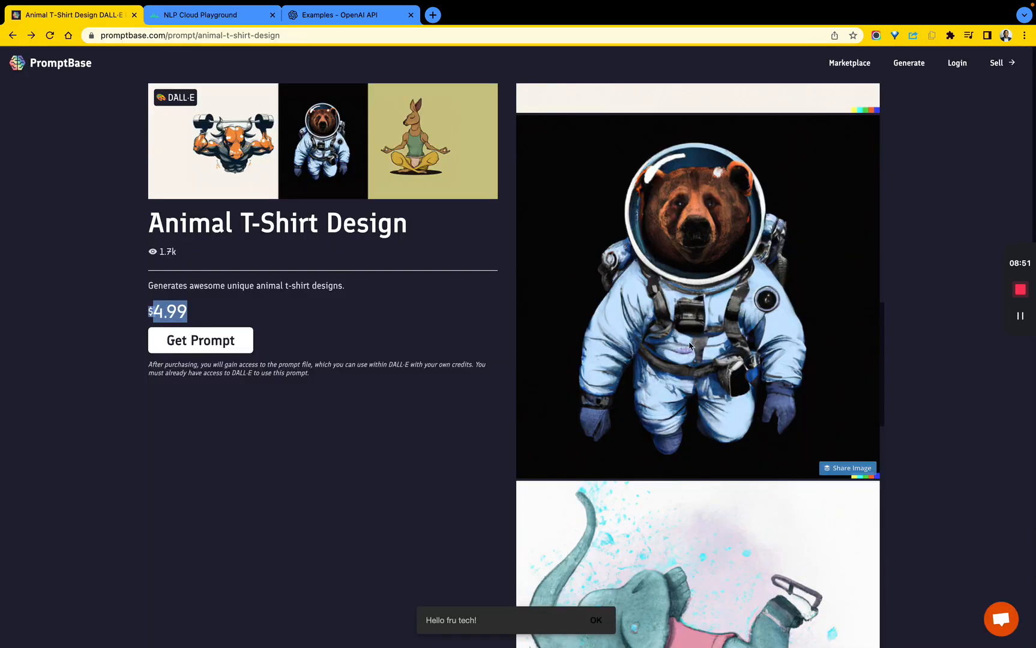
scroll(down, 3)
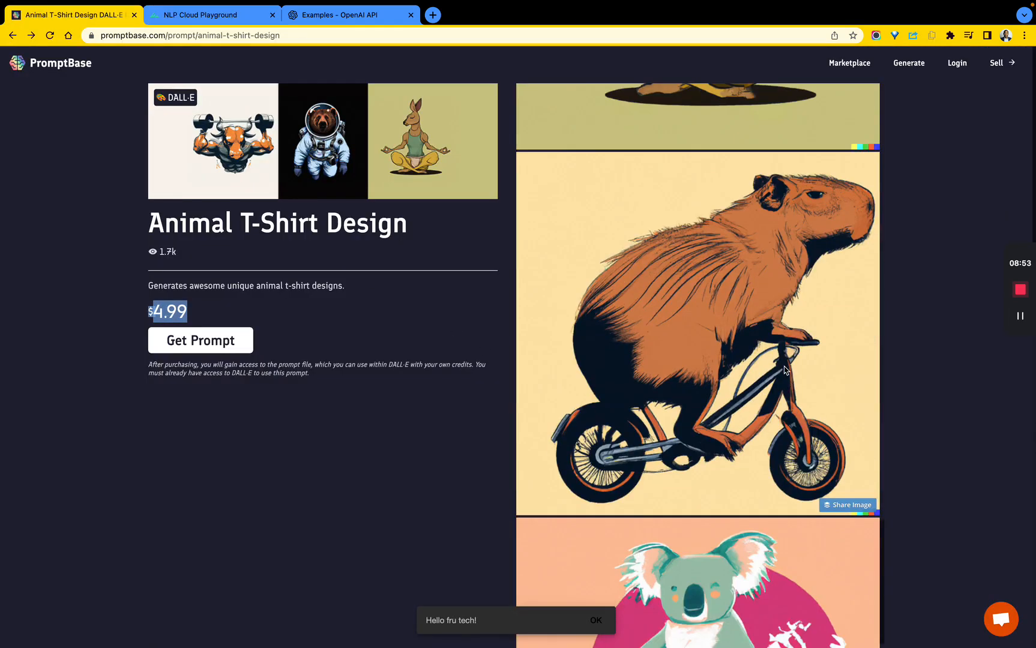
scroll(down, 3)
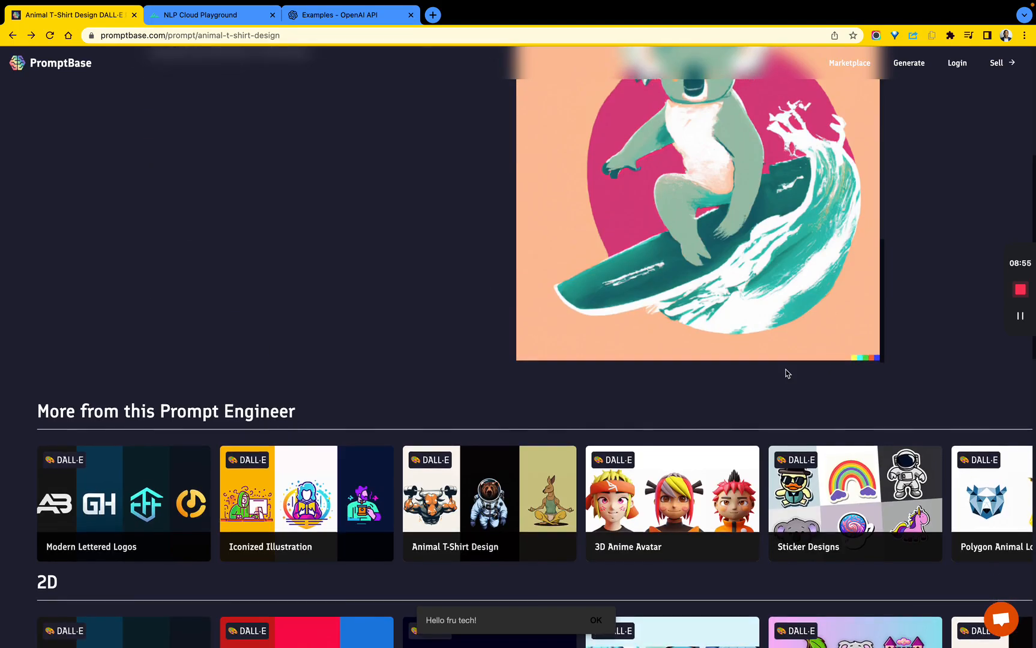
scroll(down, 3)
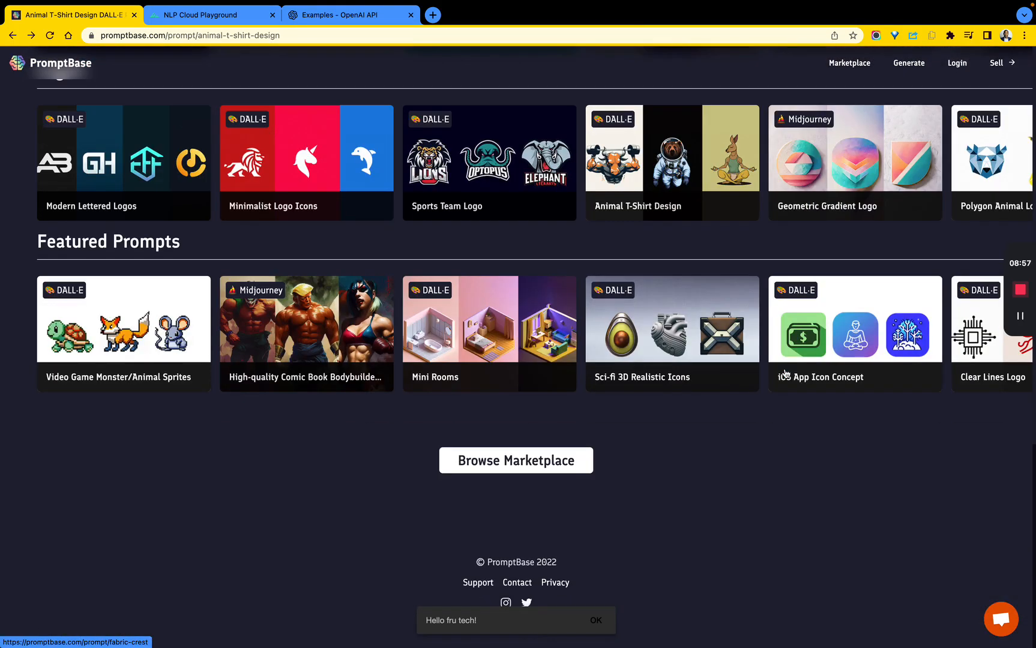
mouse_move(854, 333)
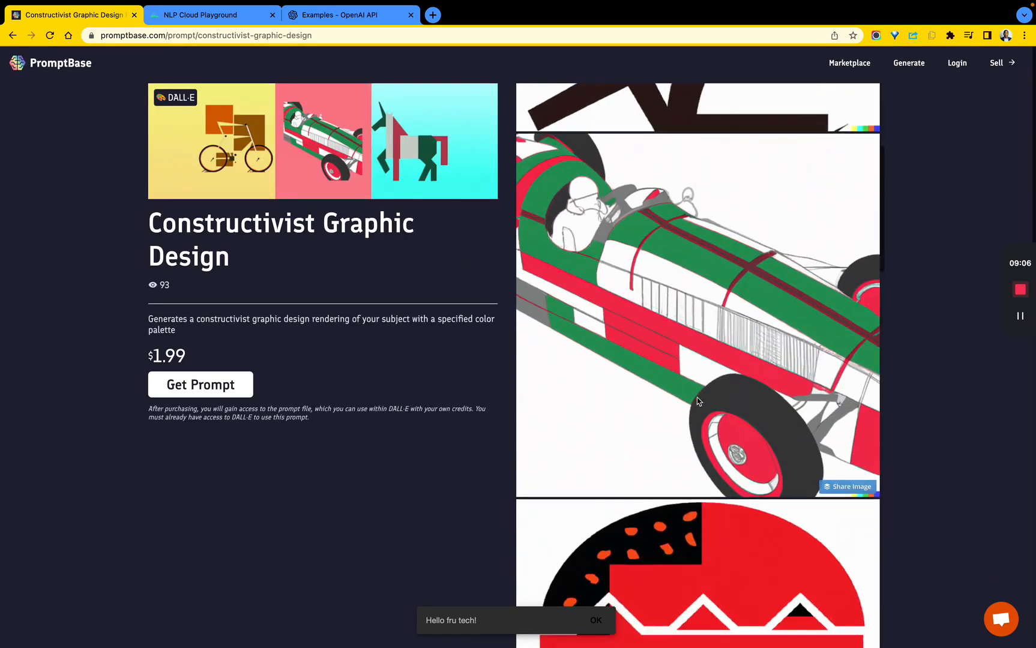
Back in NLP Cloud Playground, add 'in 1776' to the prompt.
click(211, 14)
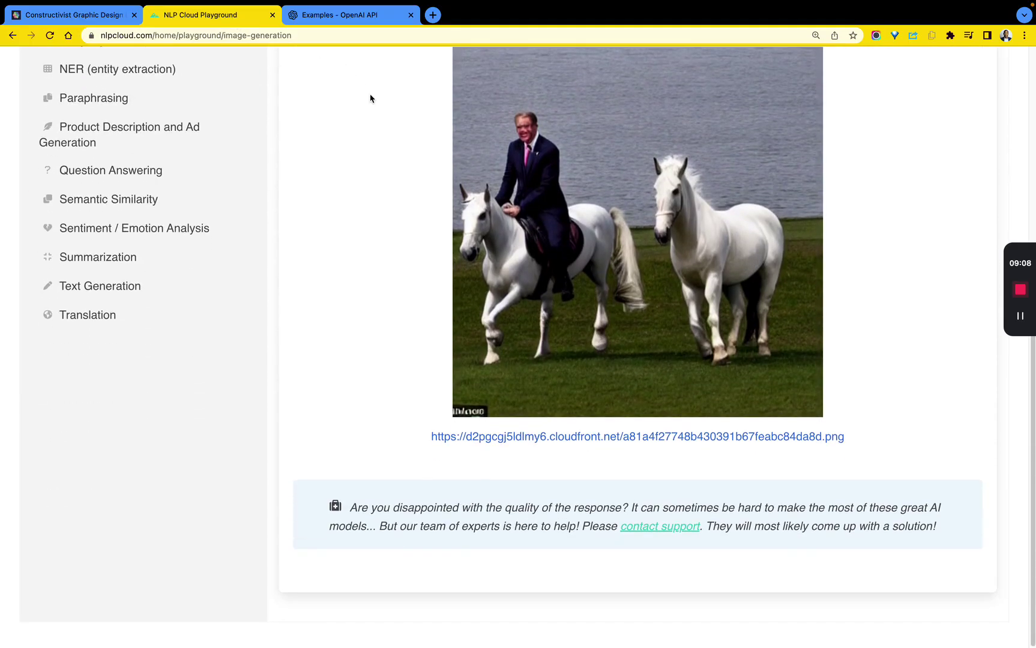
scroll(up, 3)
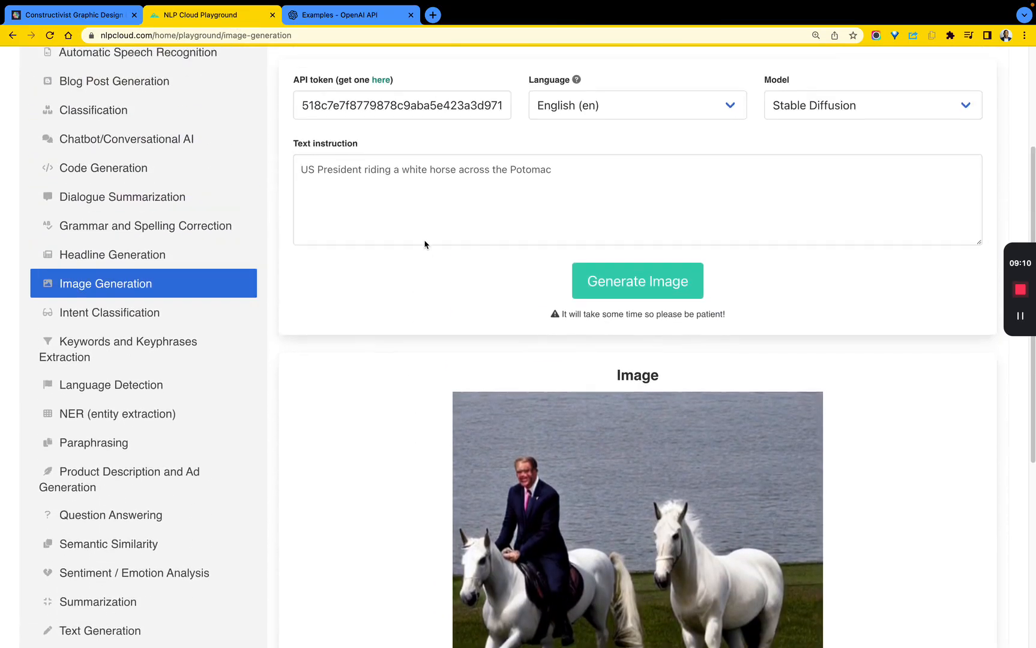
scroll(up, 3)
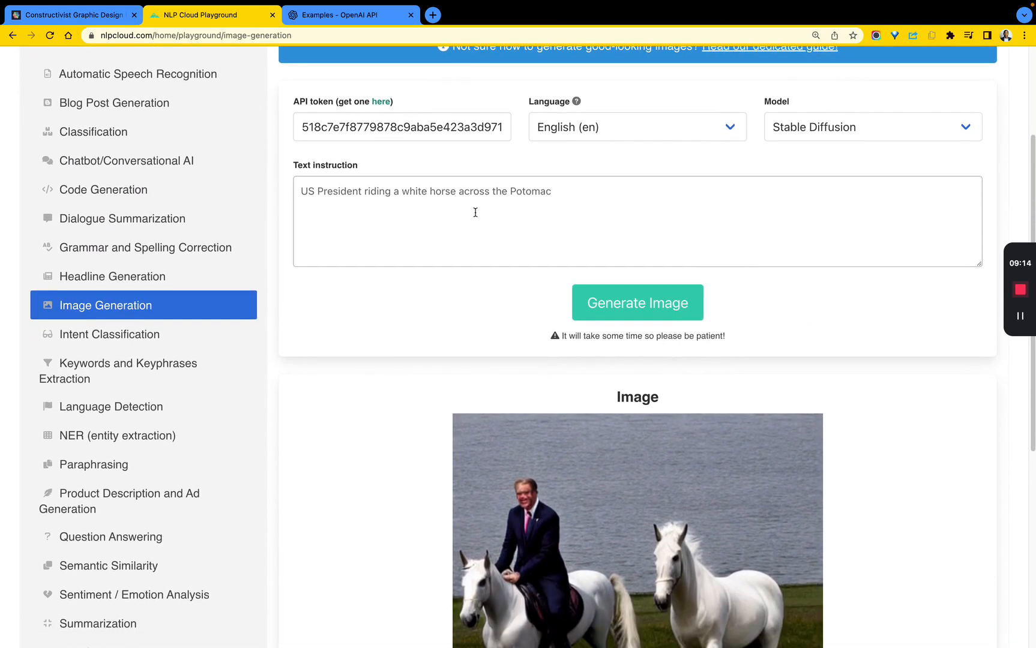
scroll(down, 3)
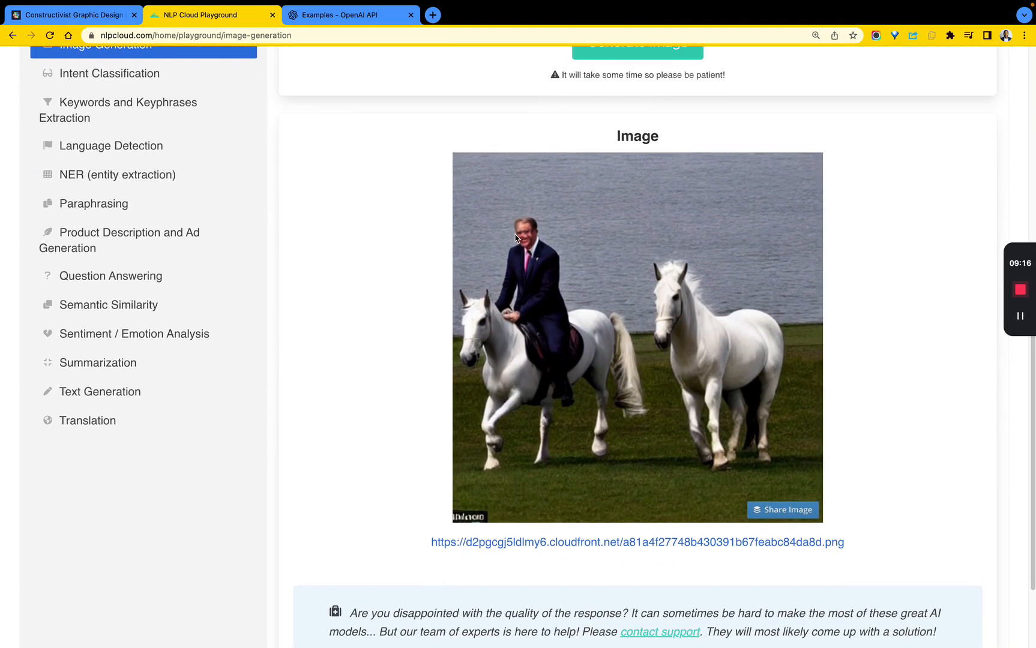
scroll(up, 3)
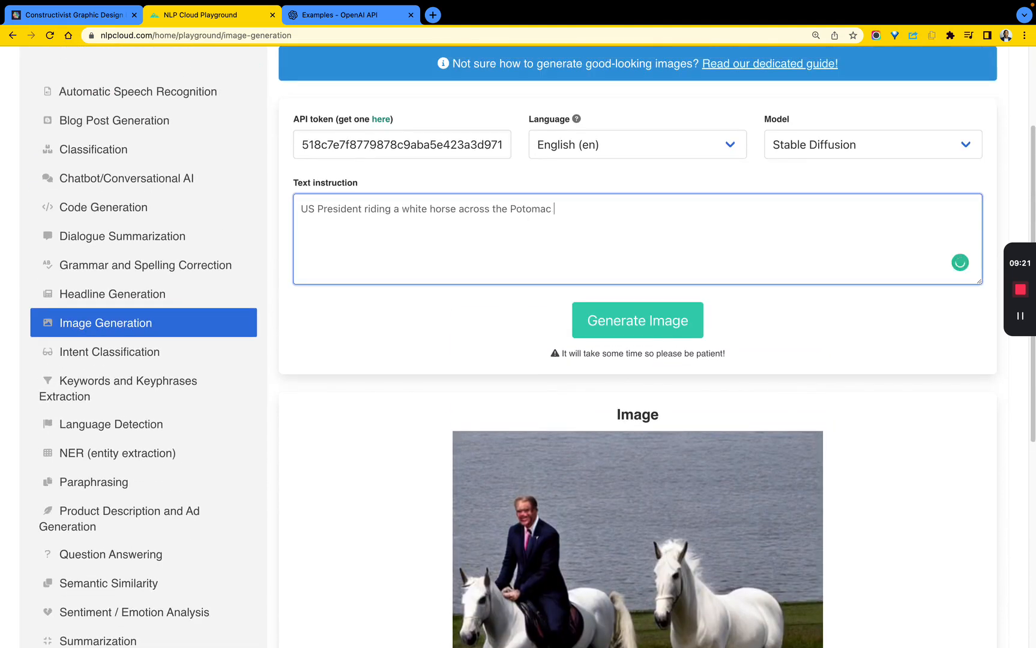
text(in)
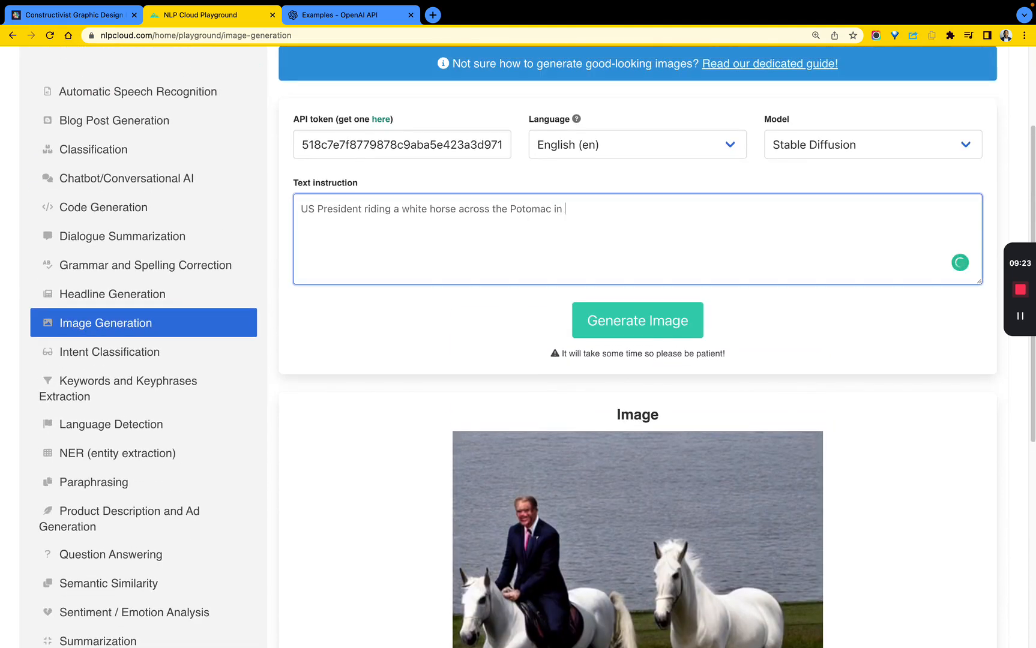
text(1776)
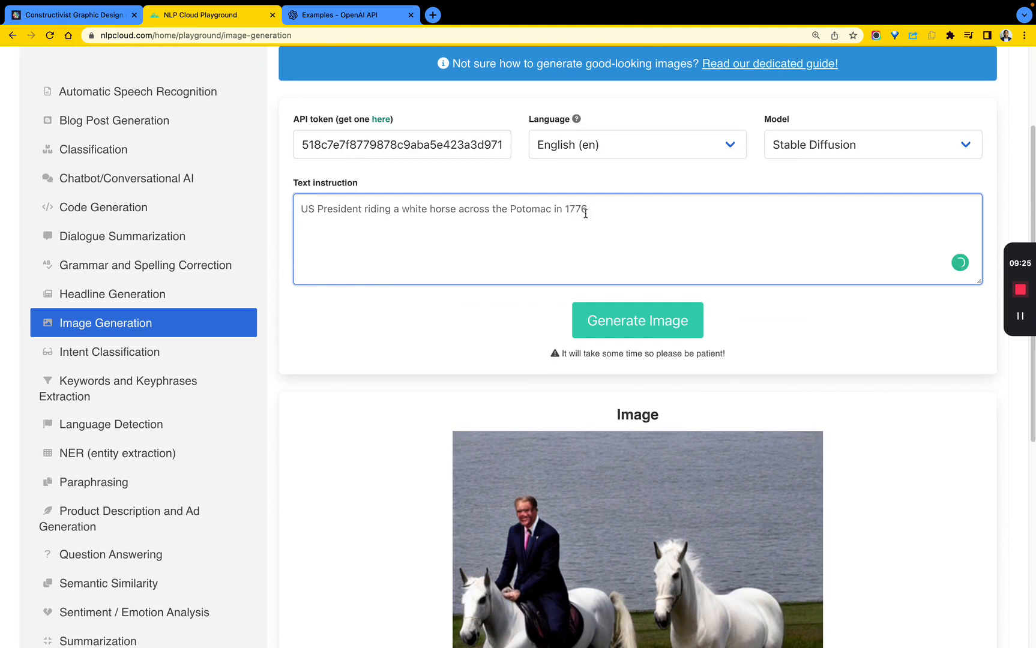
Scroll through the generated period painting of the mounted president.
scroll(down, 3)
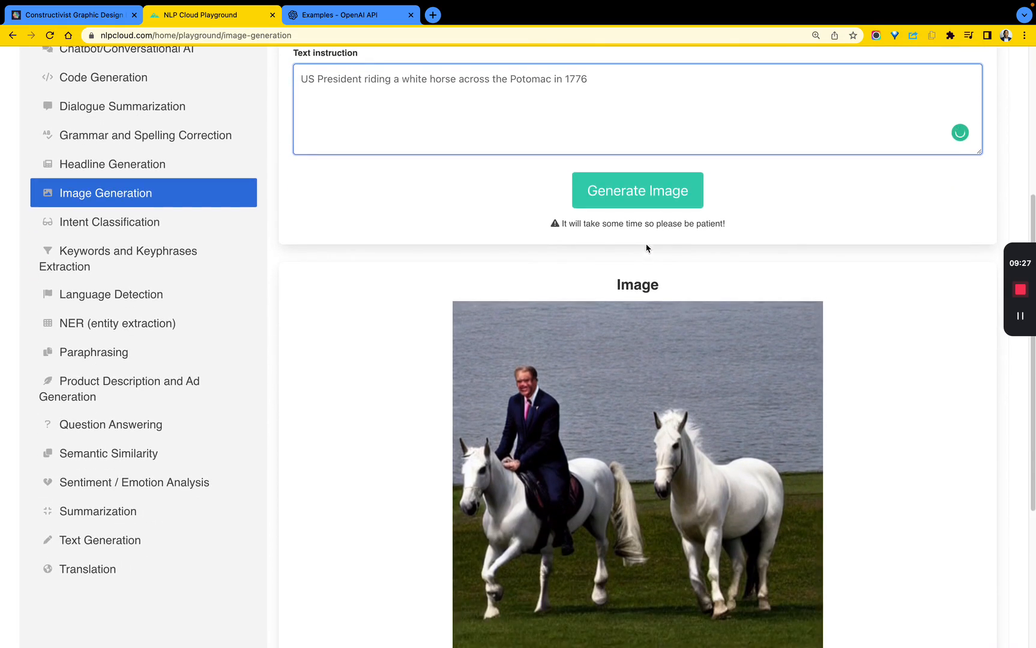
mouse_move(650, 256)
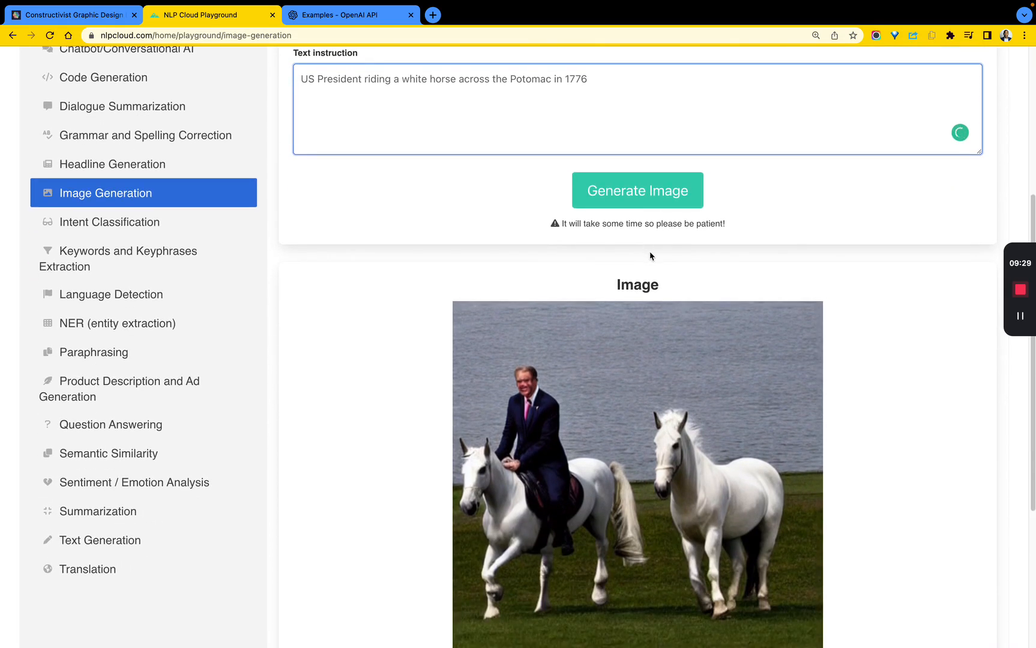
scroll(down, 3)
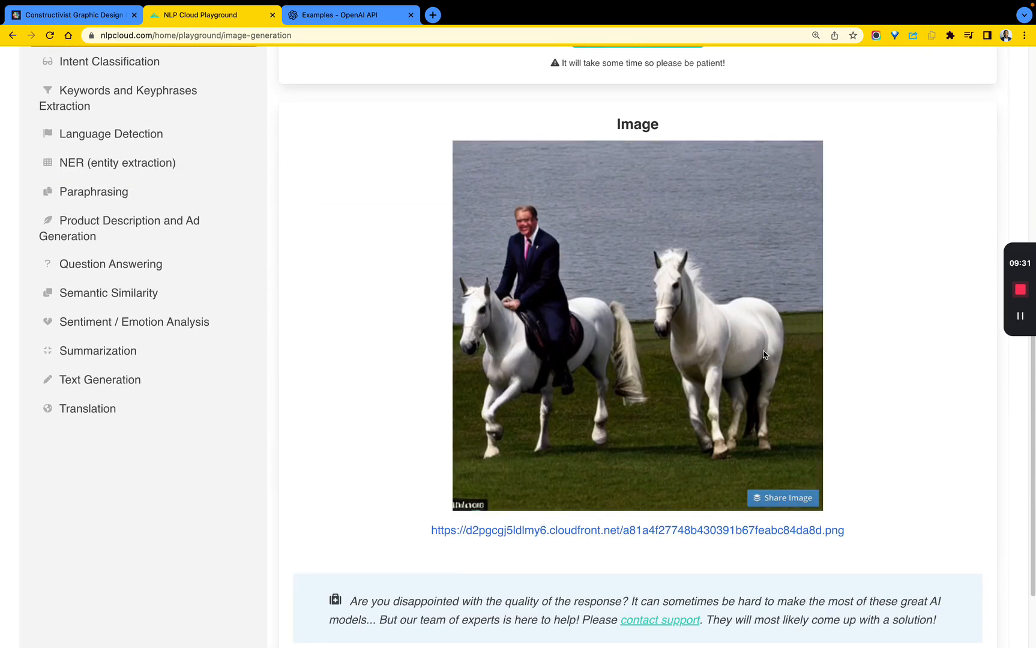
scroll(up, 3)
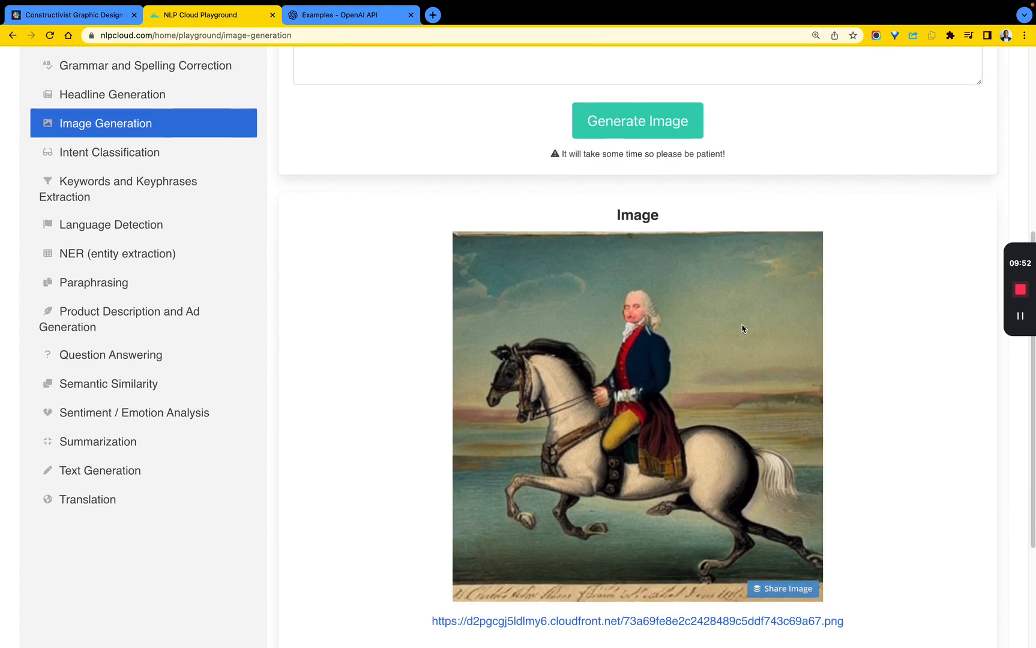
scroll(down, 3)
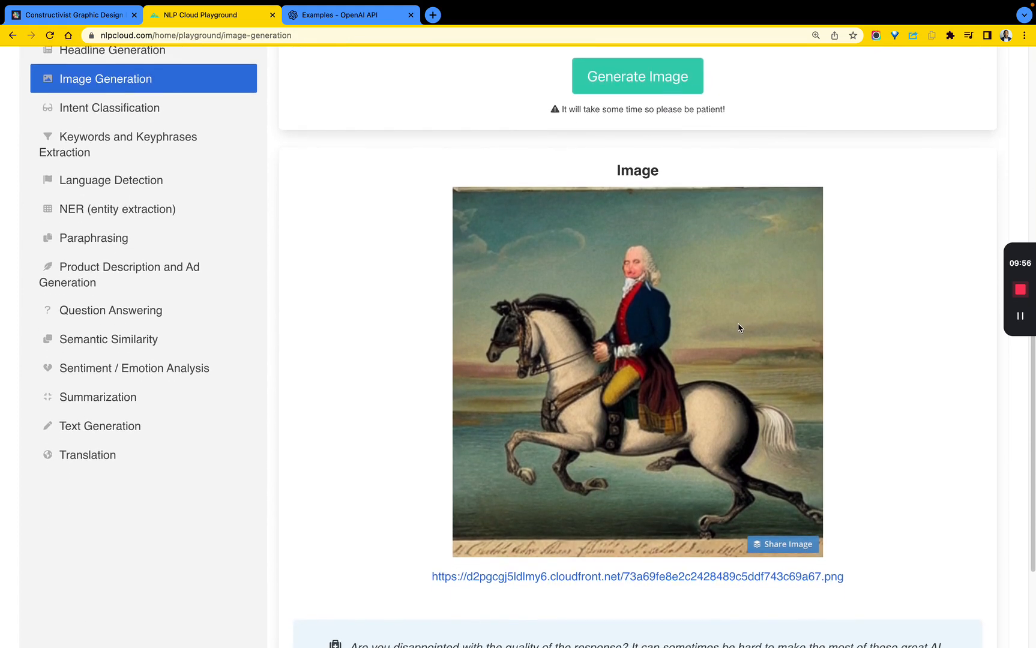
scroll(up, 3)
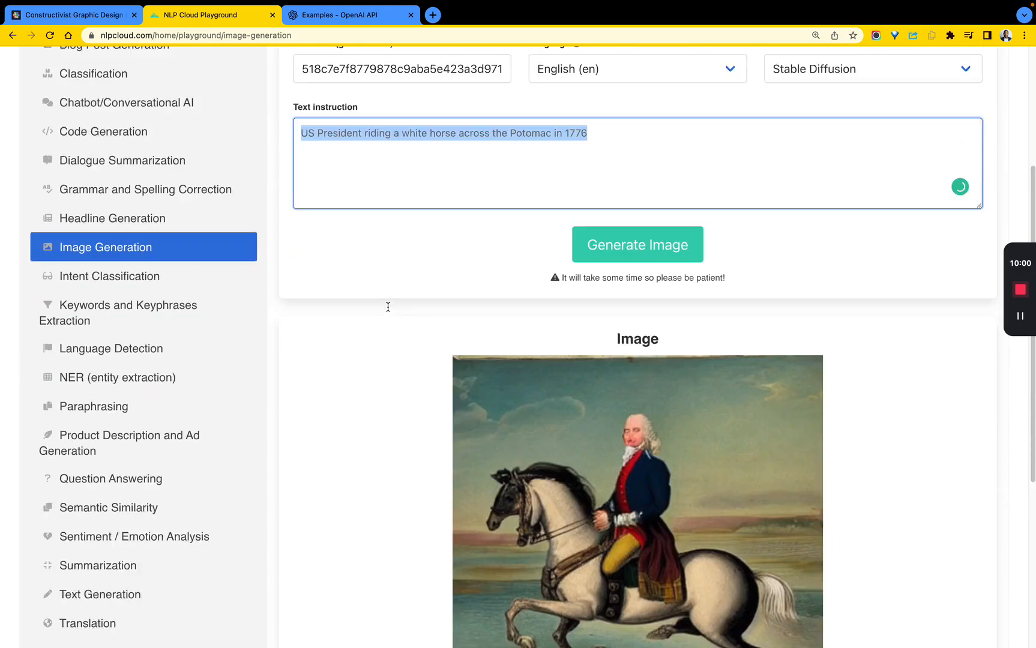
scroll(down, 3)
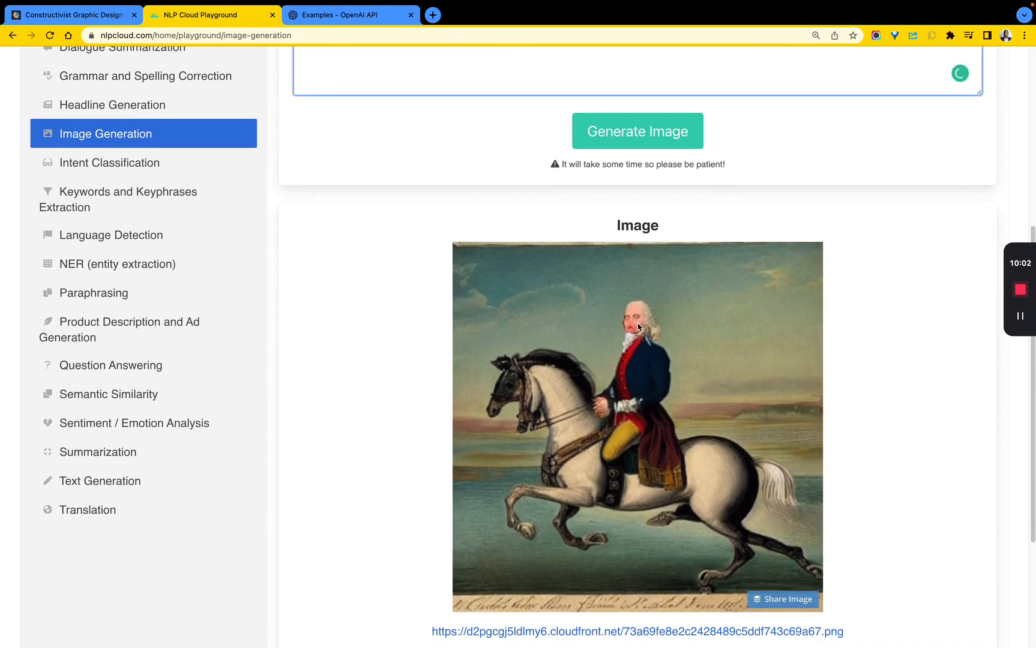
scroll(up, 3)
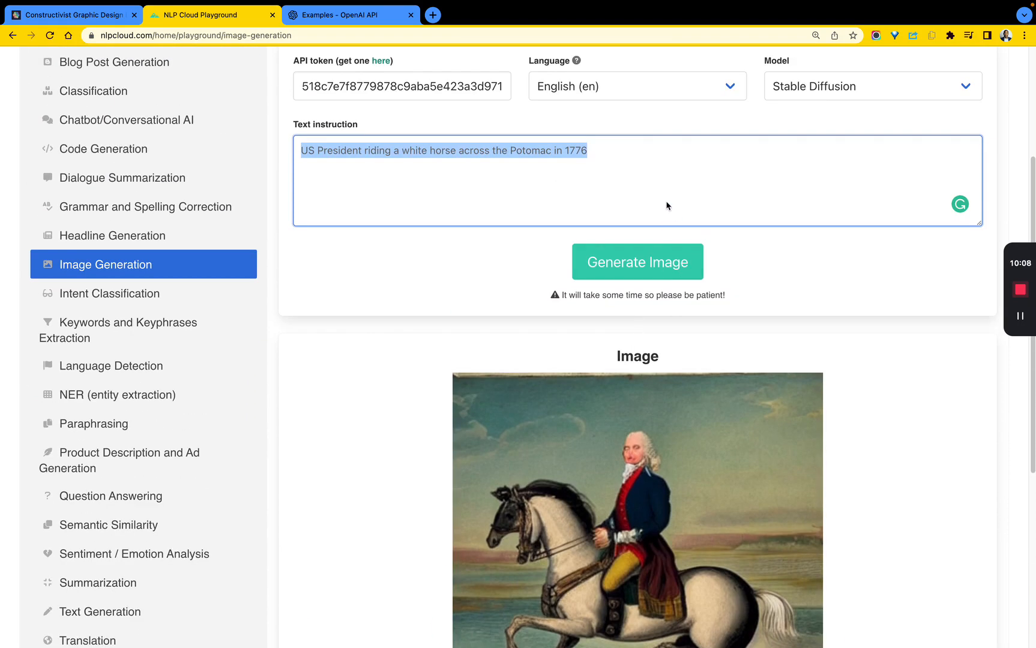
Change the prompt's year to 1976 and generate a new image.
click(558, 150)
text(9)
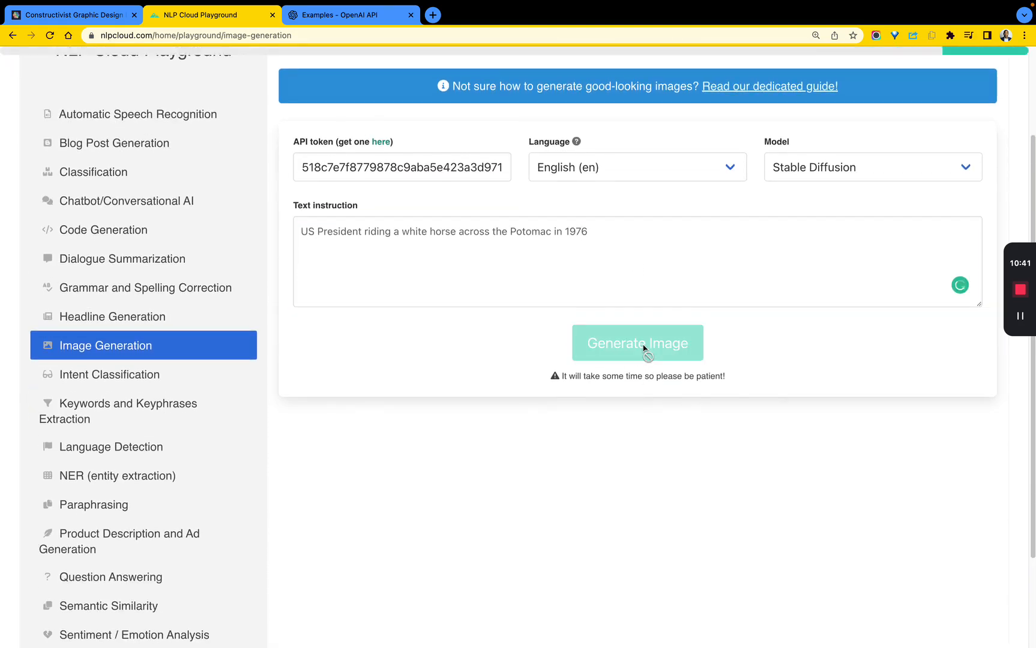
click(636, 342)
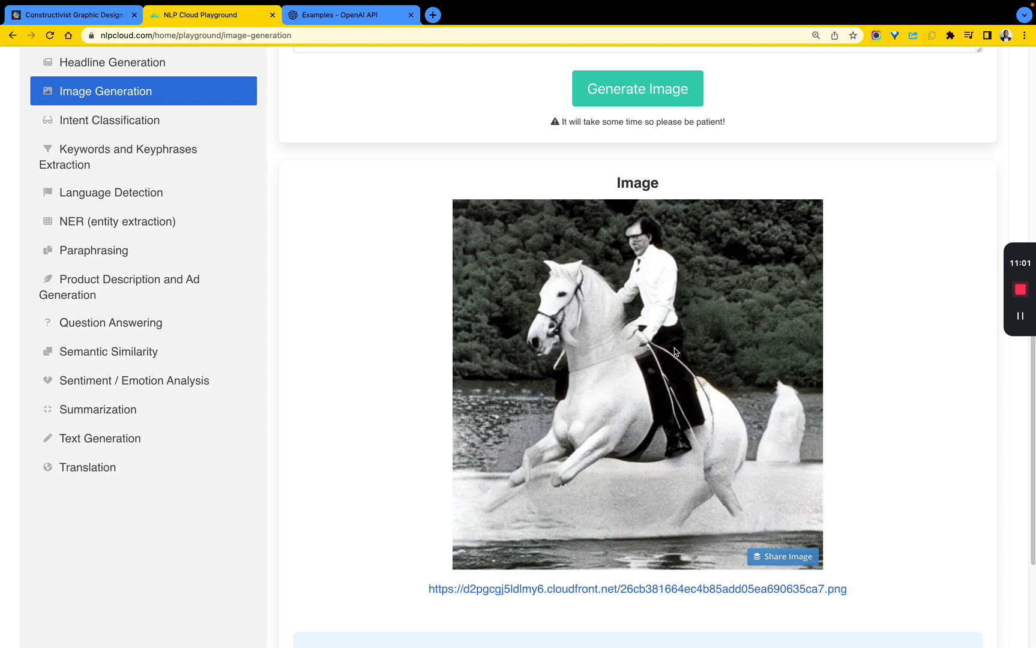
scroll(down, 3)
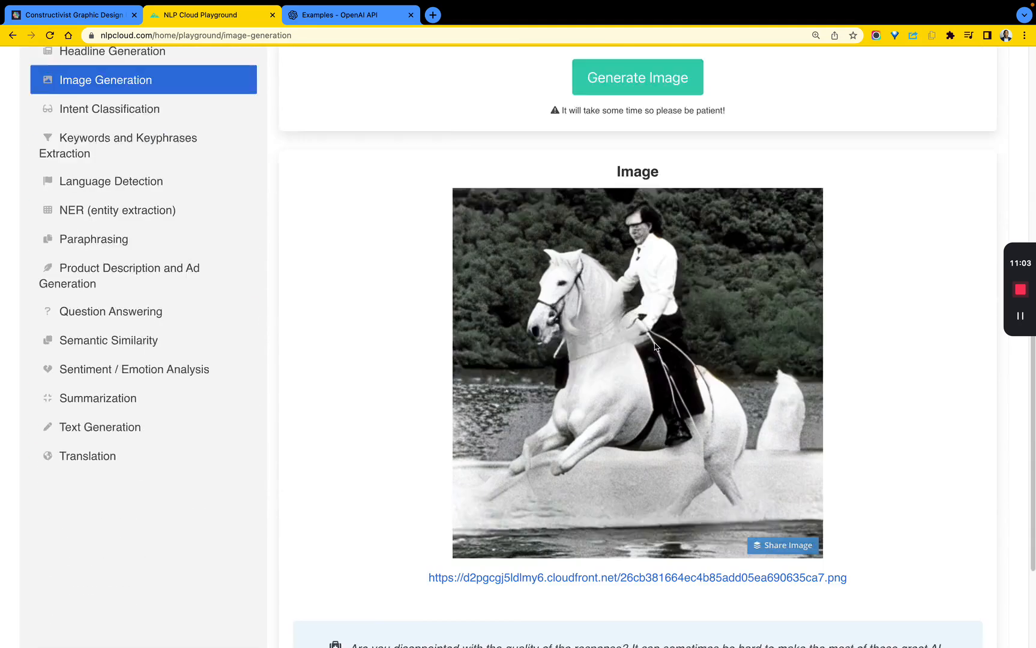
scroll(down, 3)
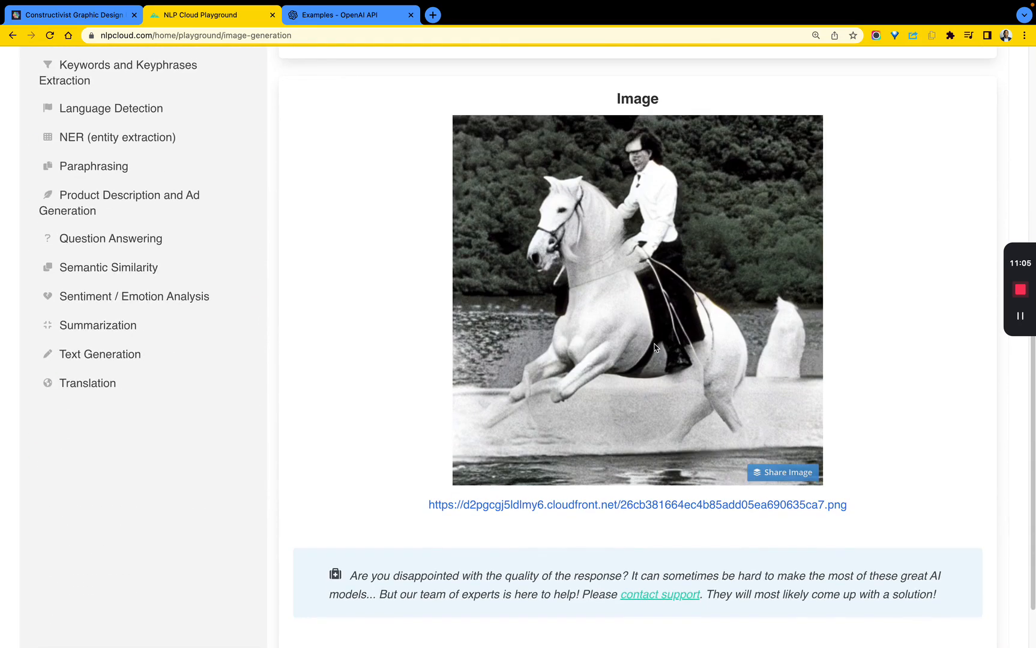
Scroll through the black-and-white photo of the white-horse rider.
scroll(up, 3)
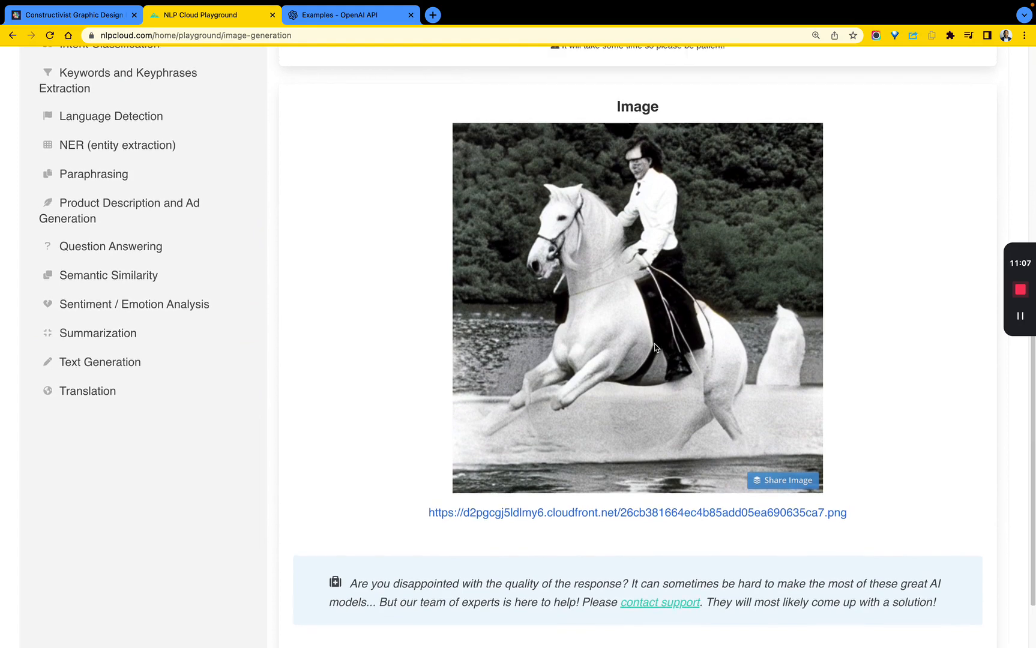
scroll(down, 3)
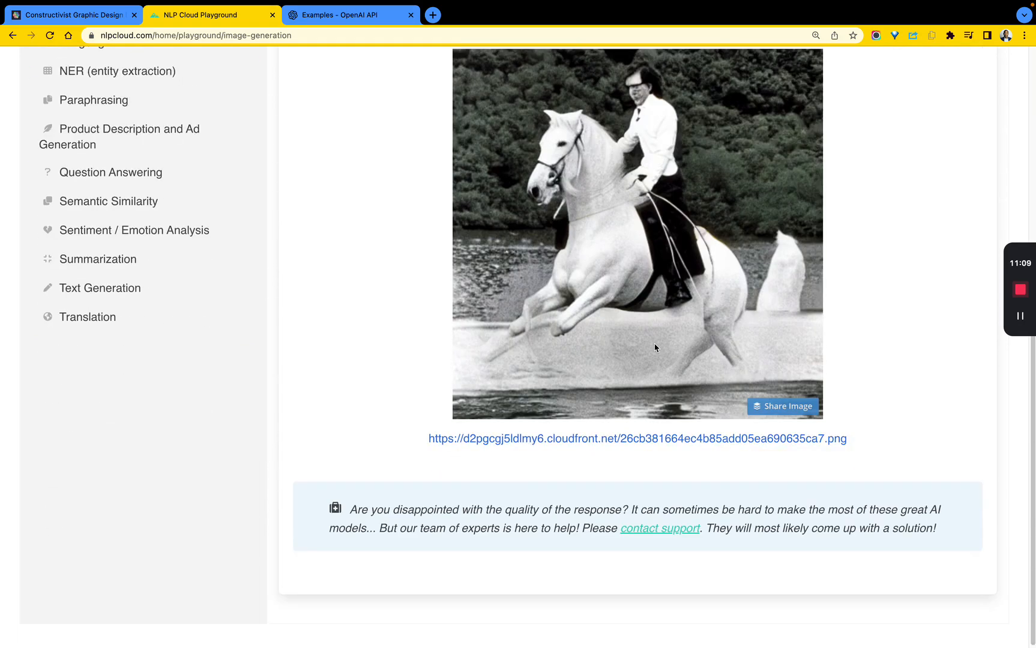
scroll(up, 3)
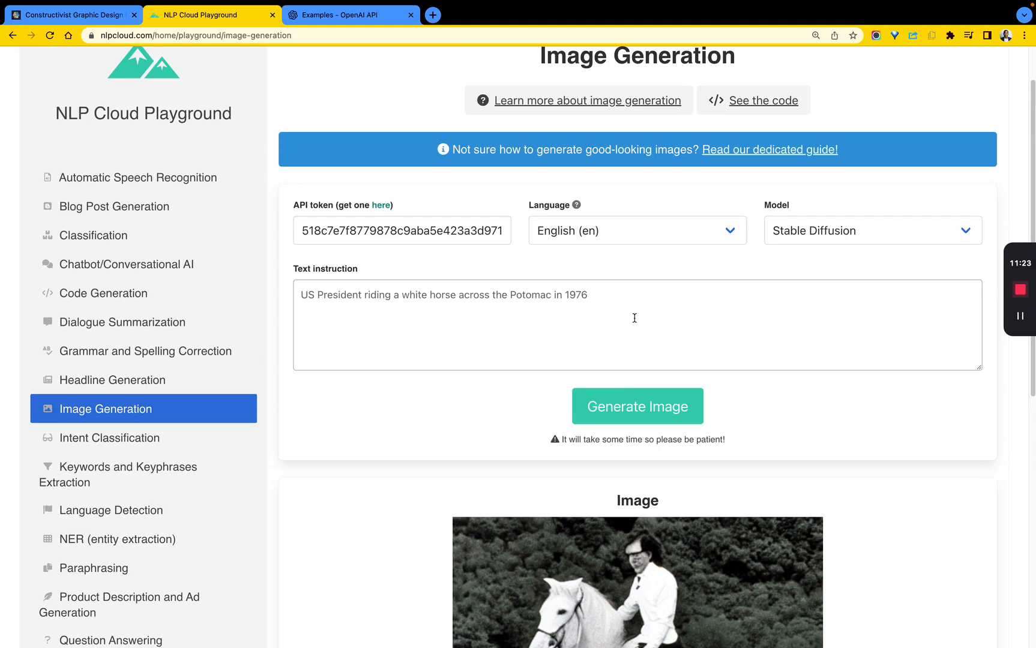
scroll(down, 3)
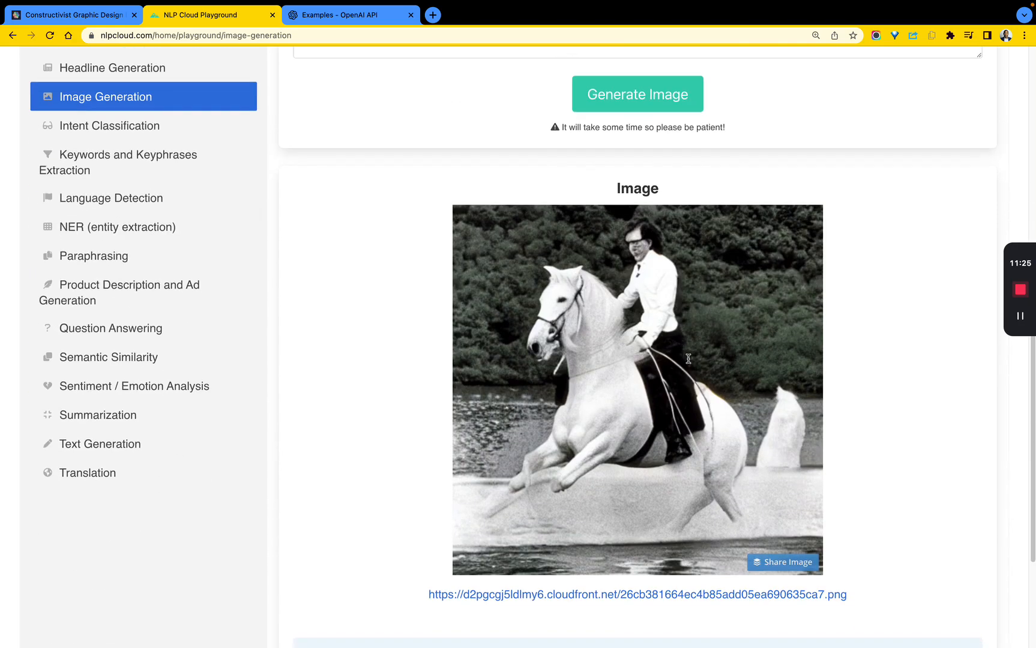
mouse_move(694, 367)
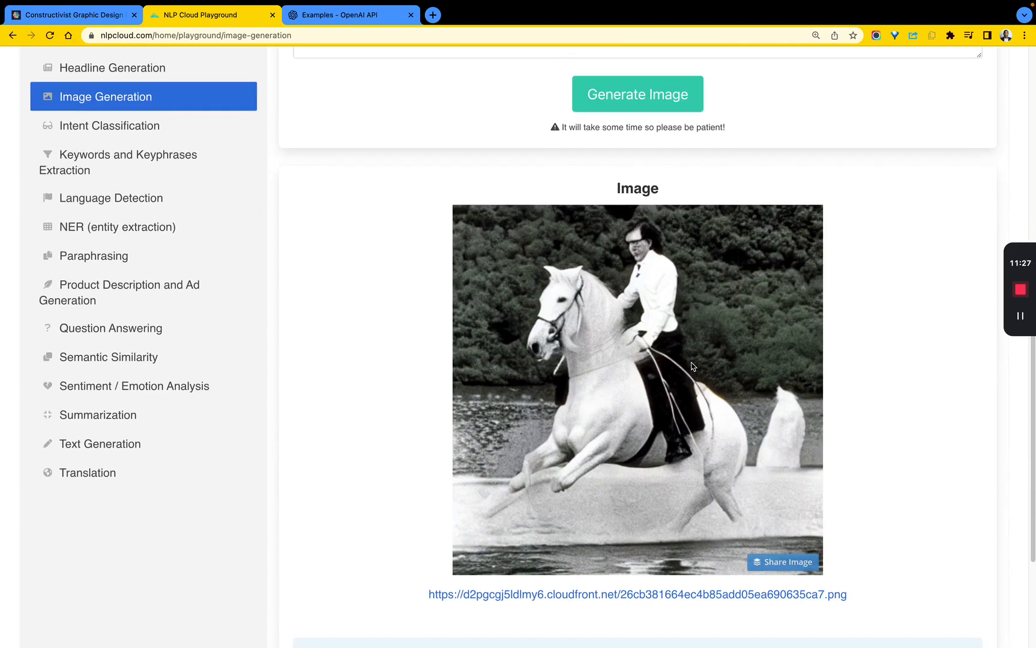
scroll(down, 3)
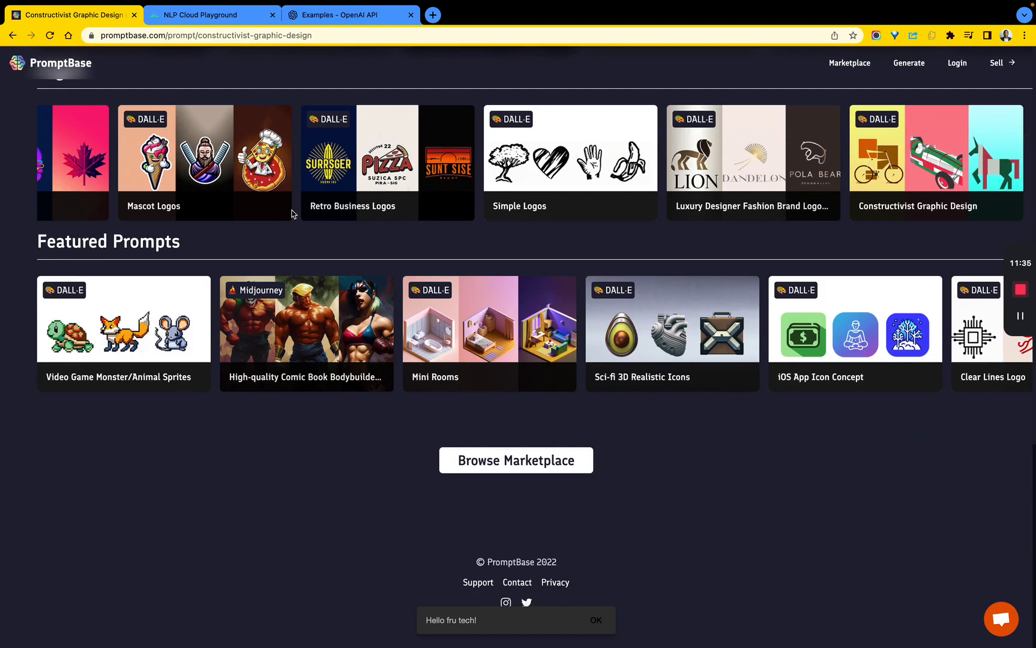
Open the Mascot Logos listing and scroll through its example images.
click(204, 162)
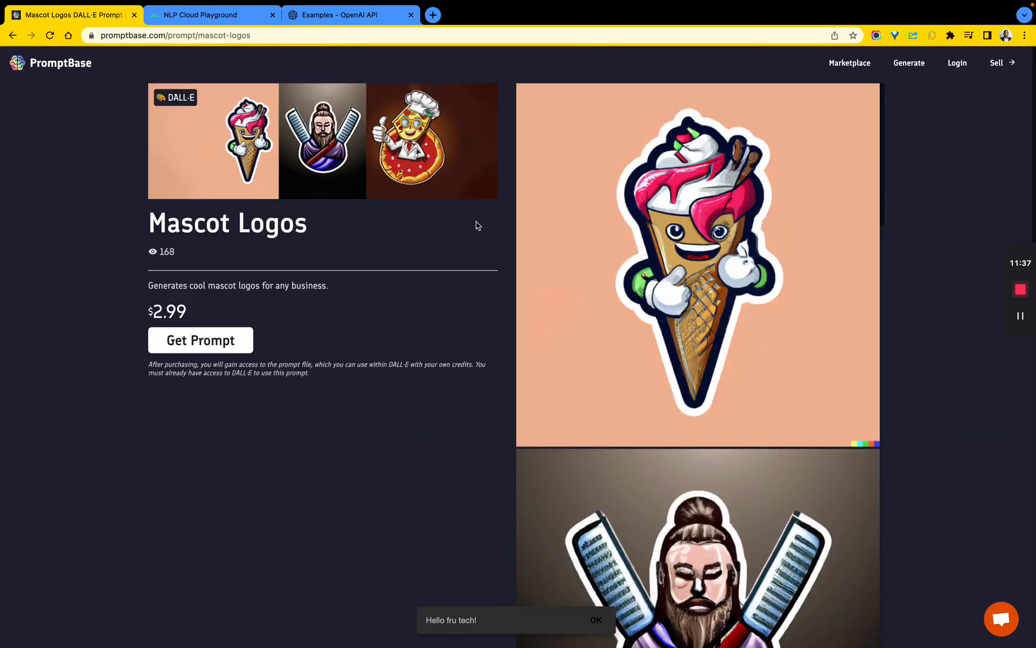
scroll(down, 3)
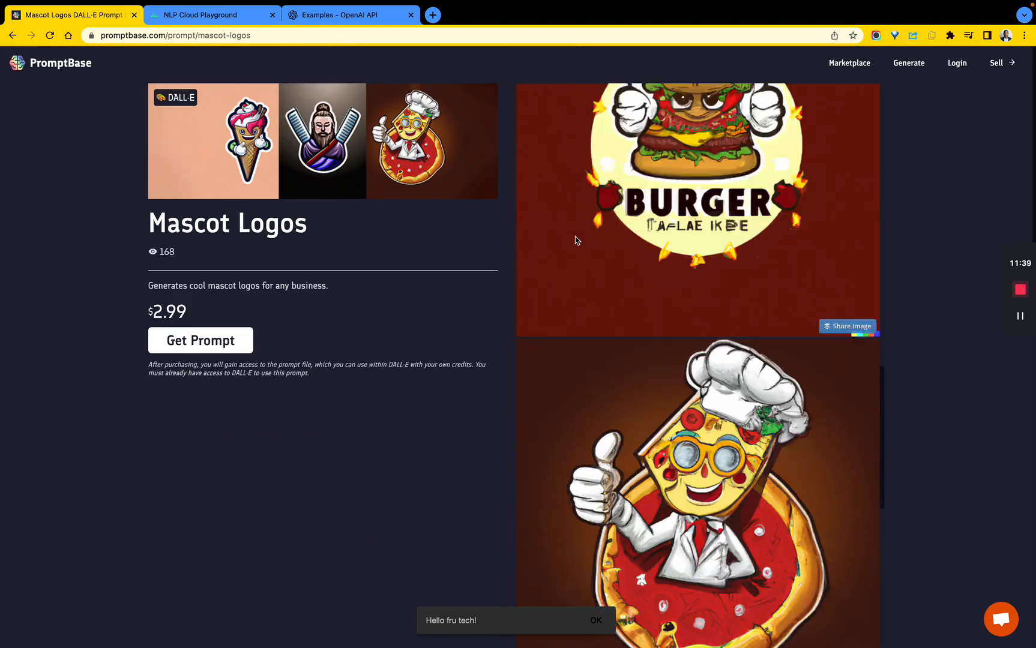
scroll(down, 3)
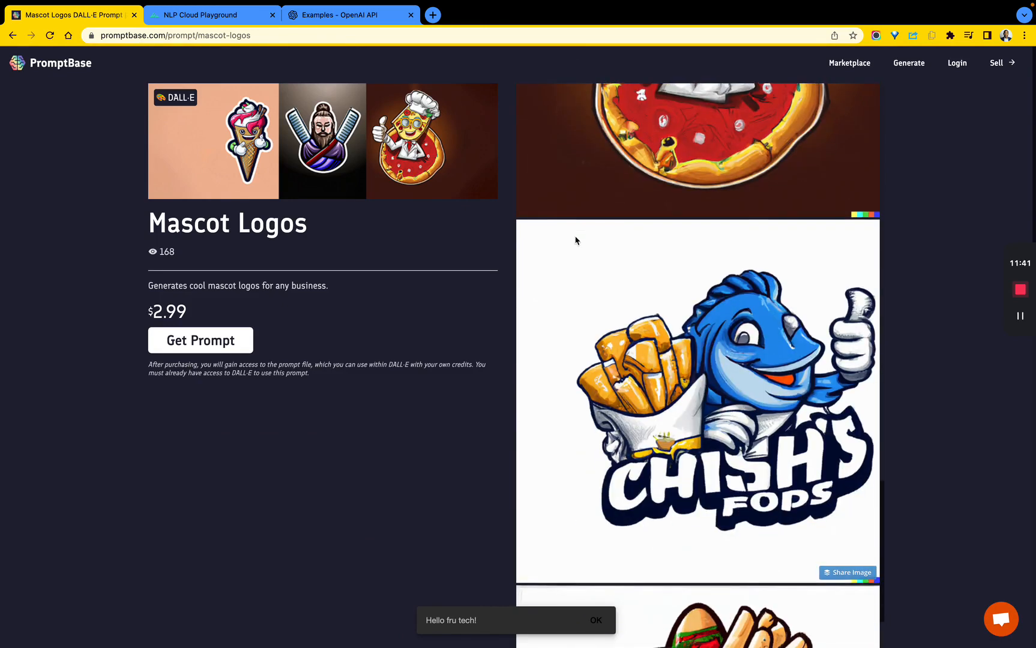
scroll(down, 3)
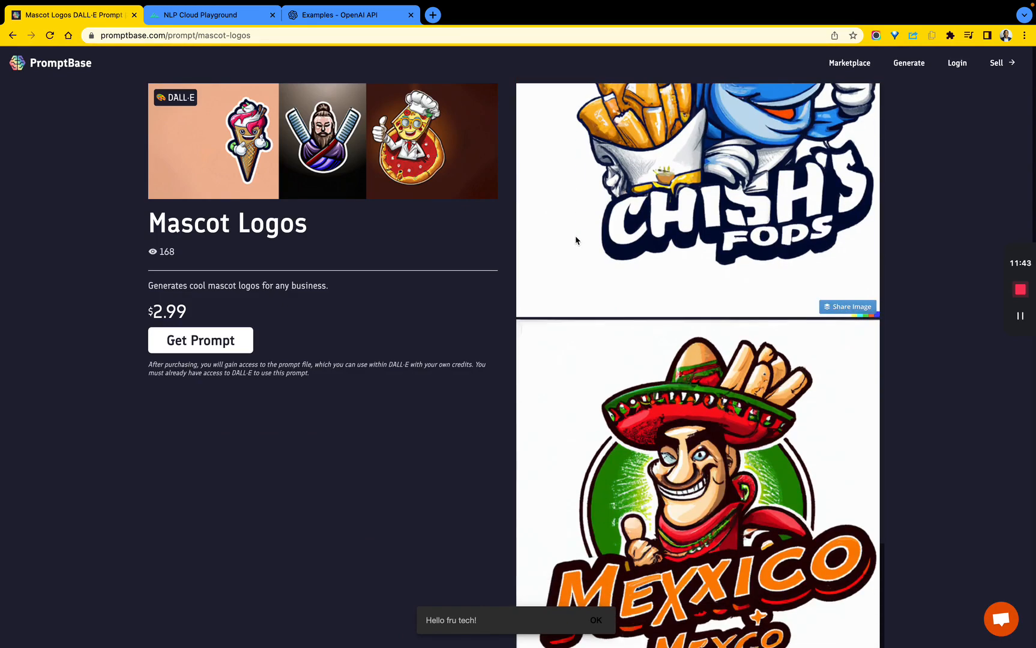
scroll(down, 3)
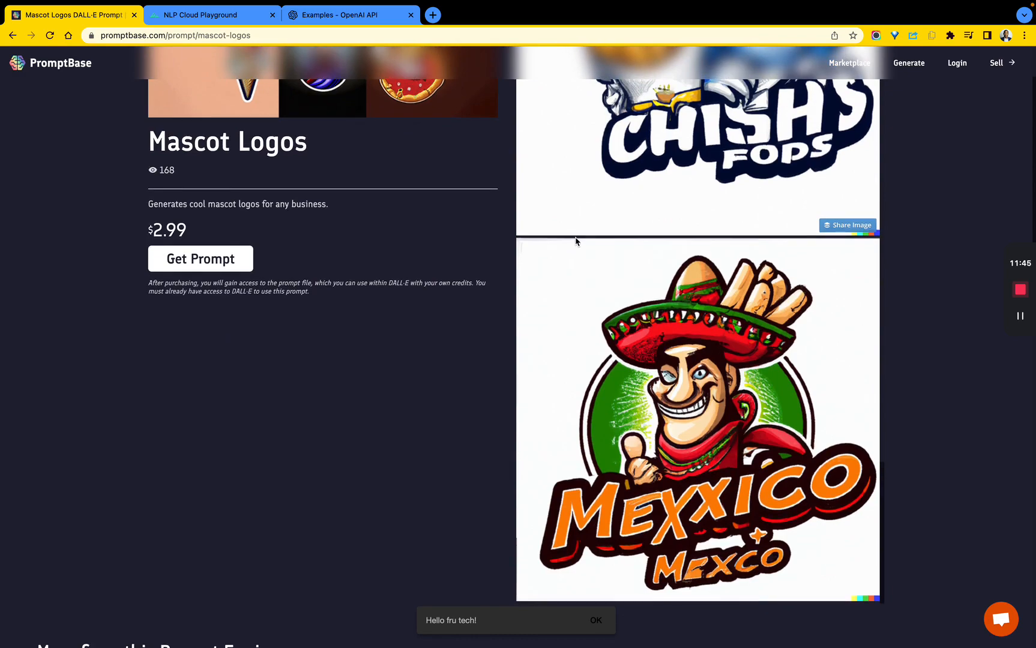
scroll(down, 3)
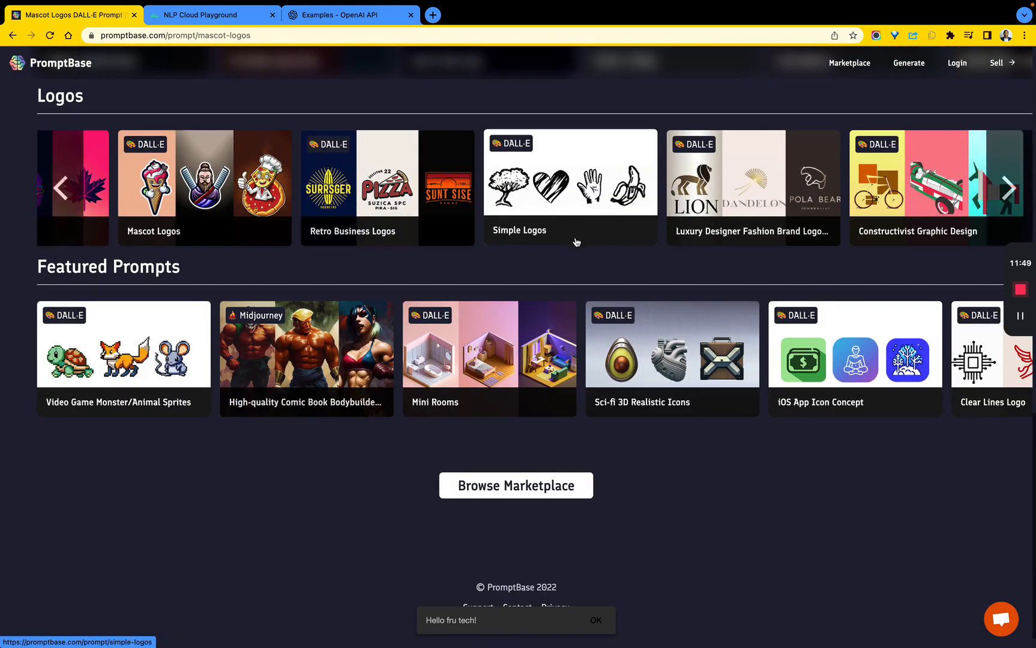
scroll(down, 3)
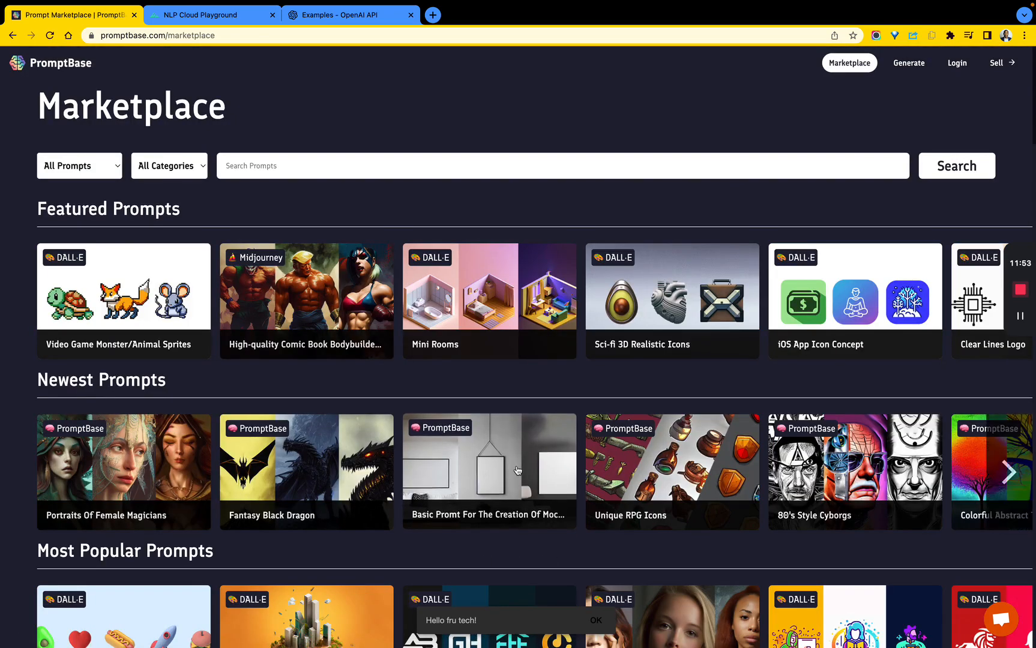
scroll(down, 3)
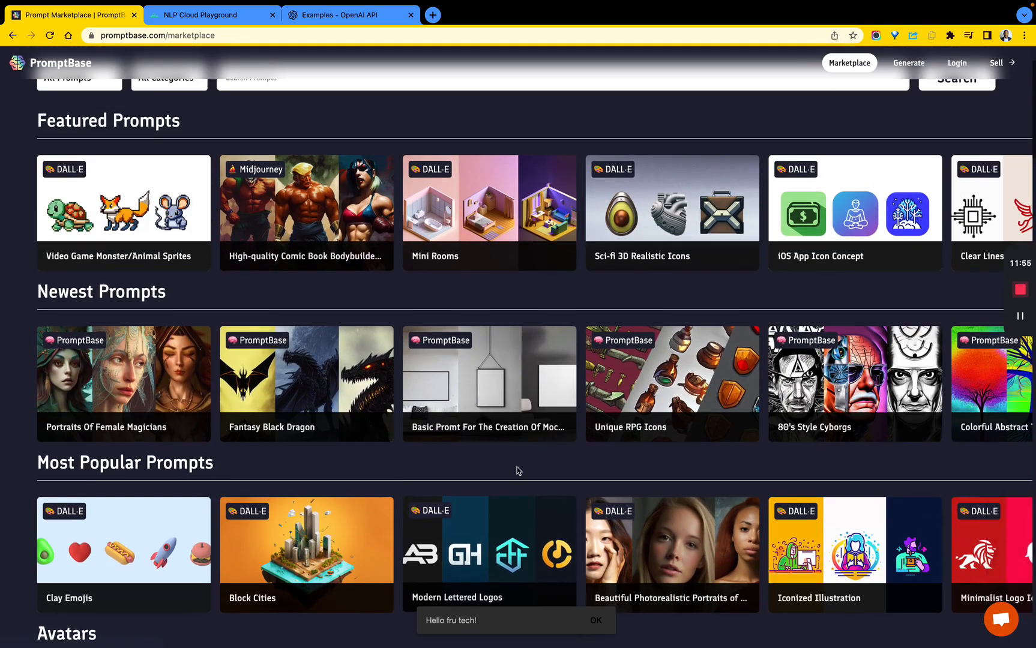
mouse_move(517, 471)
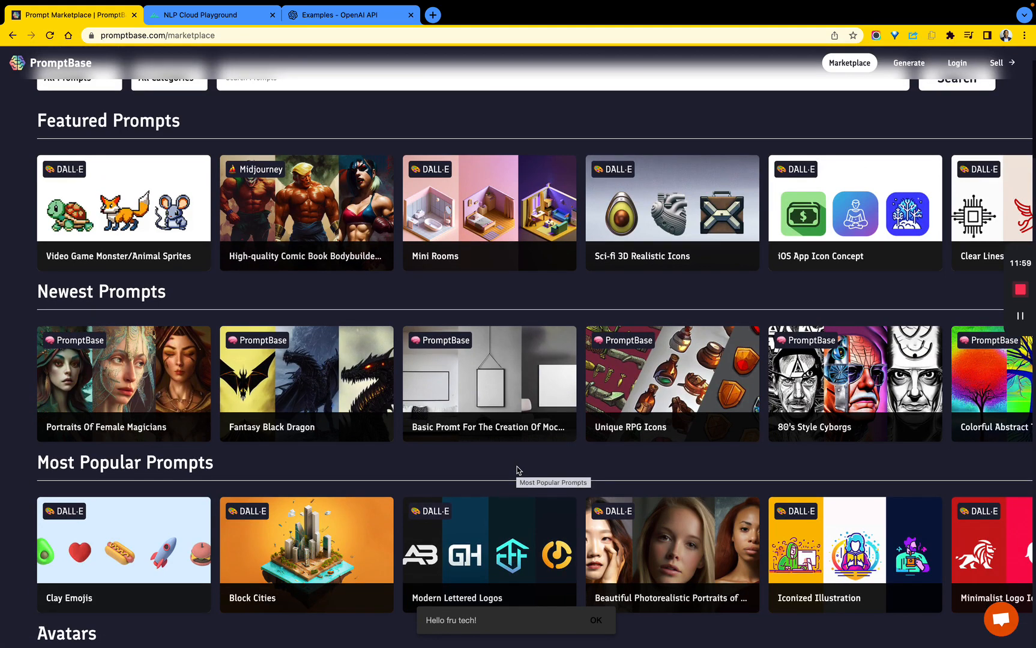
Advance the Newest Prompts carousel and open Tropical Beach Pictures ($1.99).
click(1027, 385)
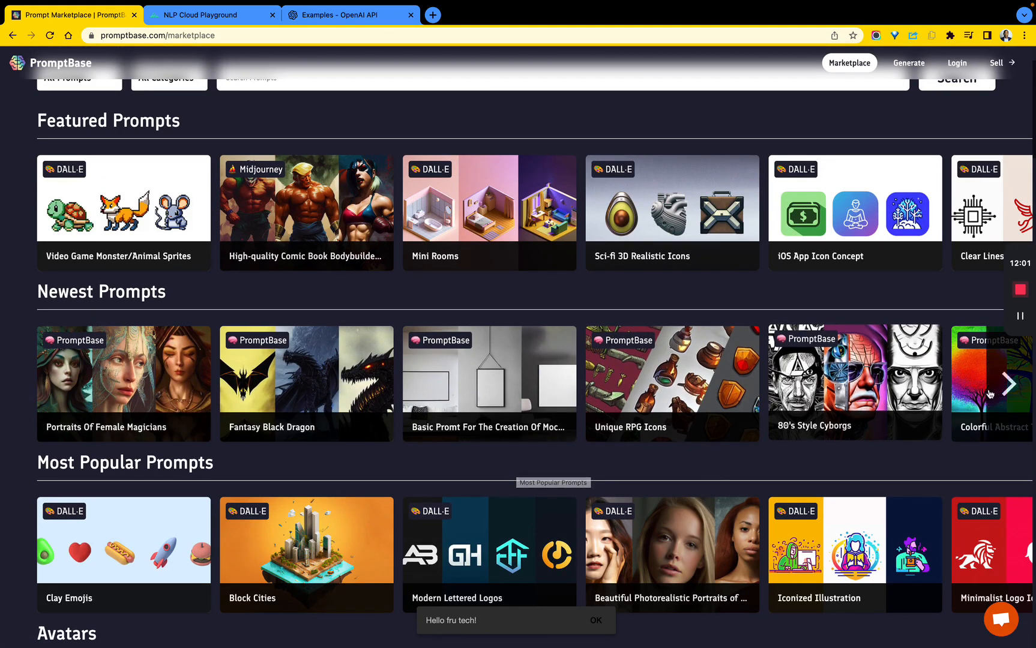
click(1025, 384)
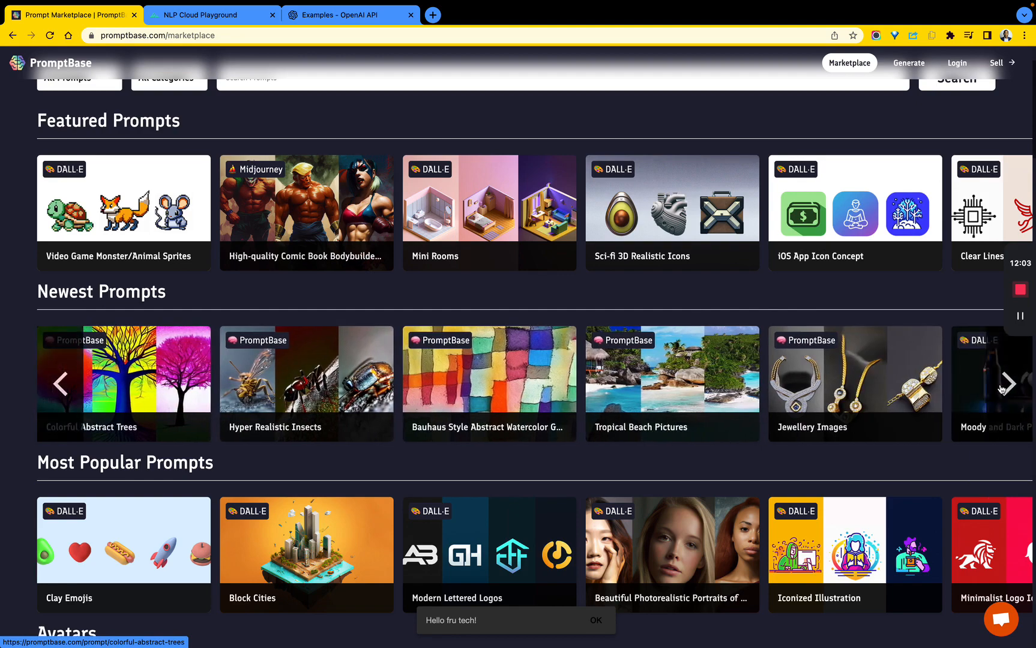
click(671, 383)
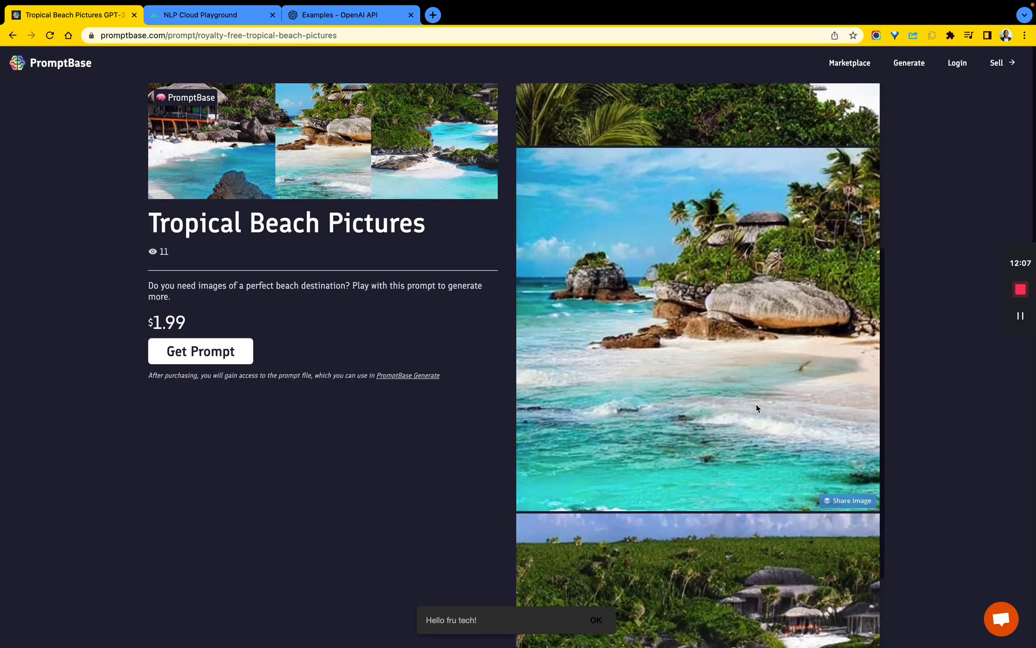
mouse_move(713, 407)
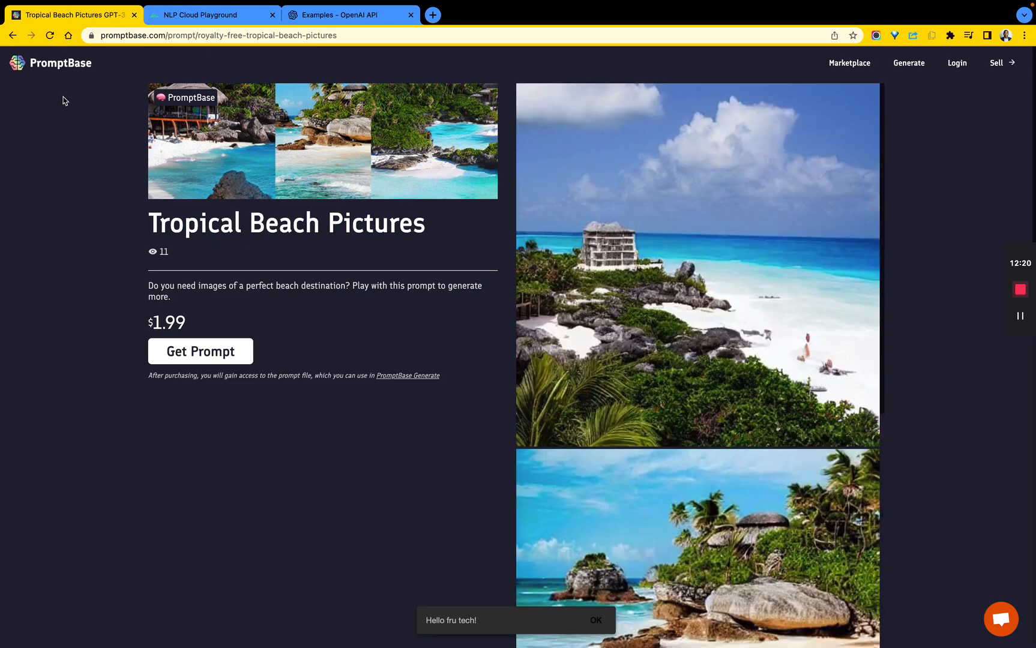
Click the PromptBase logo and scroll the homepage's hero and Featured Prompts row.
click(60, 64)
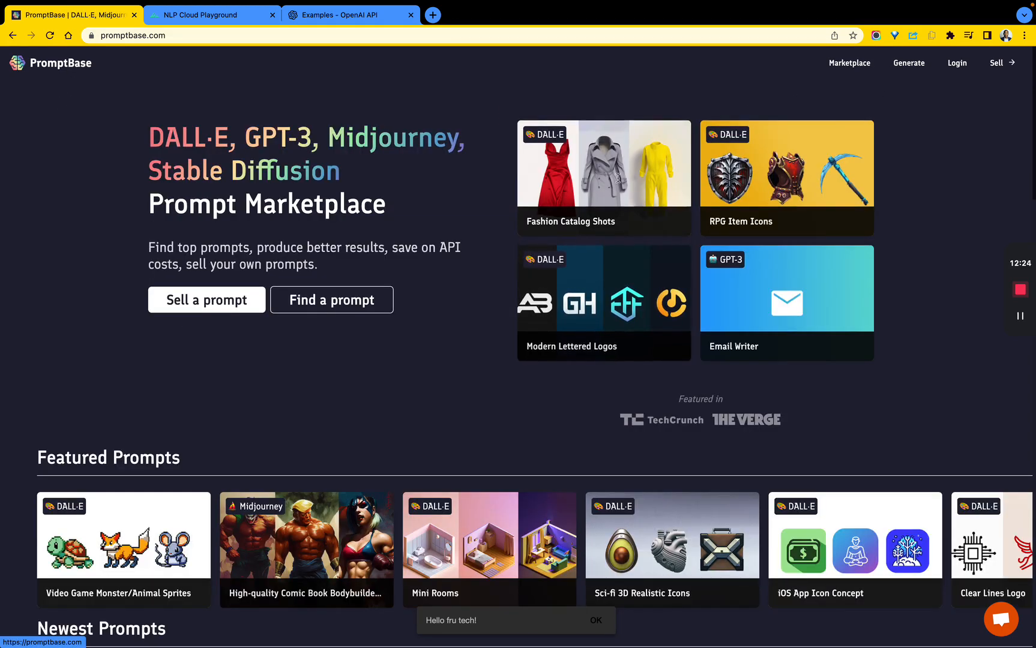
scroll(down, 3)
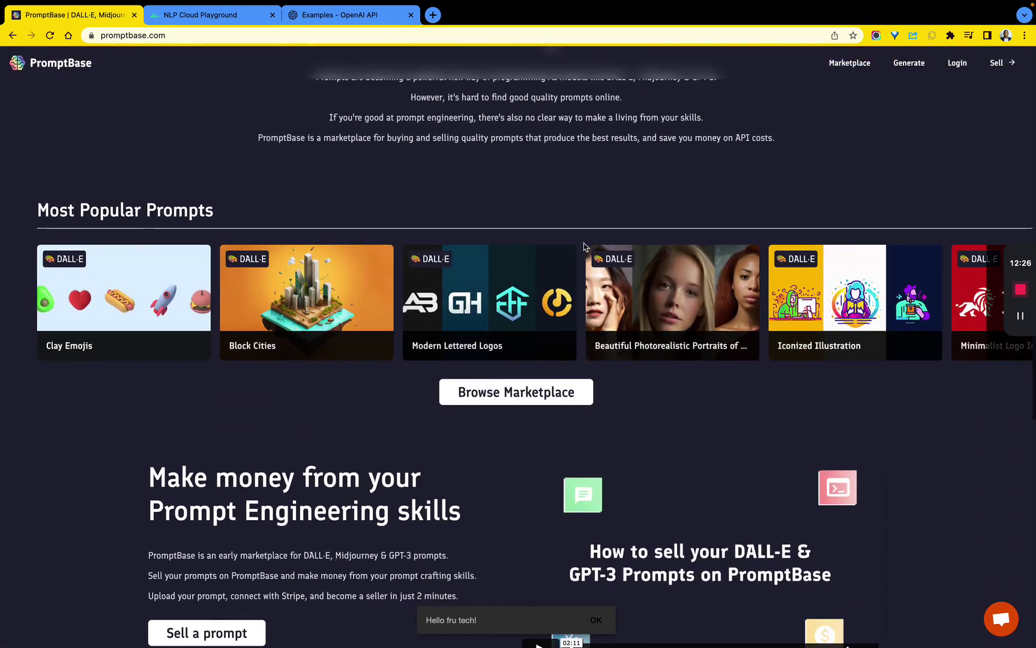
scroll(down, 3)
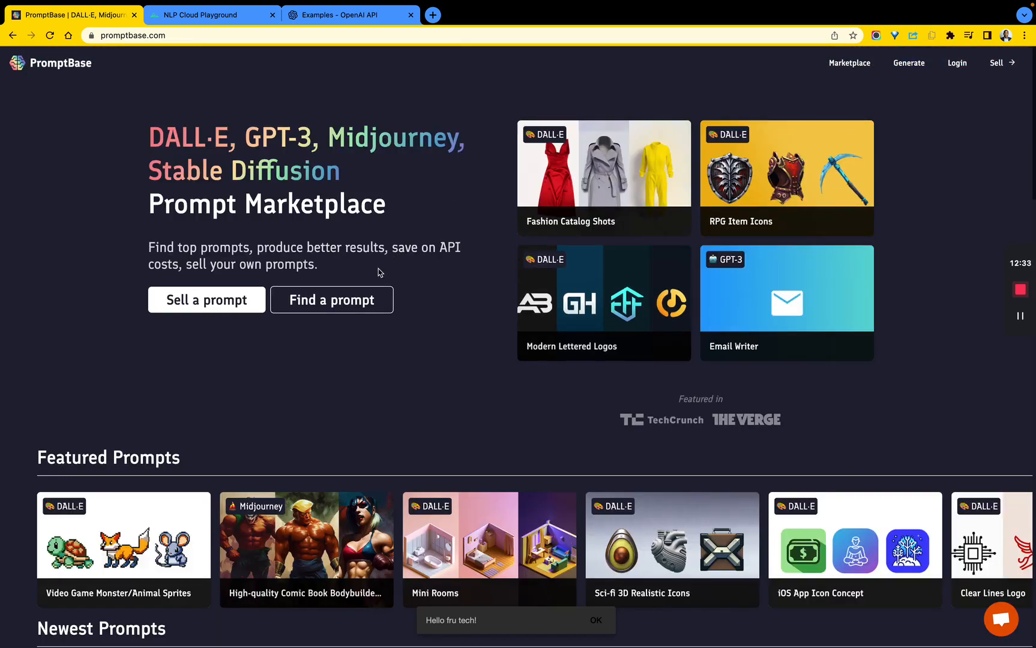
Choose GPT-3 in the marketplace model filter and scroll the results.
click(848, 63)
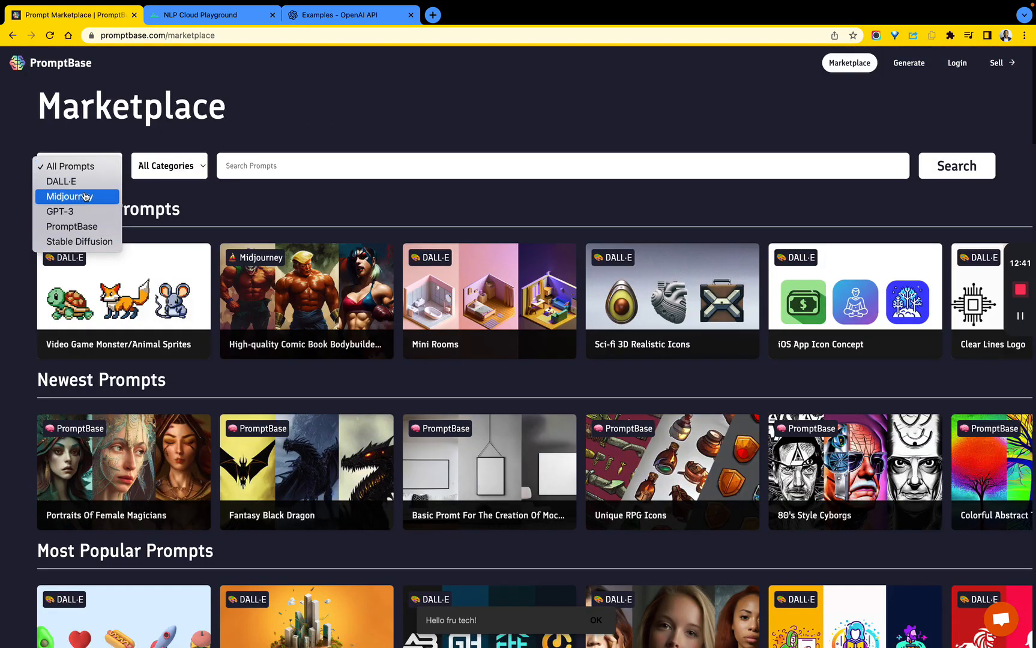
click(60, 211)
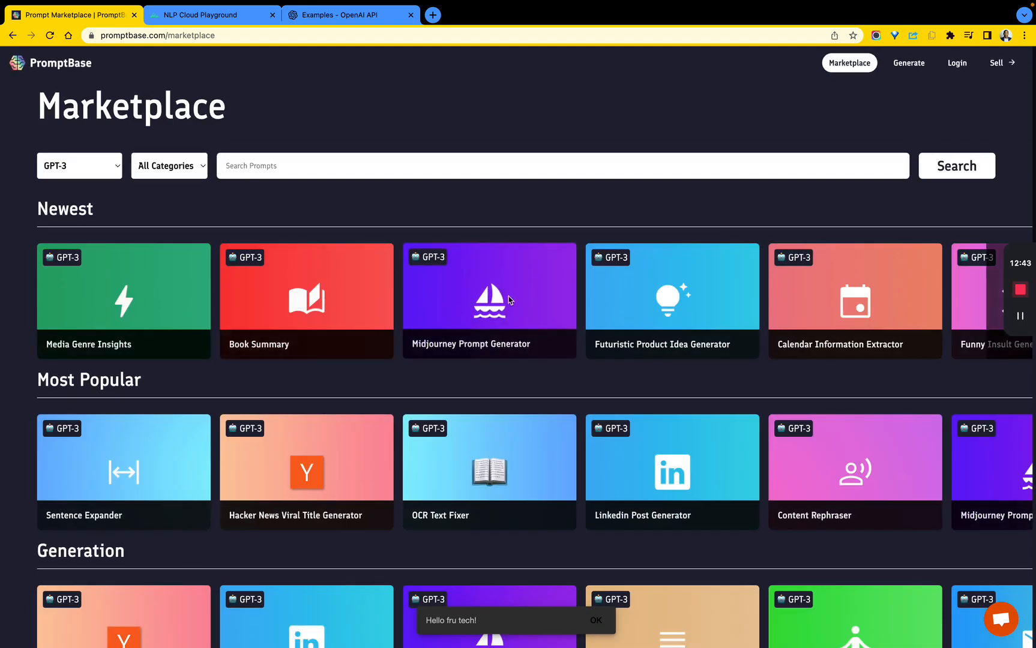
mouse_move(509, 295)
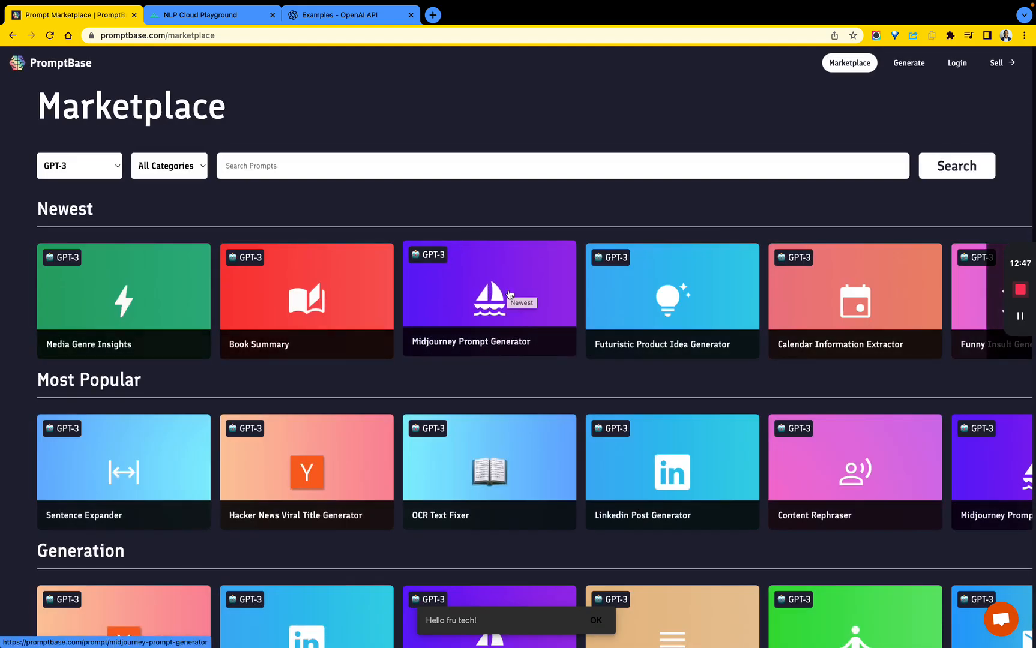
scroll(down, 3)
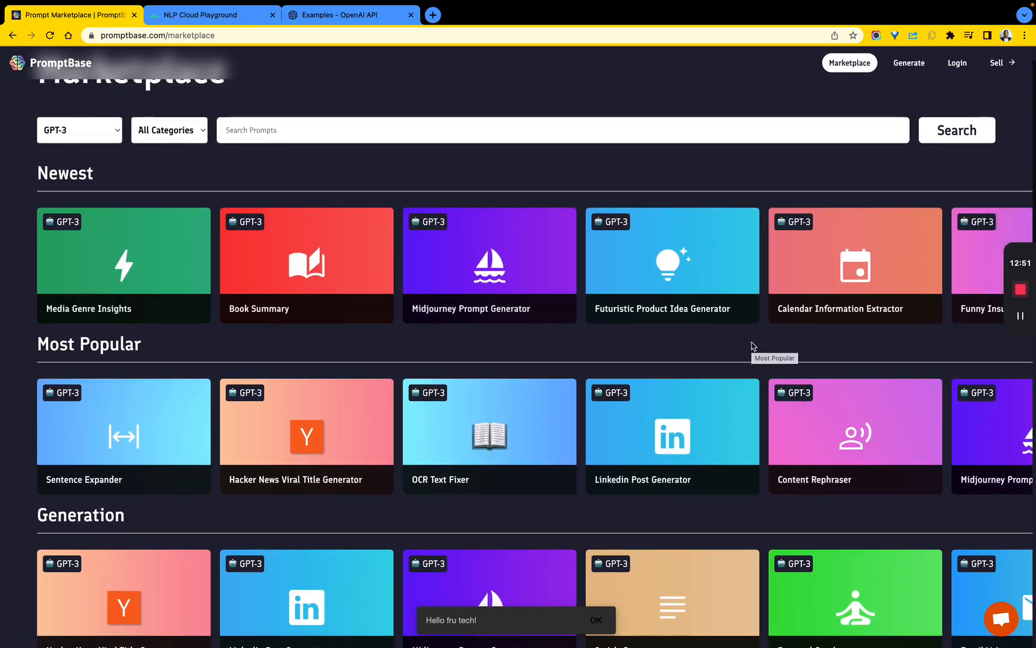
scroll(down, 3)
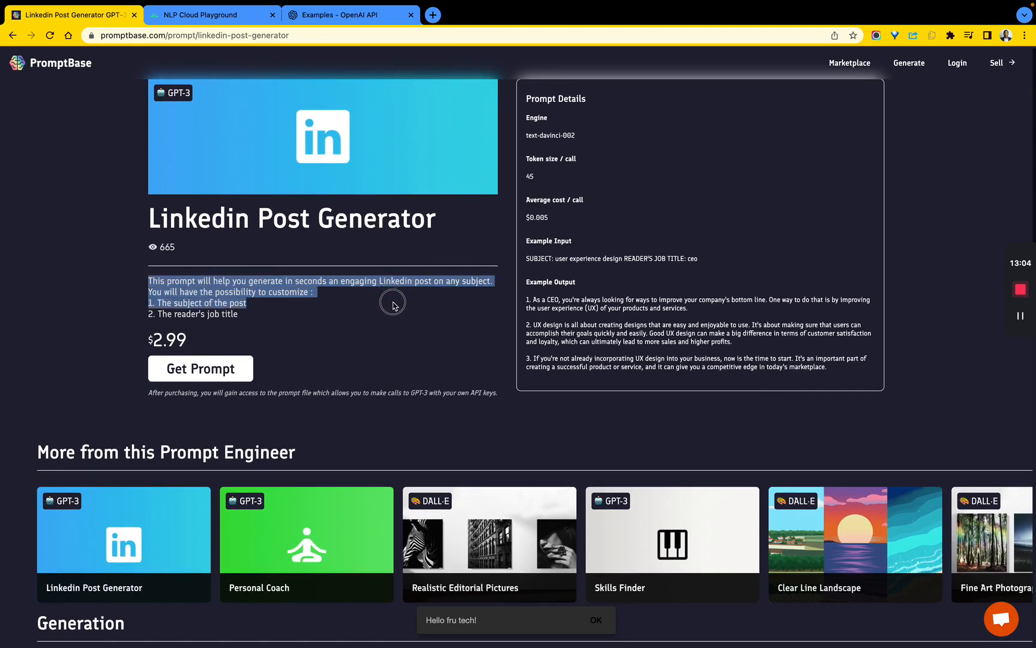
Scroll through the LinkedIn Post Generator's $2.99 price, prompt details and example output.
scroll(down, 3)
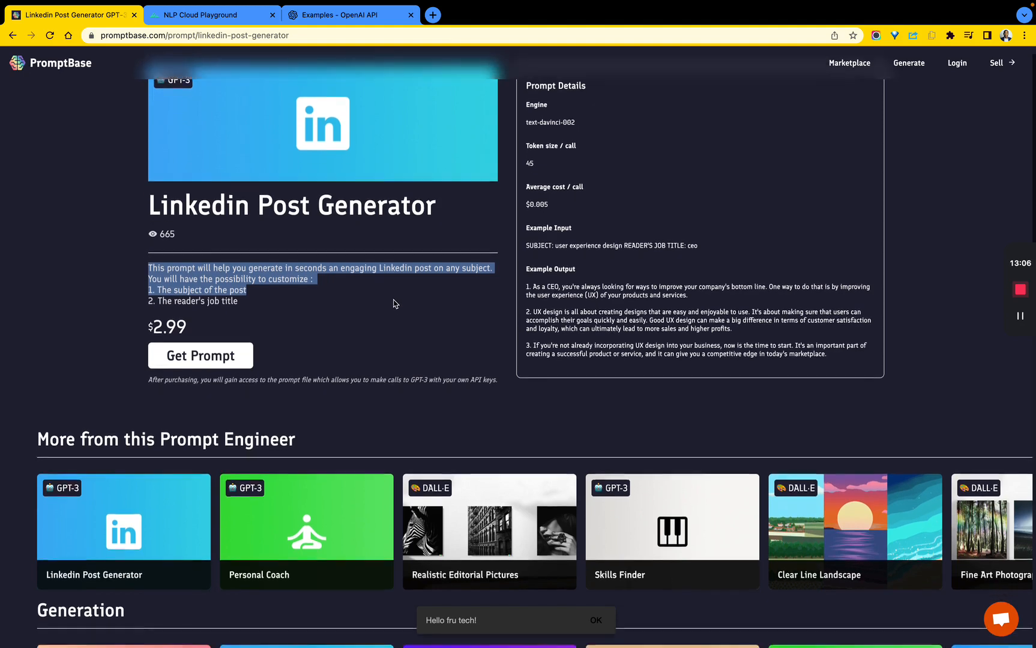
scroll(down, 3)
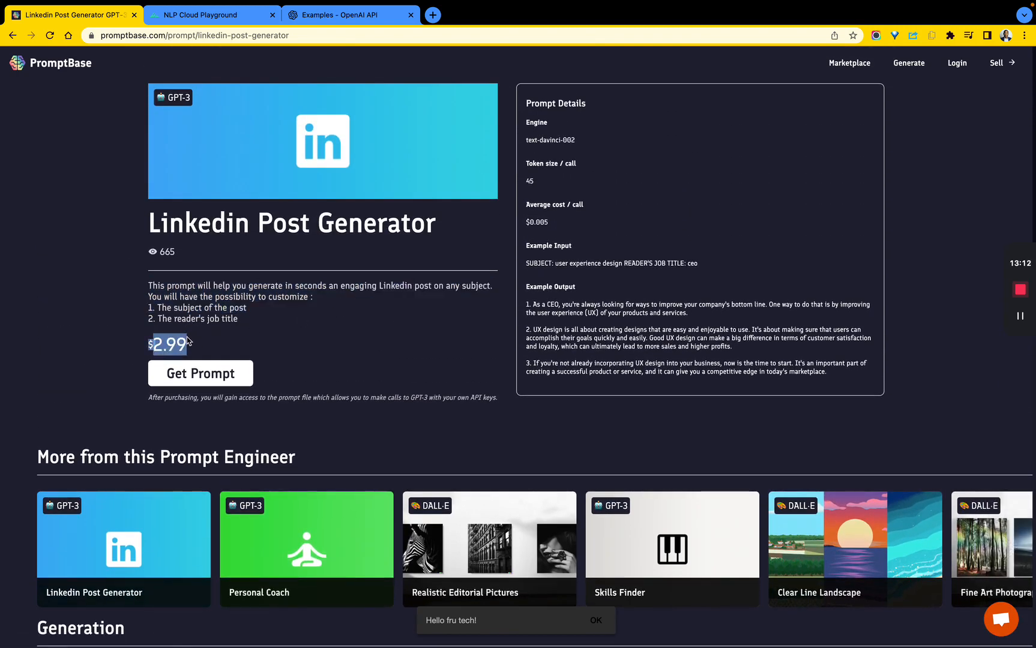
scroll(down, 3)
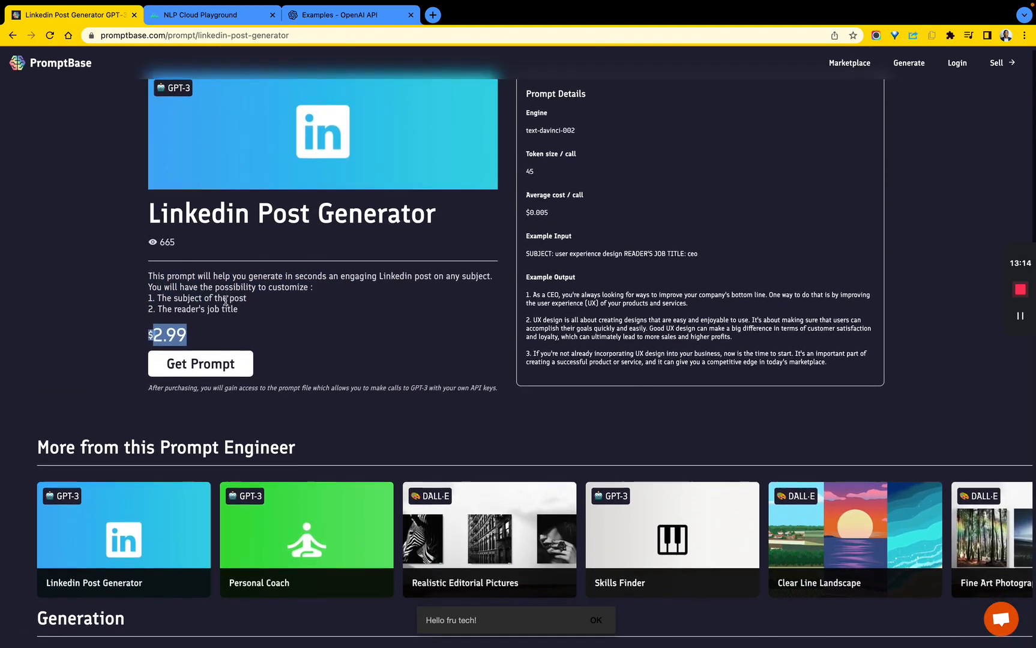
scroll(down, 3)
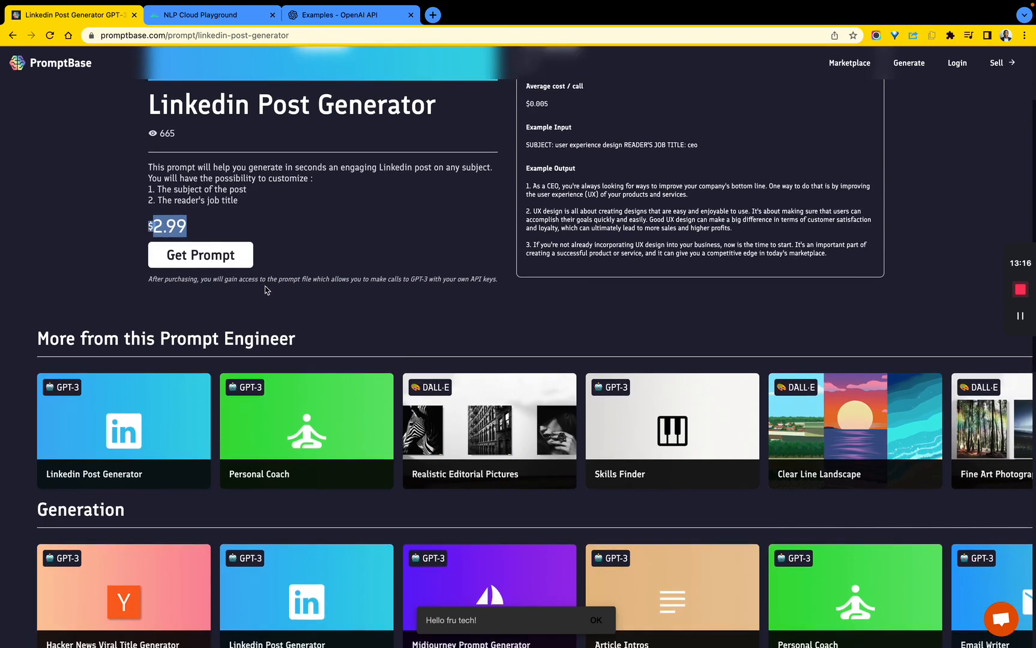
scroll(up, 3)
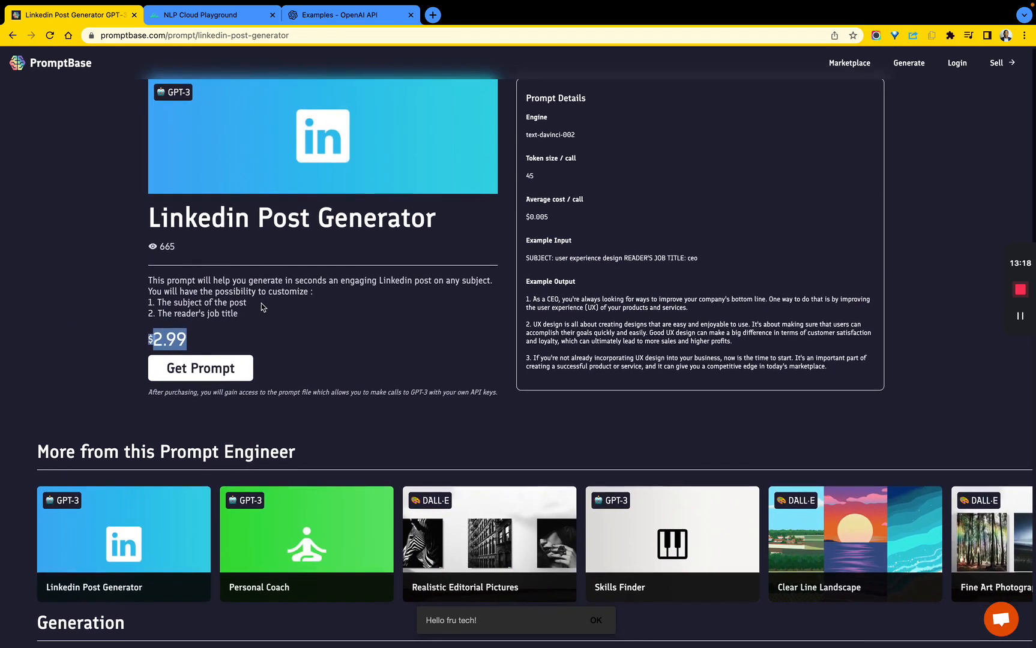
scroll(down, 3)
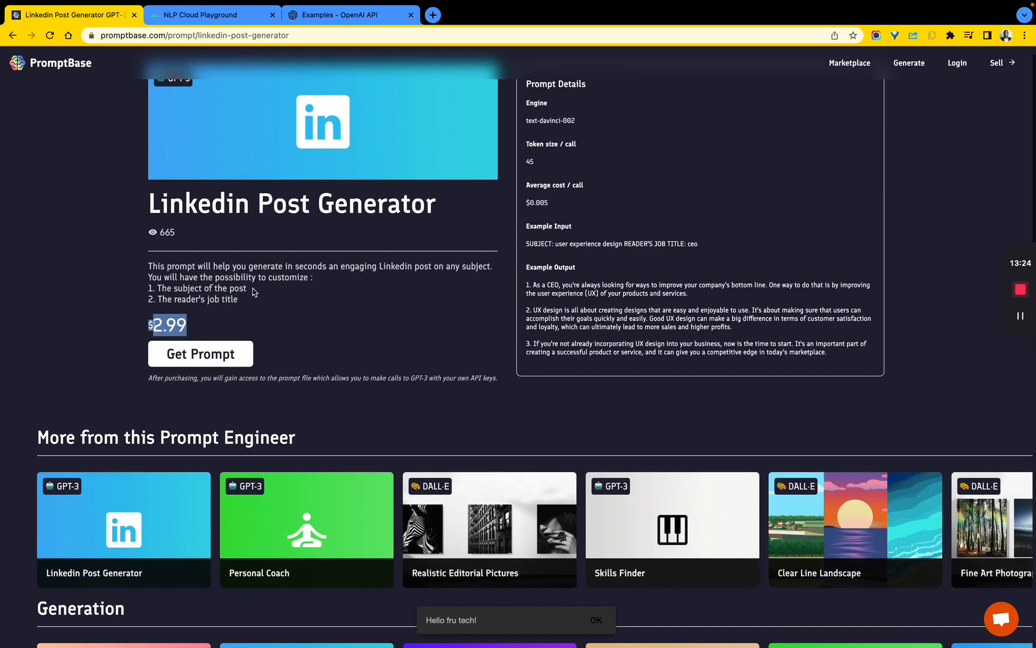
scroll(up, 3)
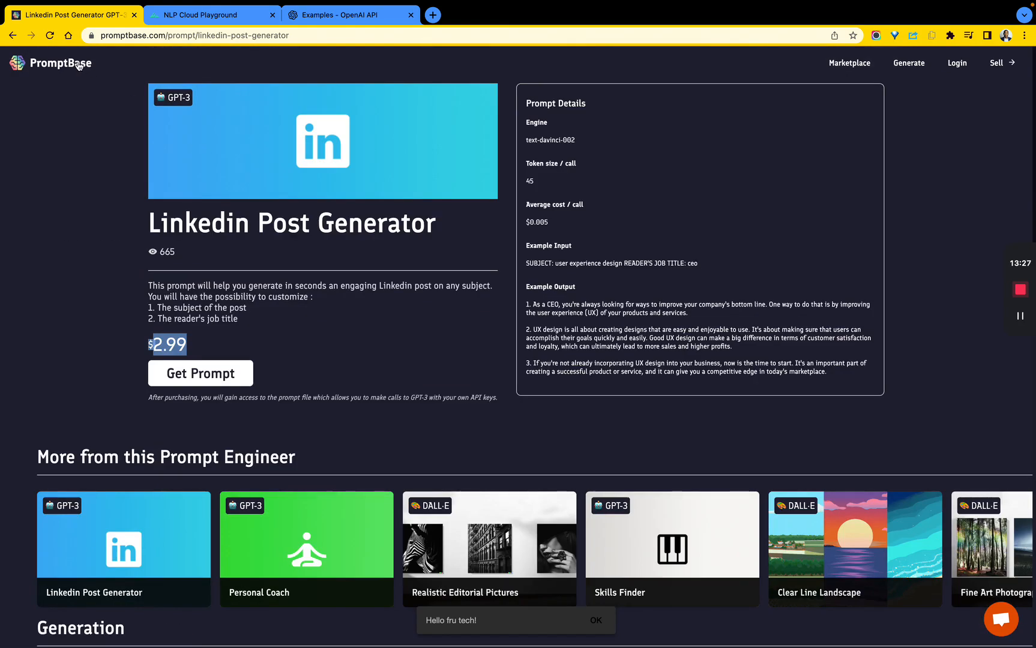
Glance at the Generate sign-up page, then browse the homepage's Featured and Newest Prompts.
click(58, 63)
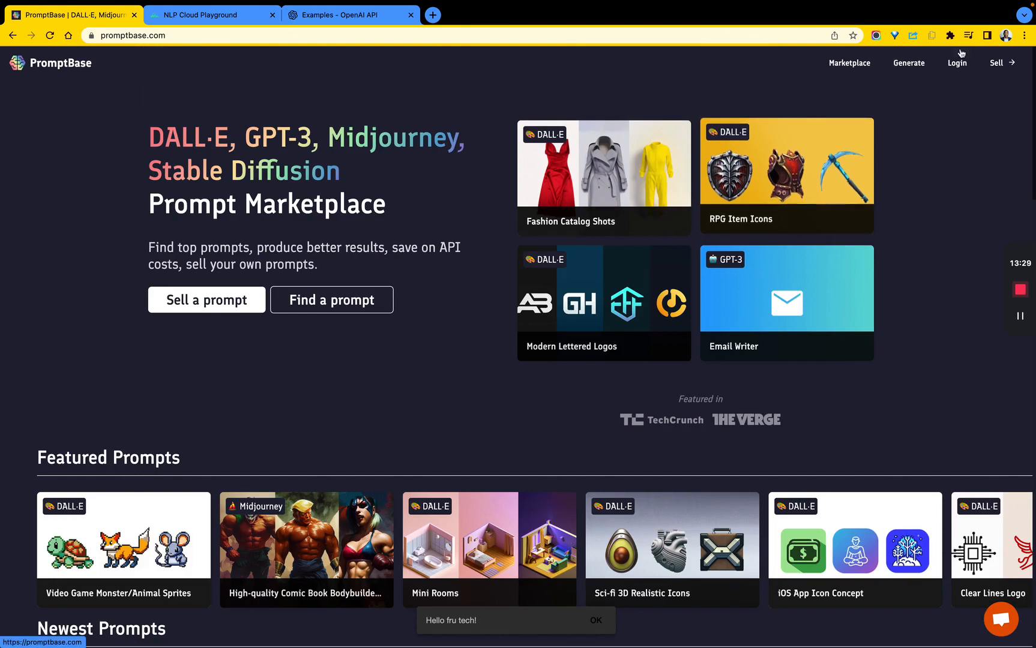
click(913, 63)
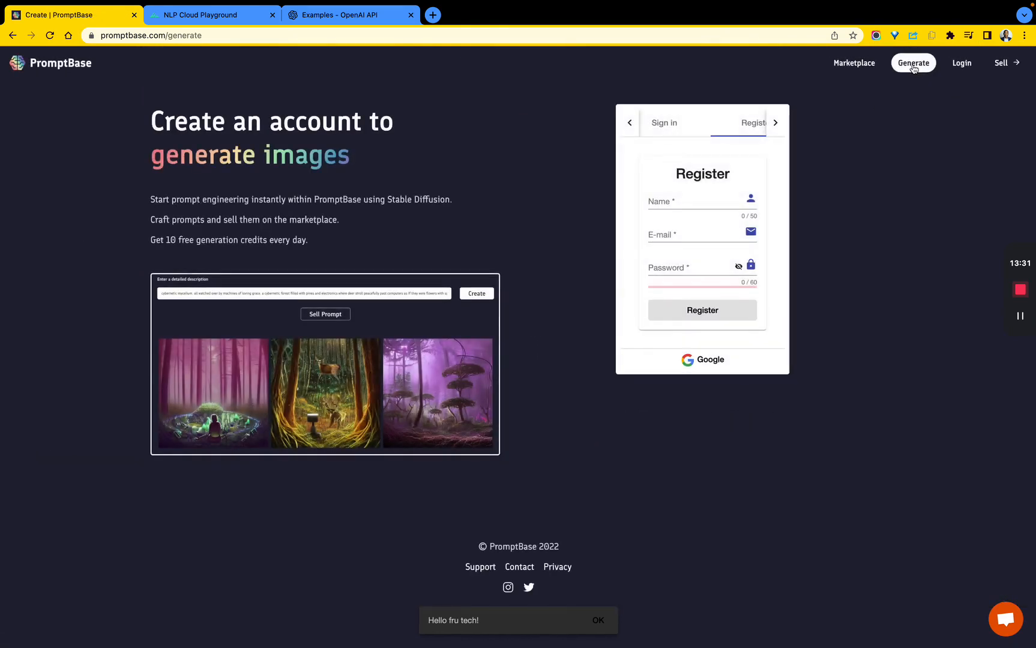
click(59, 63)
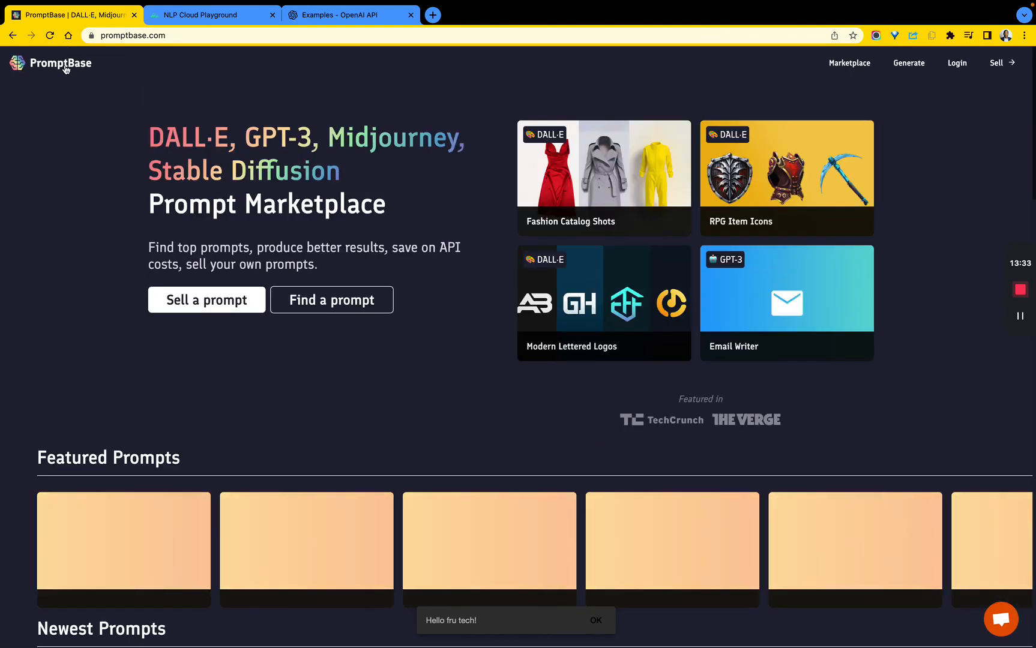
scroll(down, 3)
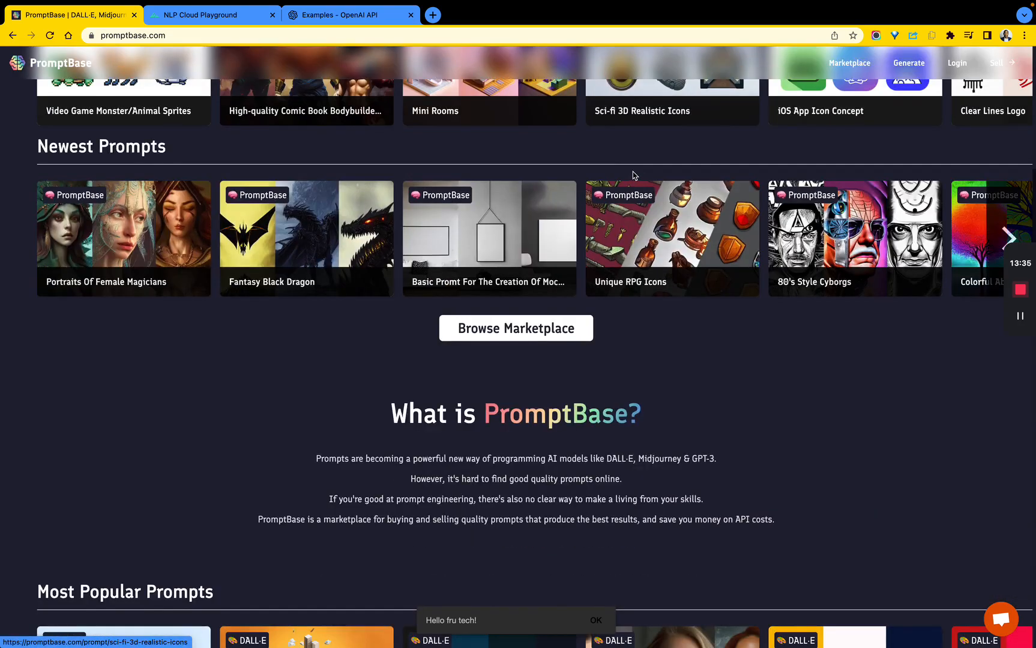
scroll(down, 3)
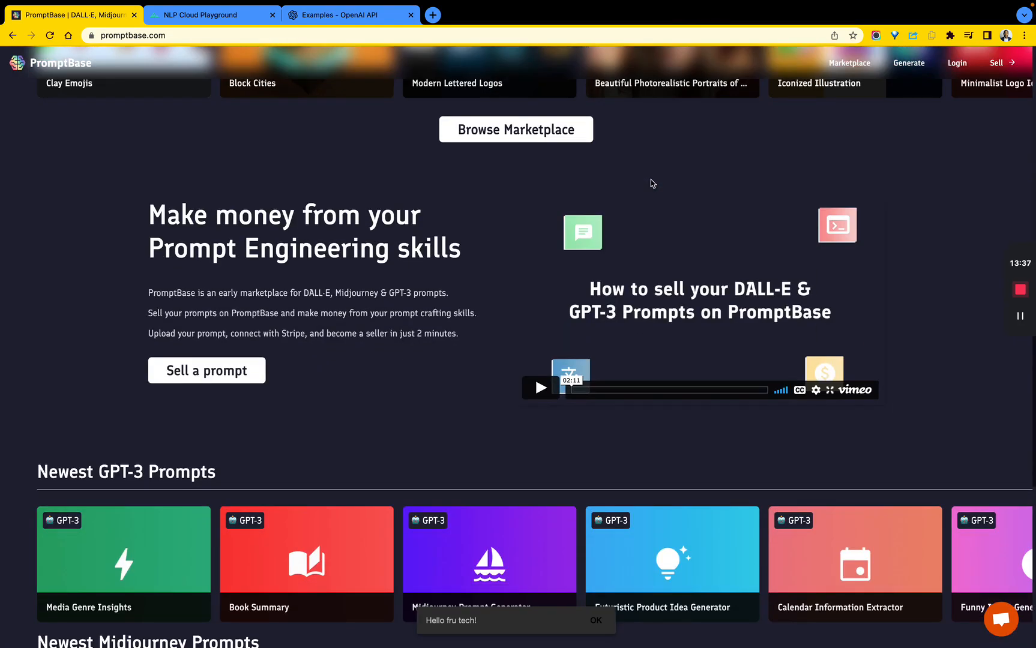
scroll(down, 3)
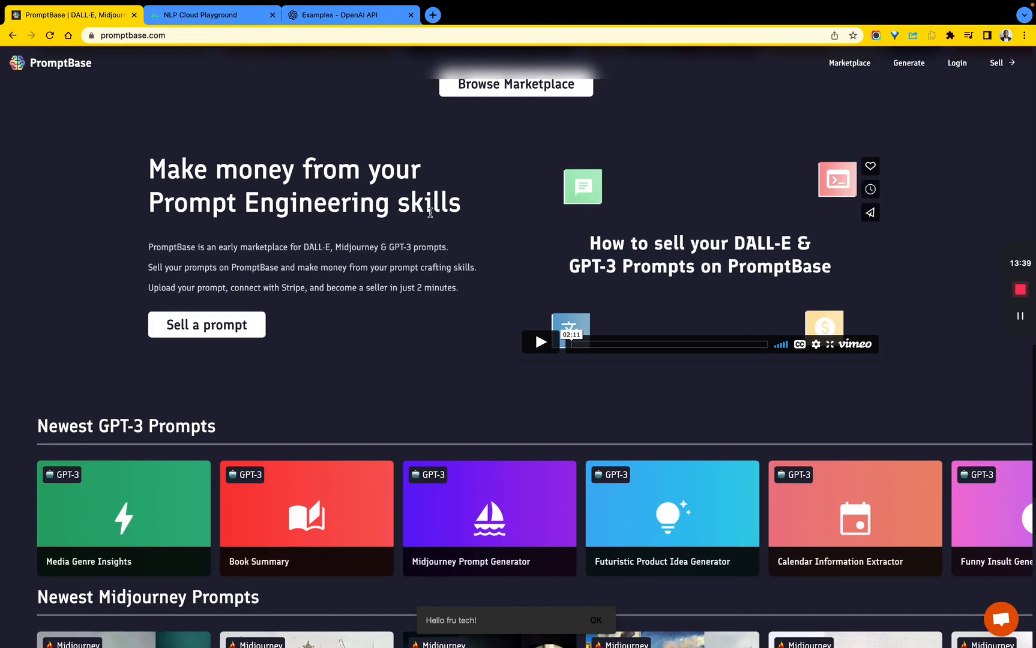
scroll(down, 3)
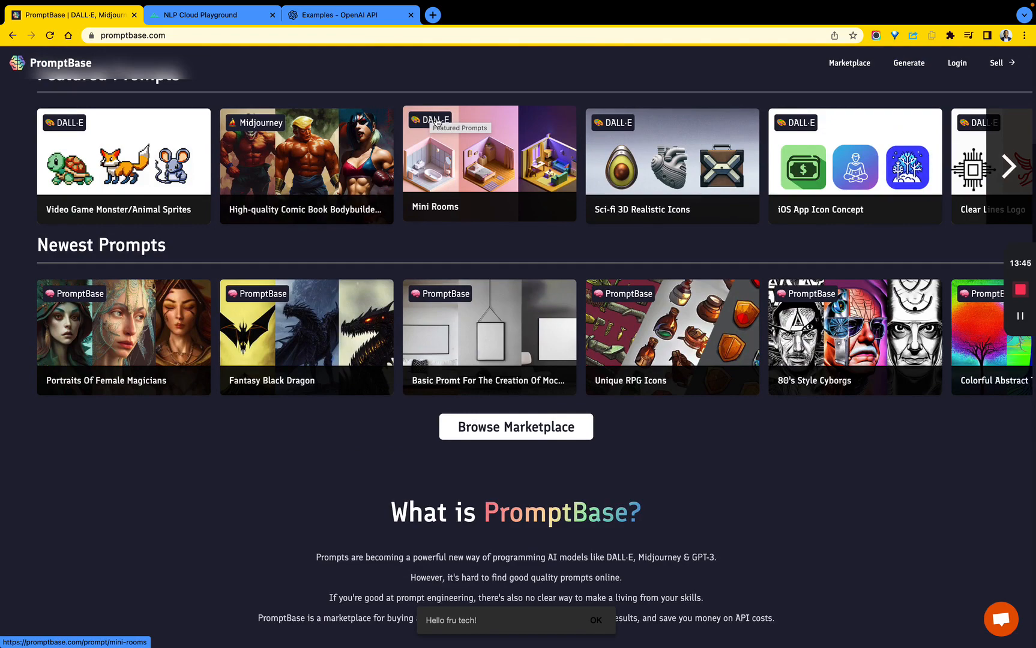
mouse_move(283, 128)
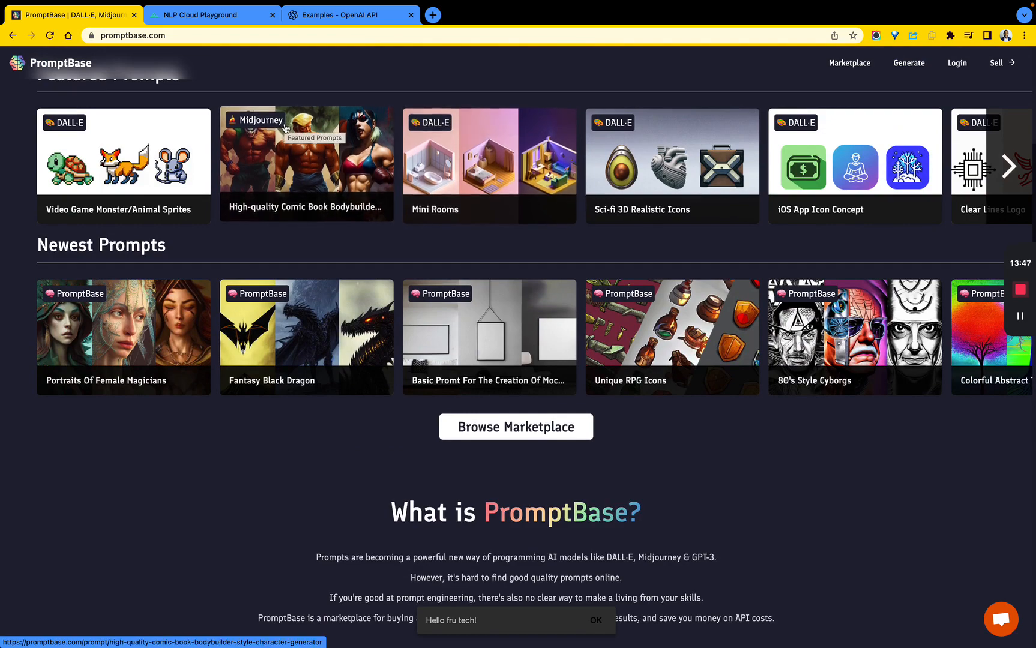
Browse the Marketplace category rows and open the All Prompts model filter list.
click(848, 63)
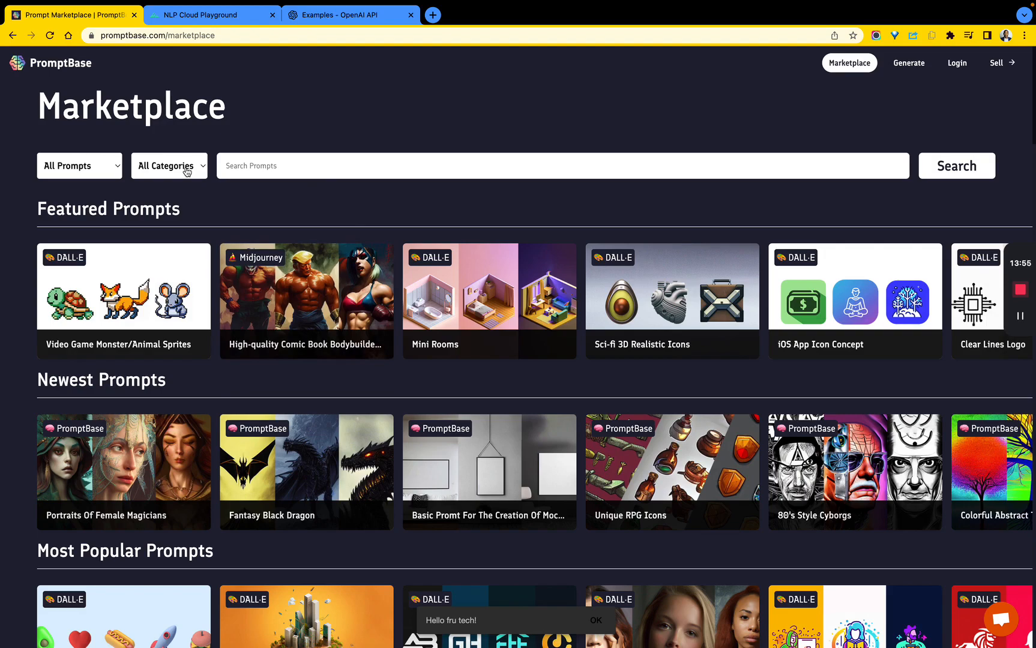
mouse_move(431, 315)
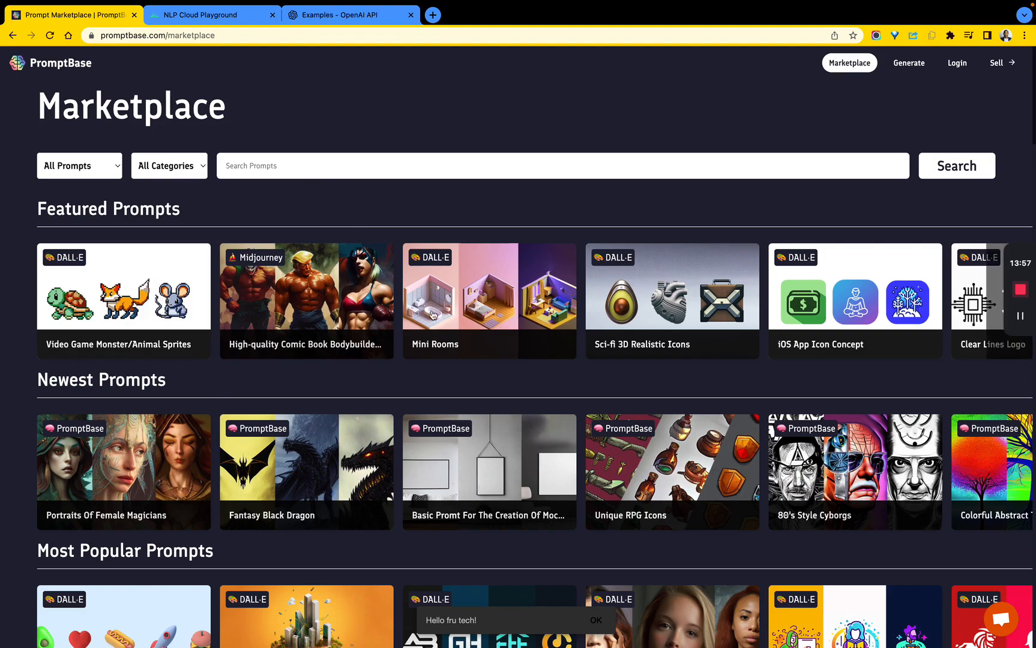
scroll(down, 3)
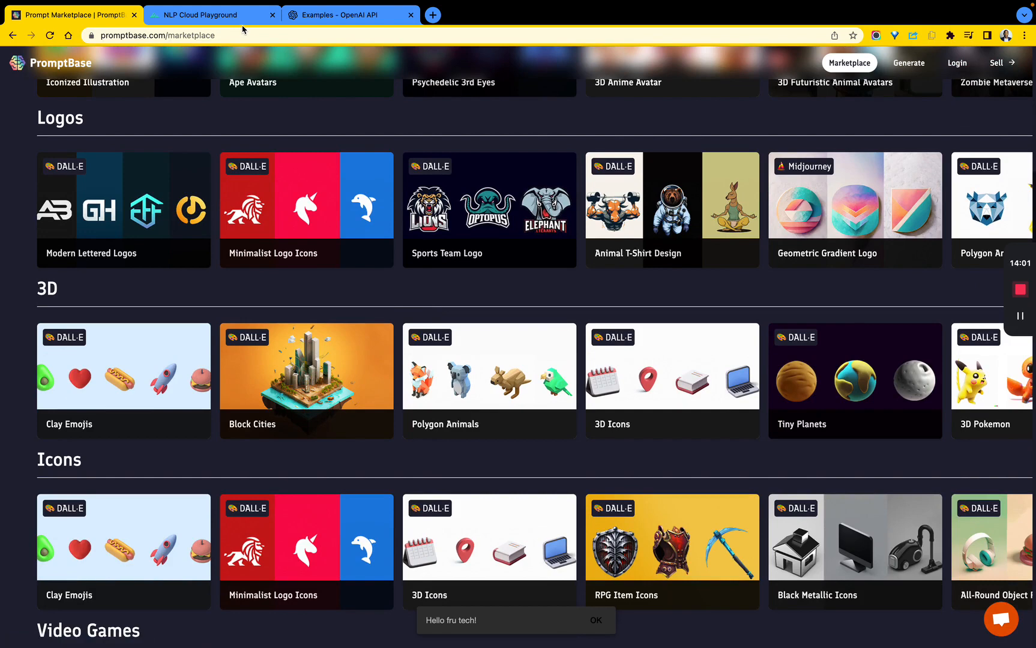
scroll(up, 3)
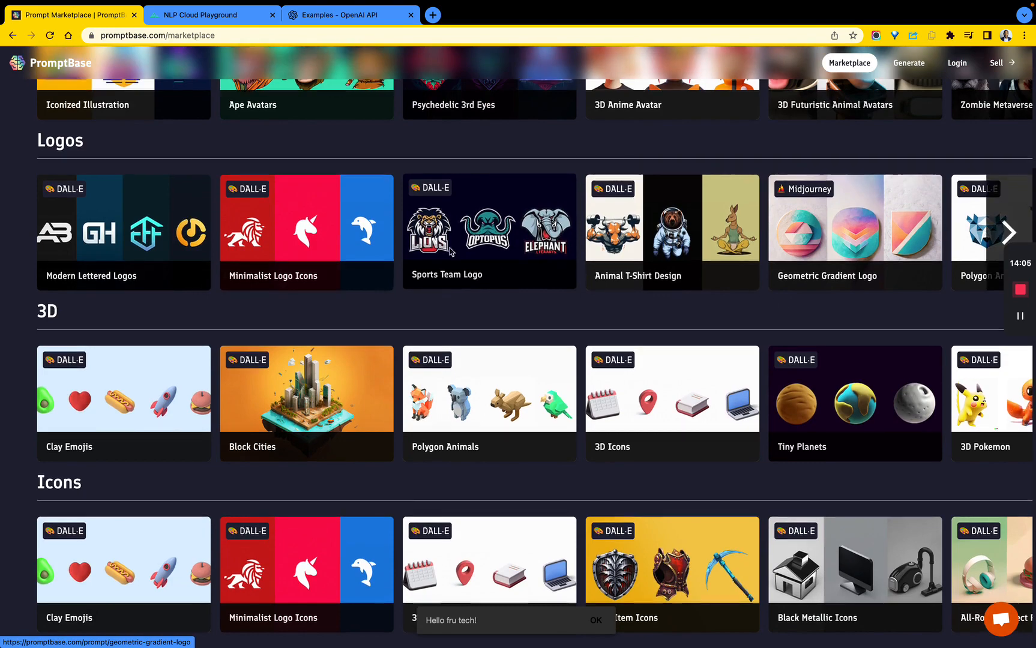
scroll(up, 3)
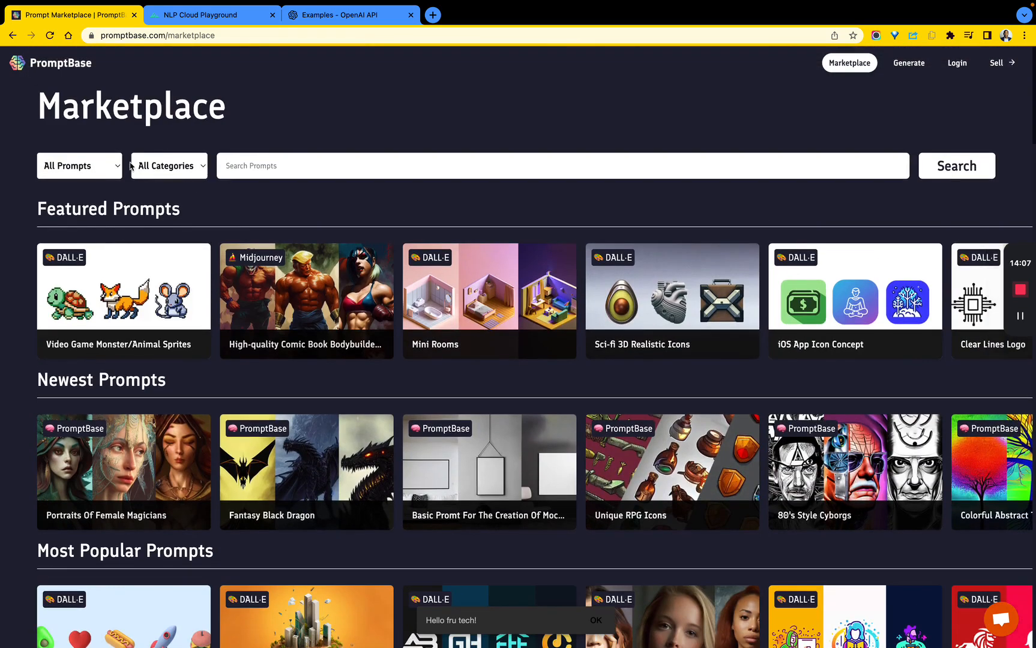
click(79, 165)
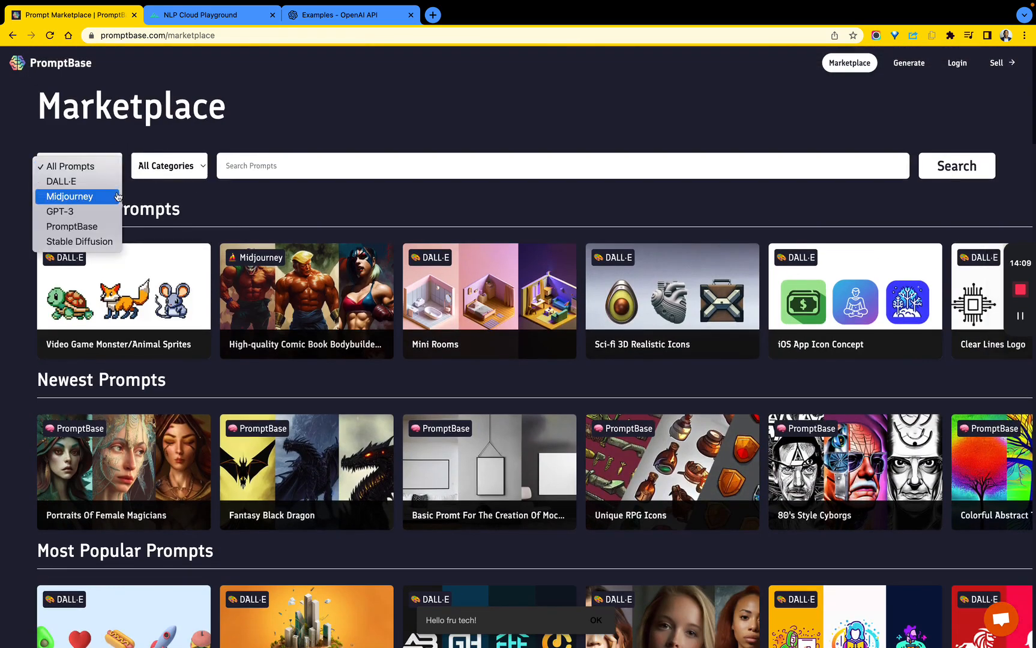
mouse_move(78, 241)
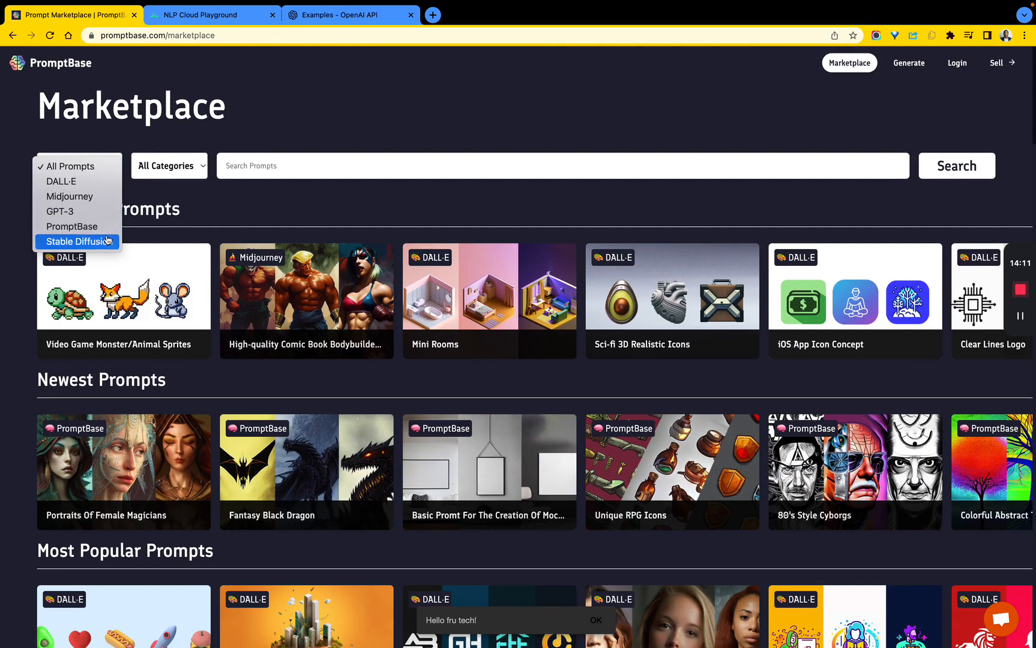
mouse_move(227, 178)
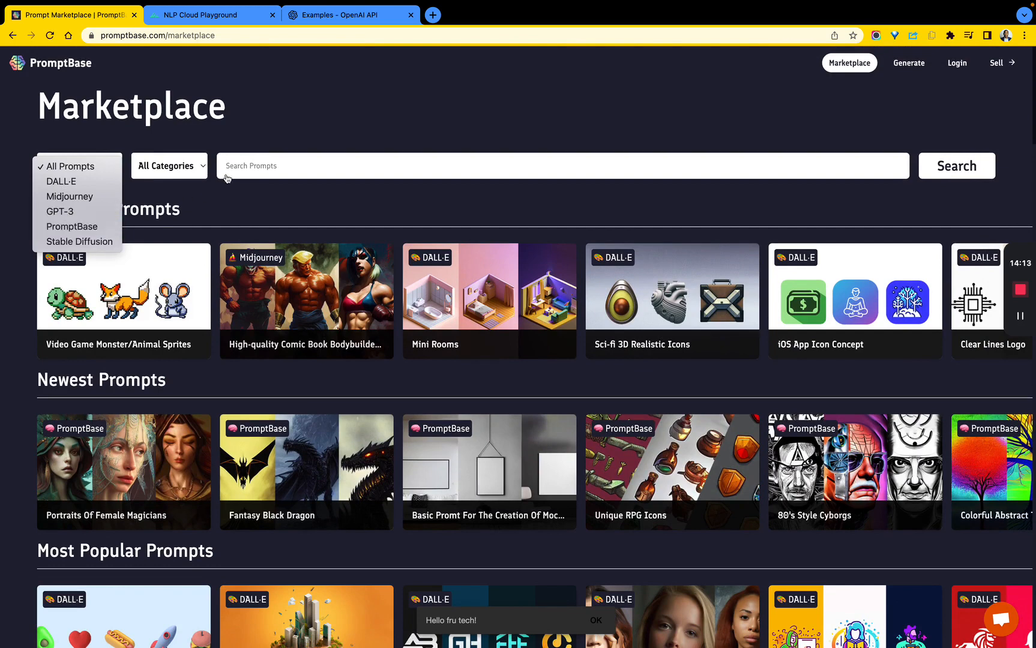
Filter the Marketplace to the Pixel category and browse the Pixel prompt rows.
click(169, 165)
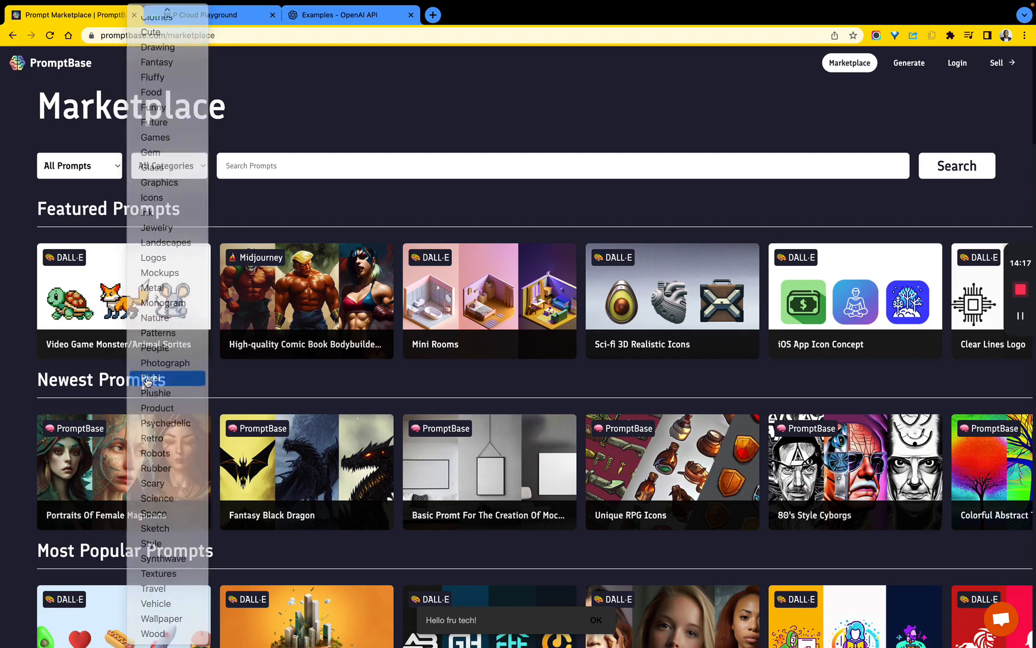
click(146, 378)
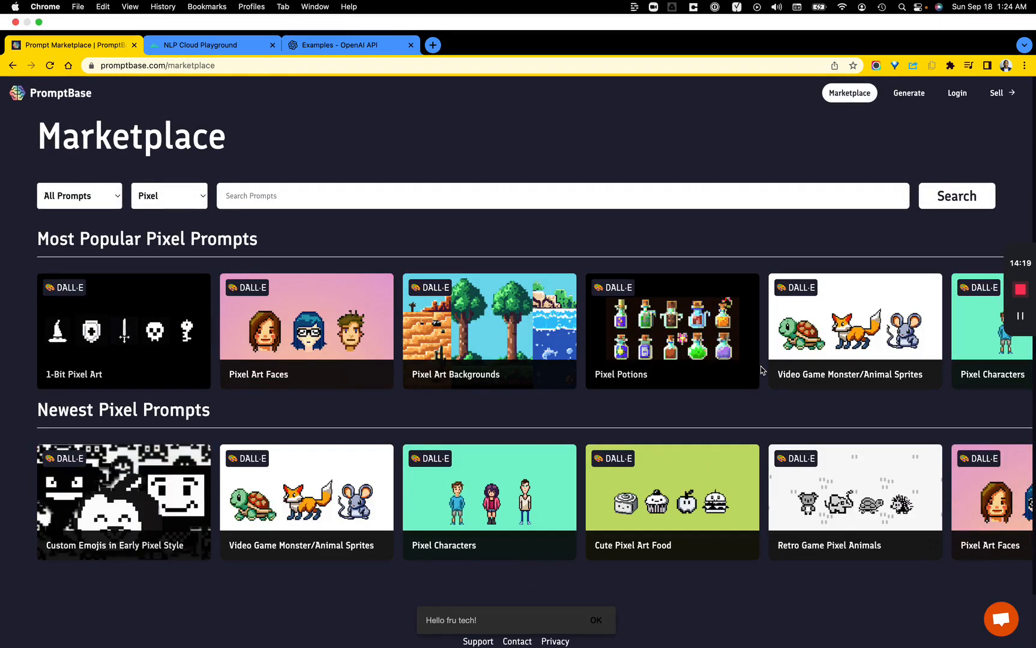
scroll(down, 3)
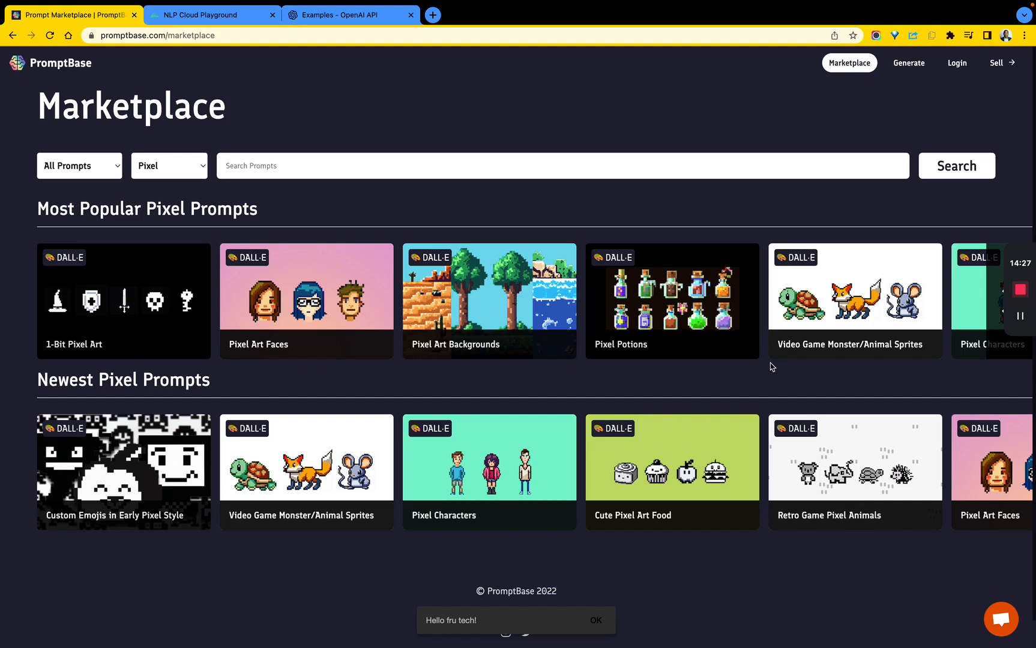
mouse_move(782, 318)
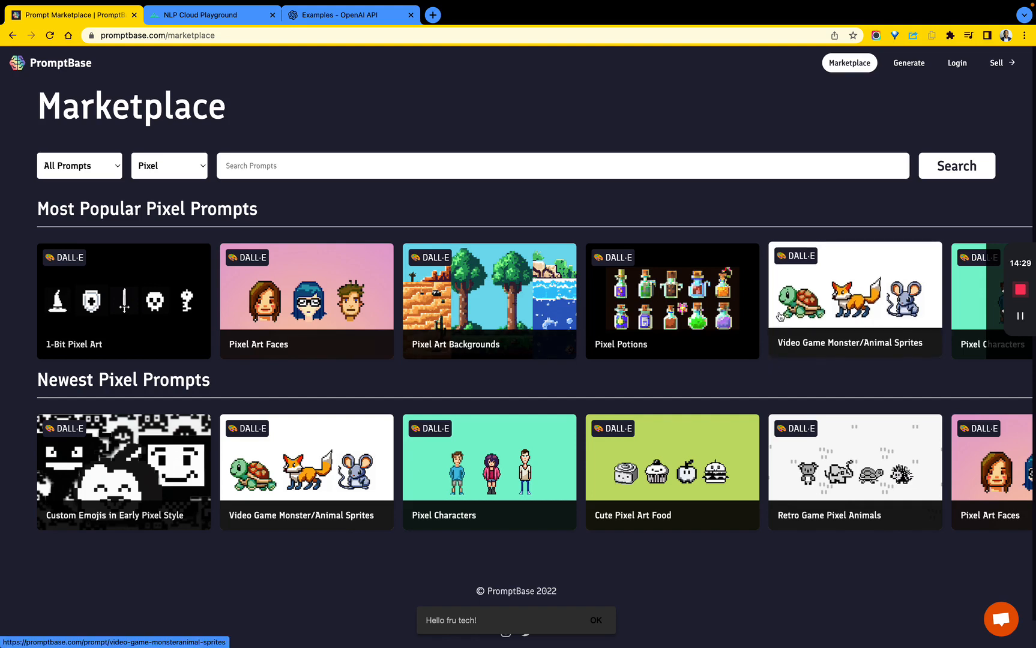
mouse_move(728, 130)
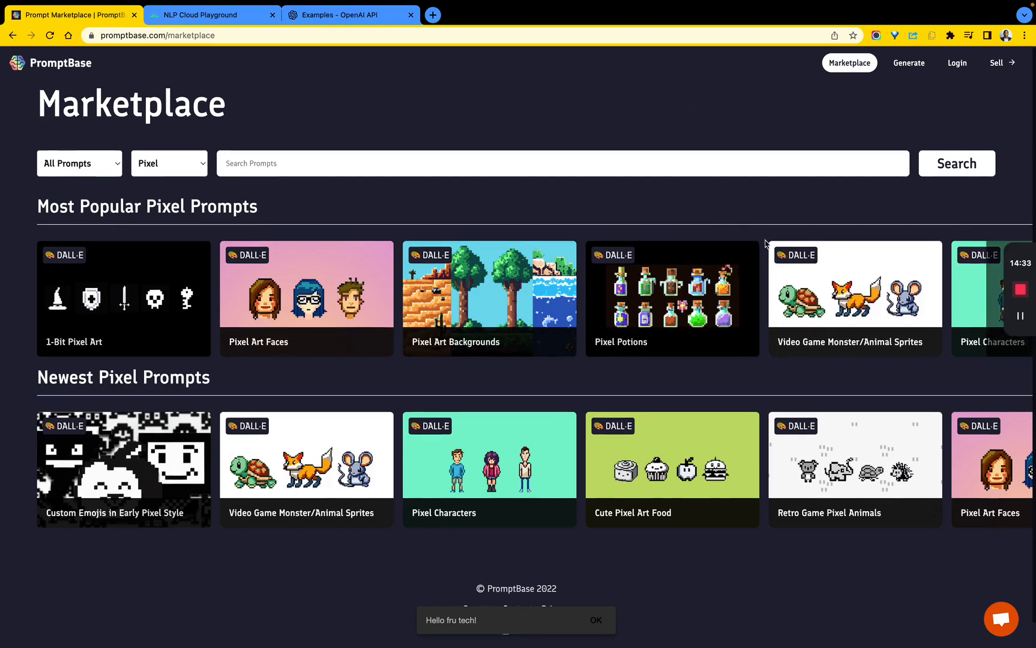
scroll(down, 3)
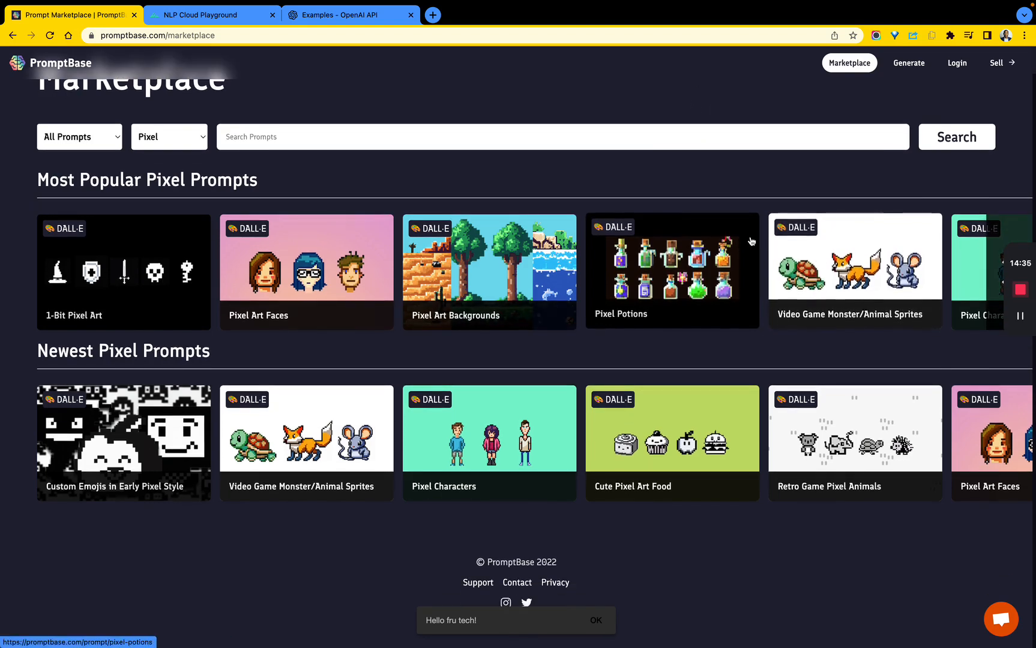
Return to the PromptBase homepage via the top-left logo.
click(58, 63)
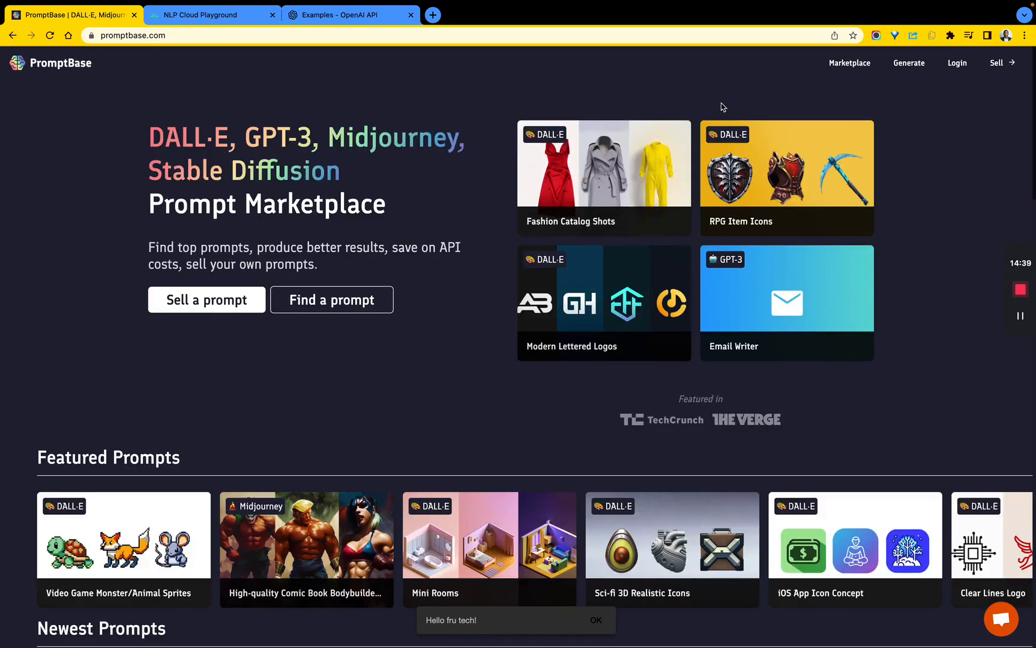
mouse_move(965, 156)
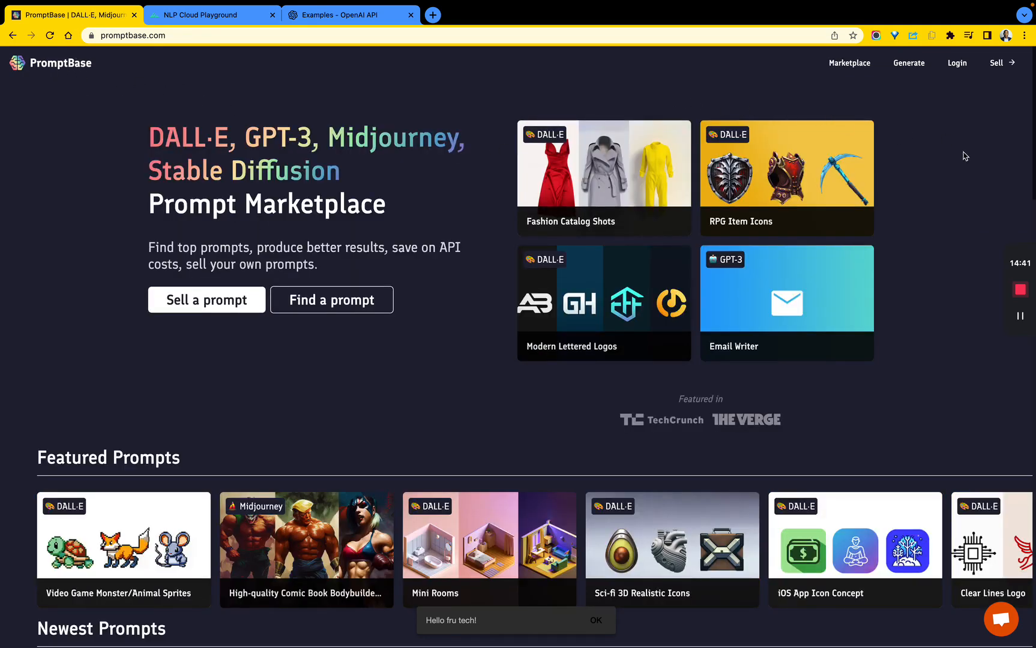